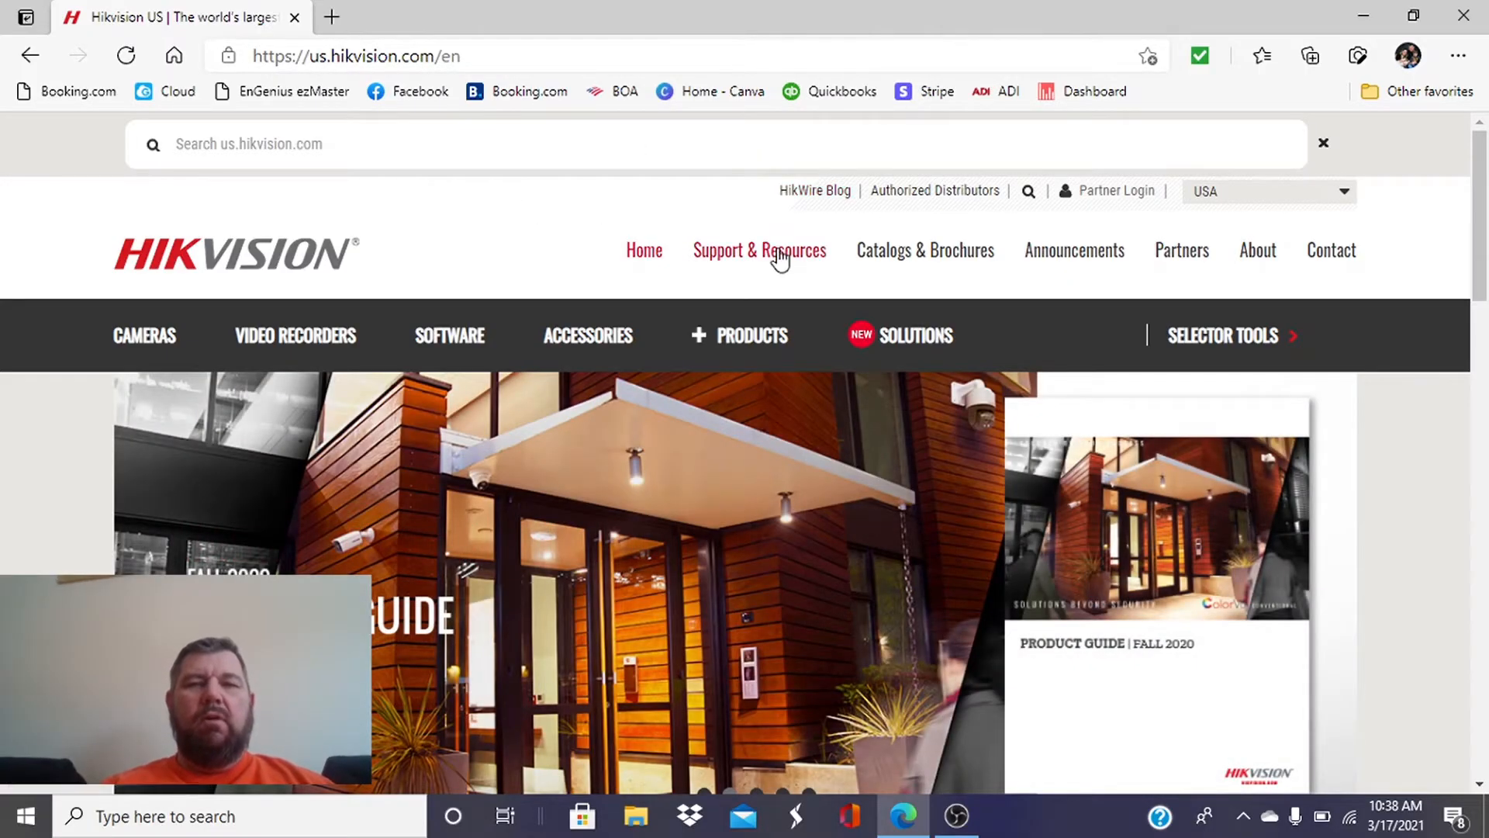
Download the Windows SADP tool zip from Support & Resources > Downloads > Tools
left_click(758, 249)
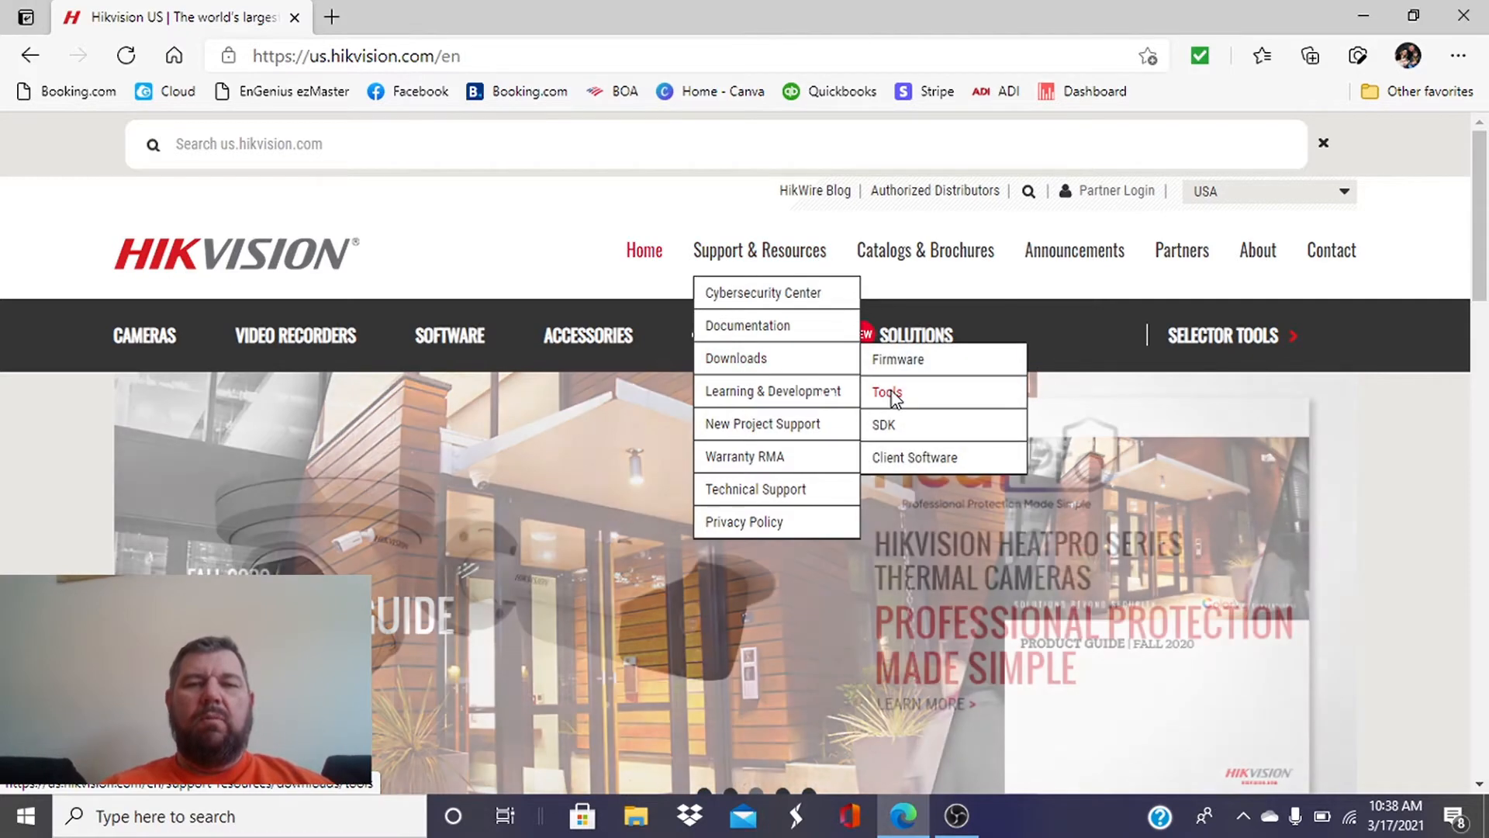
left_click(886, 393)
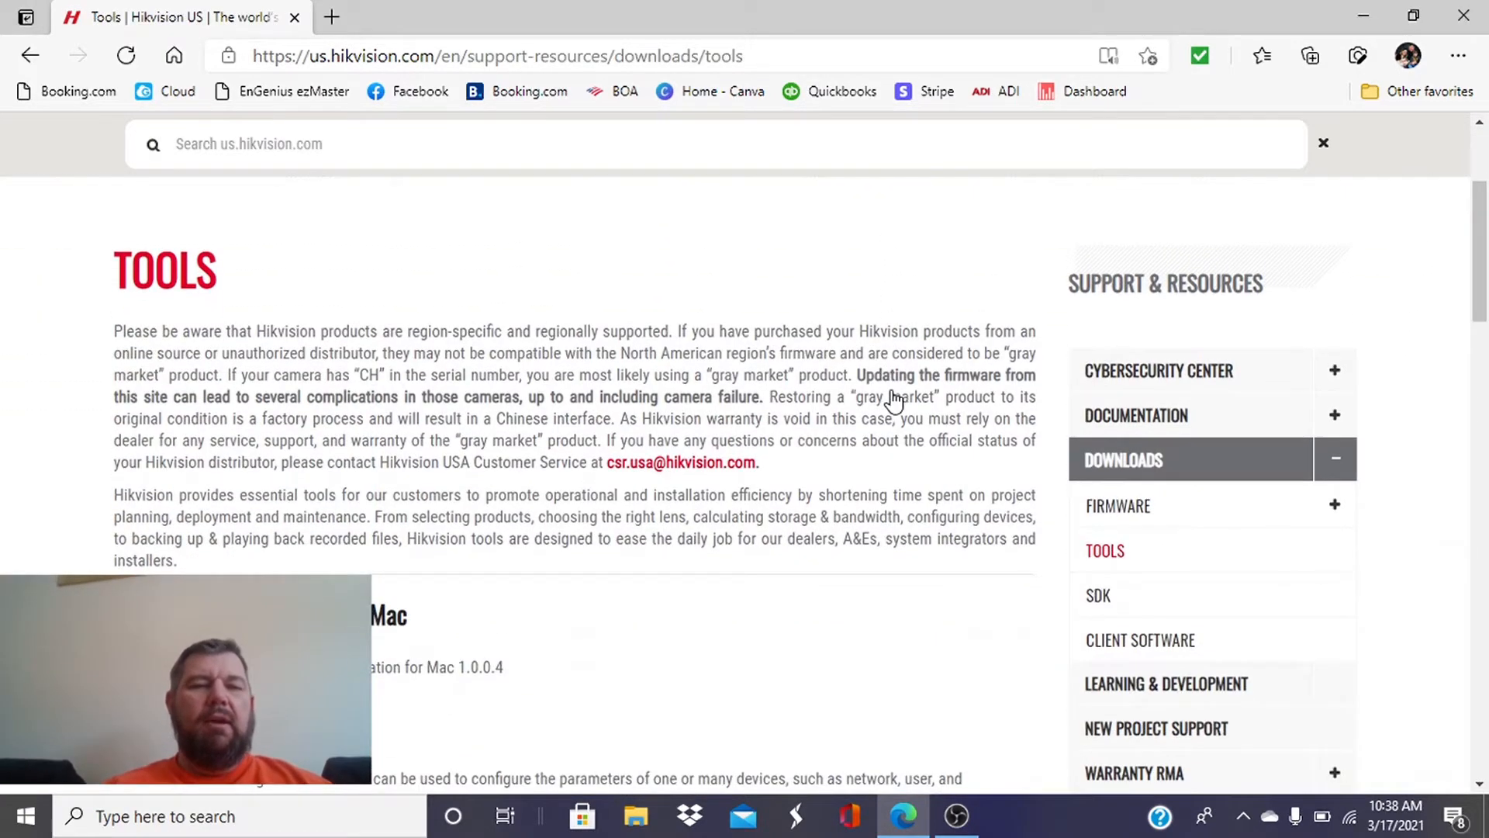
scroll("down", 3)
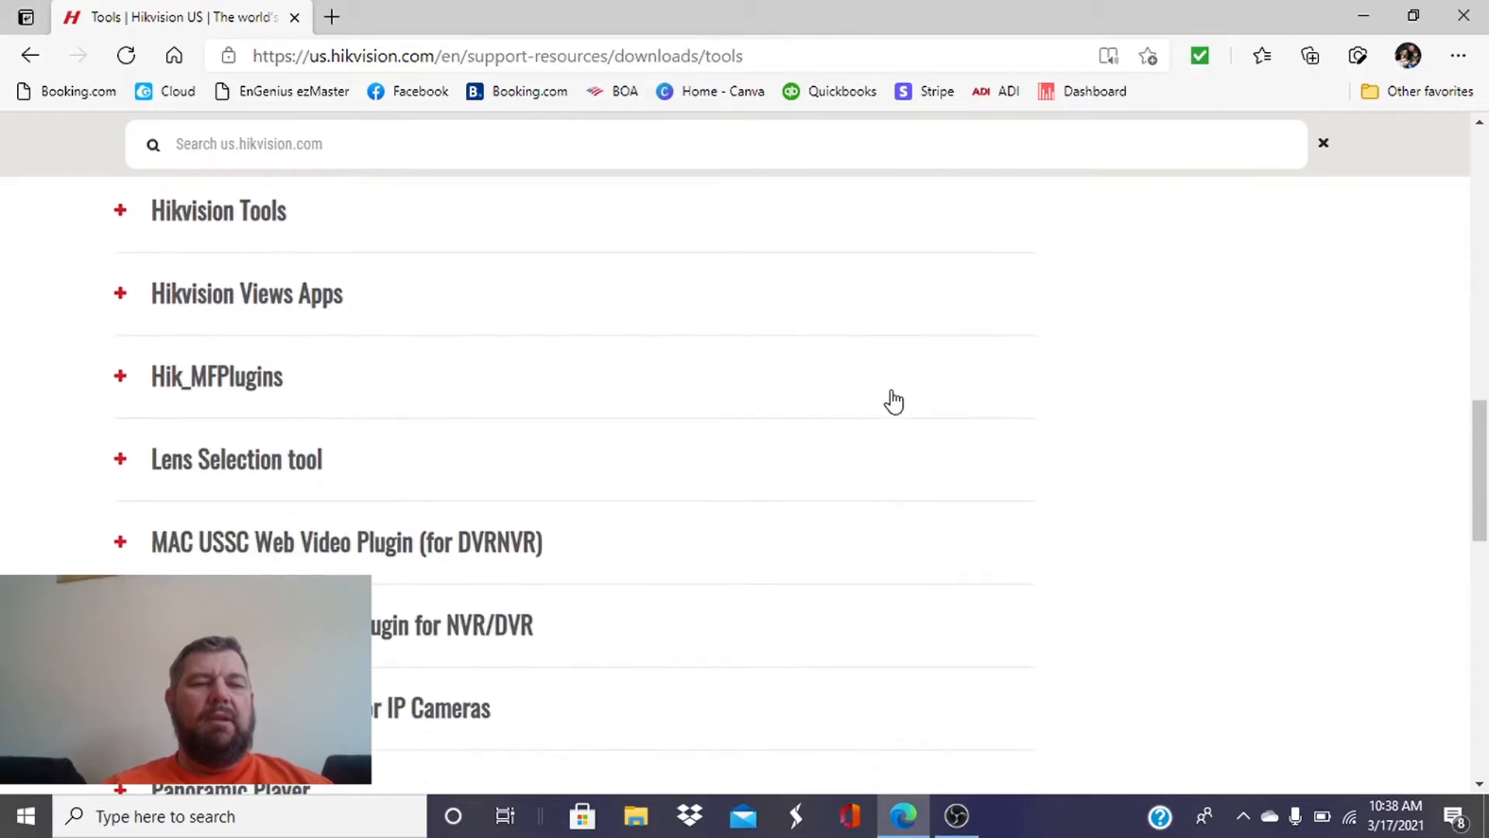
scroll("down", 3)
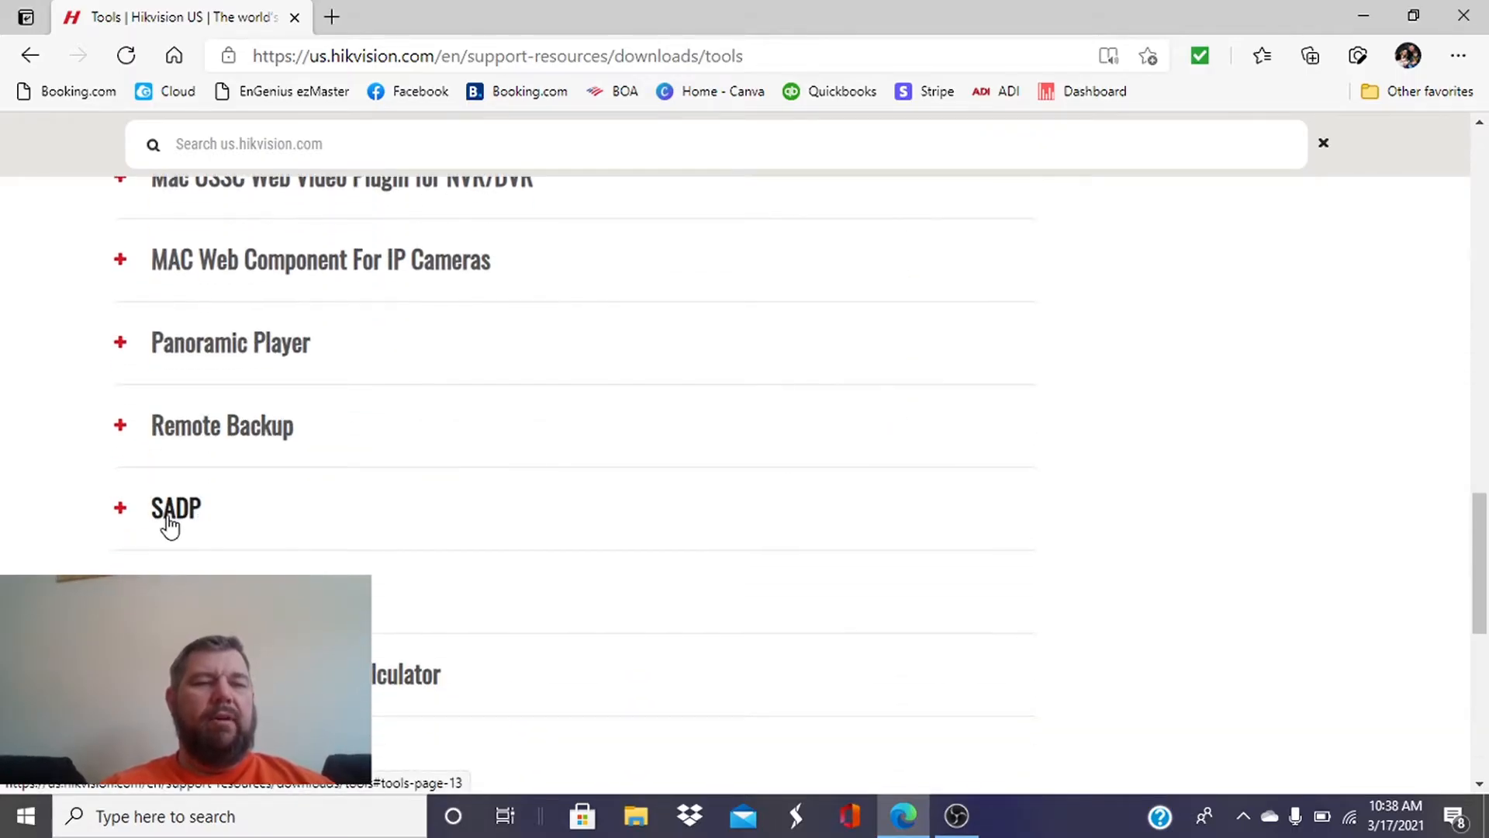
left_click(175, 507)
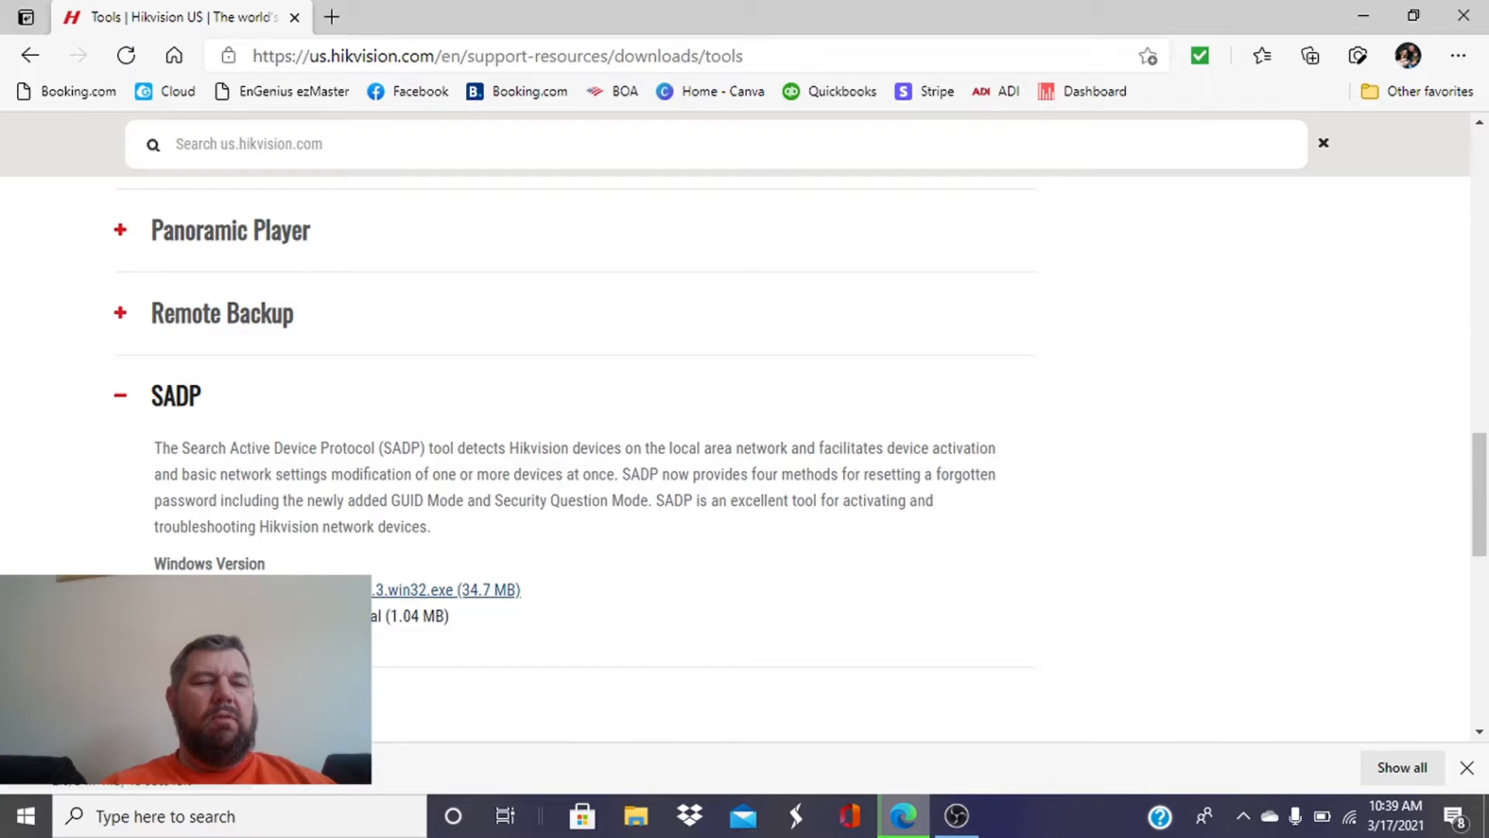
left_click(433, 590)
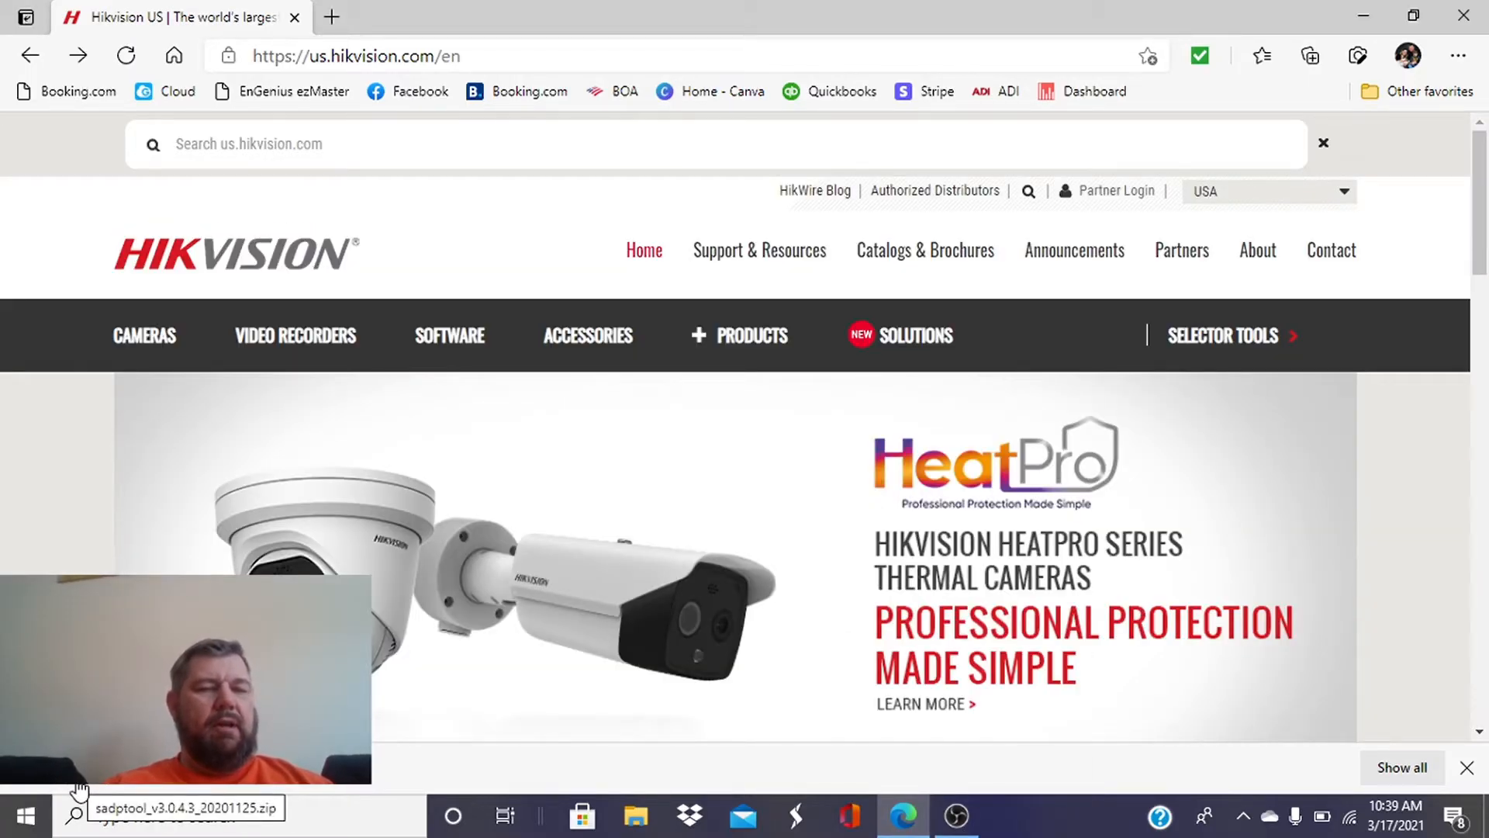
Run SADPTool from inside the downloaded sadptool zip archive
left_click(186, 806)
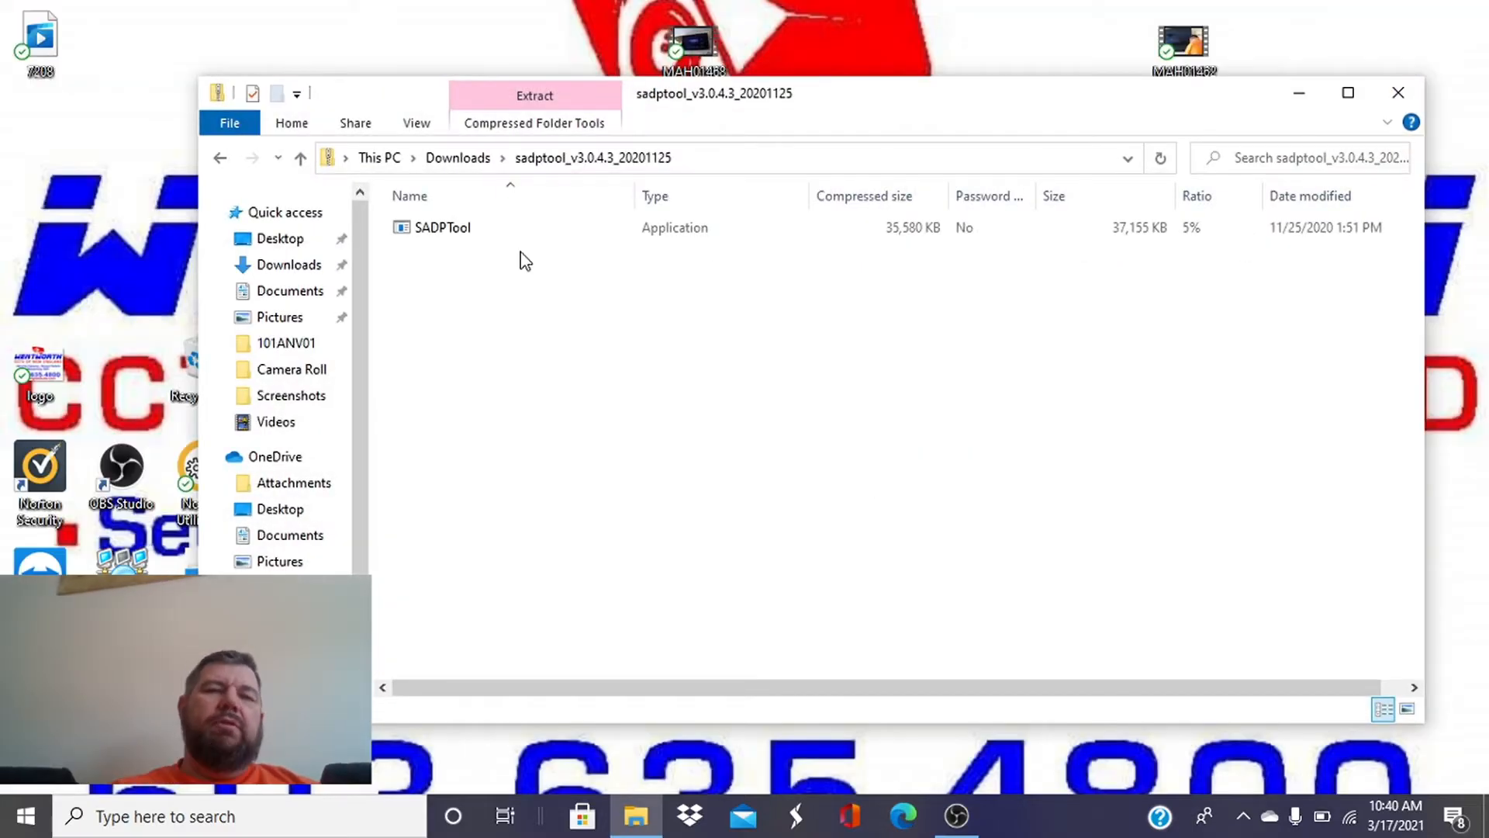
left_click(442, 227)
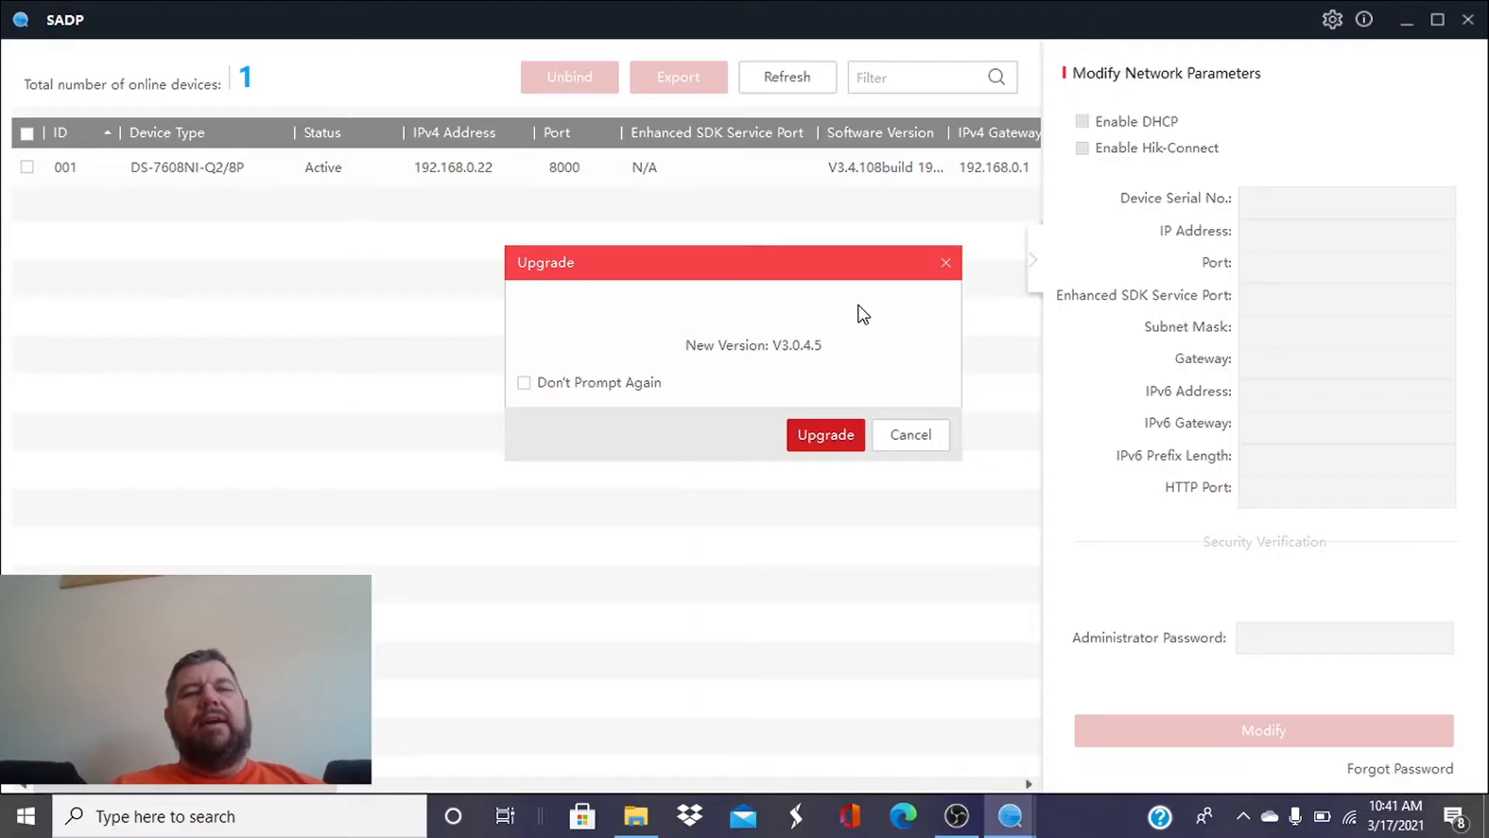
Cancel the SADP upgrade prompt and check the DS-7608NI-Q2/8P recorder row
left_click(909, 435)
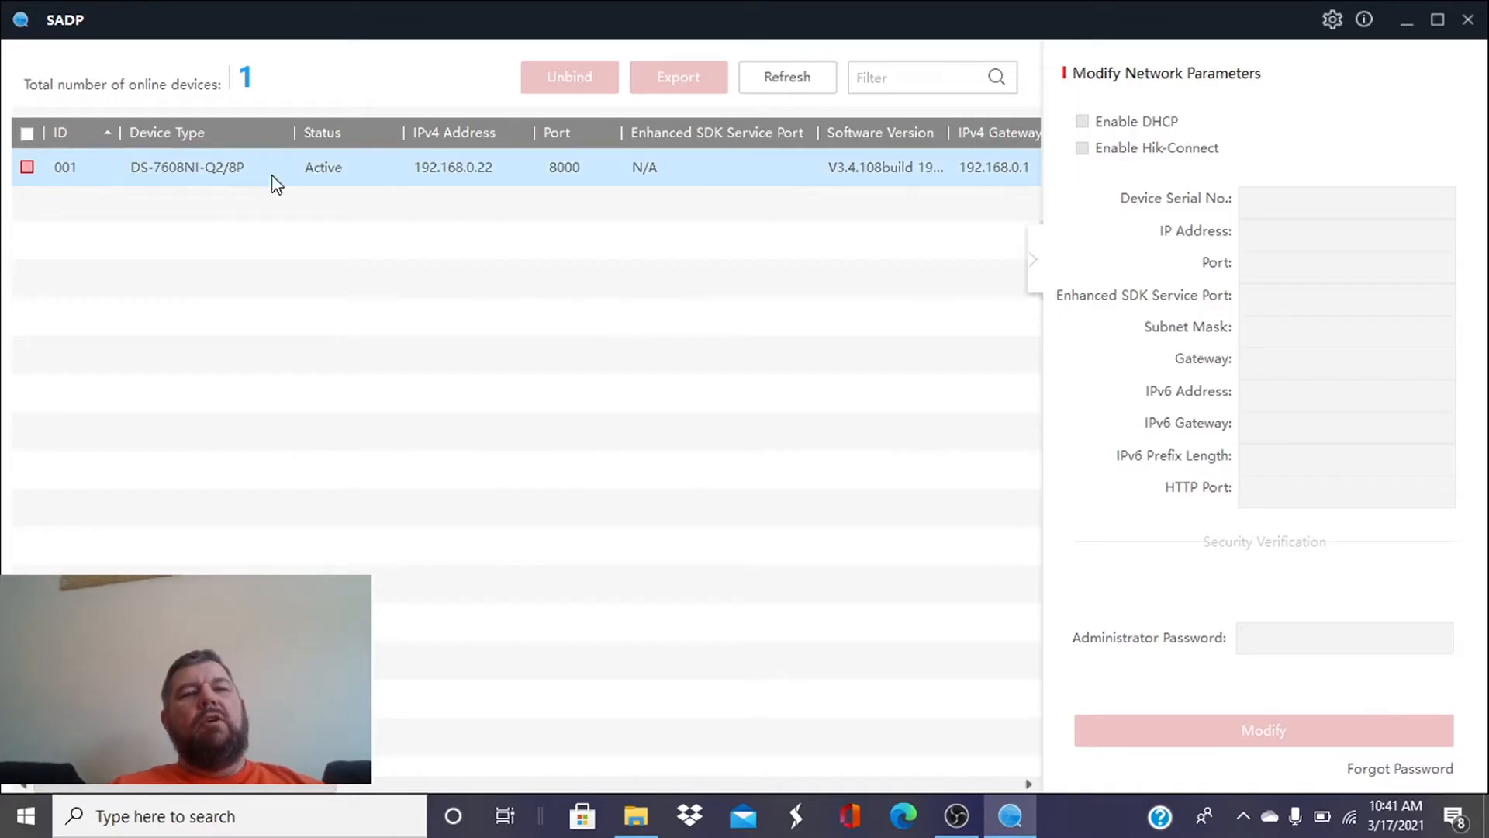
left_click(26, 168)
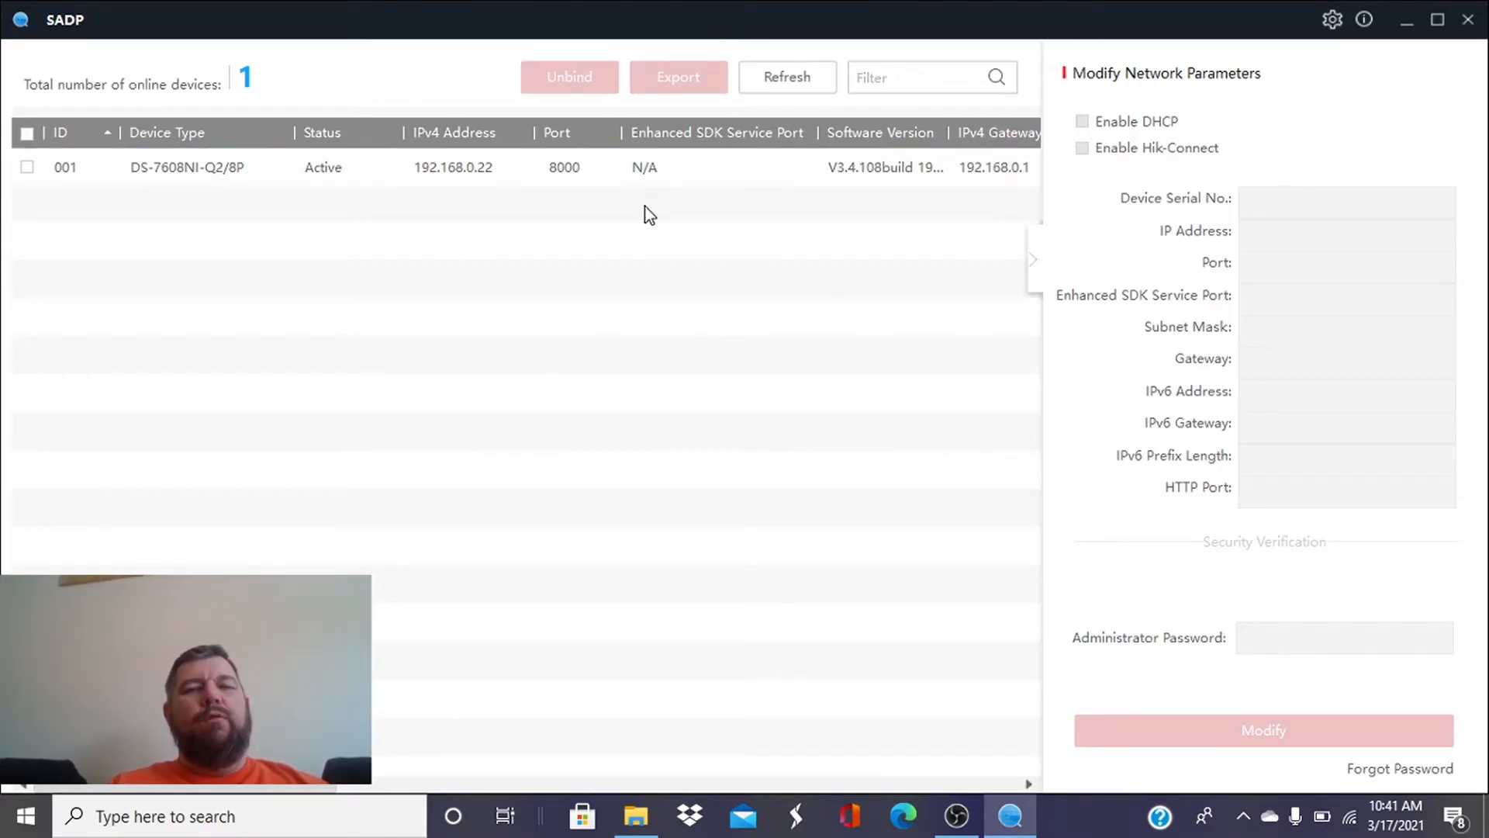
left_click(27, 167)
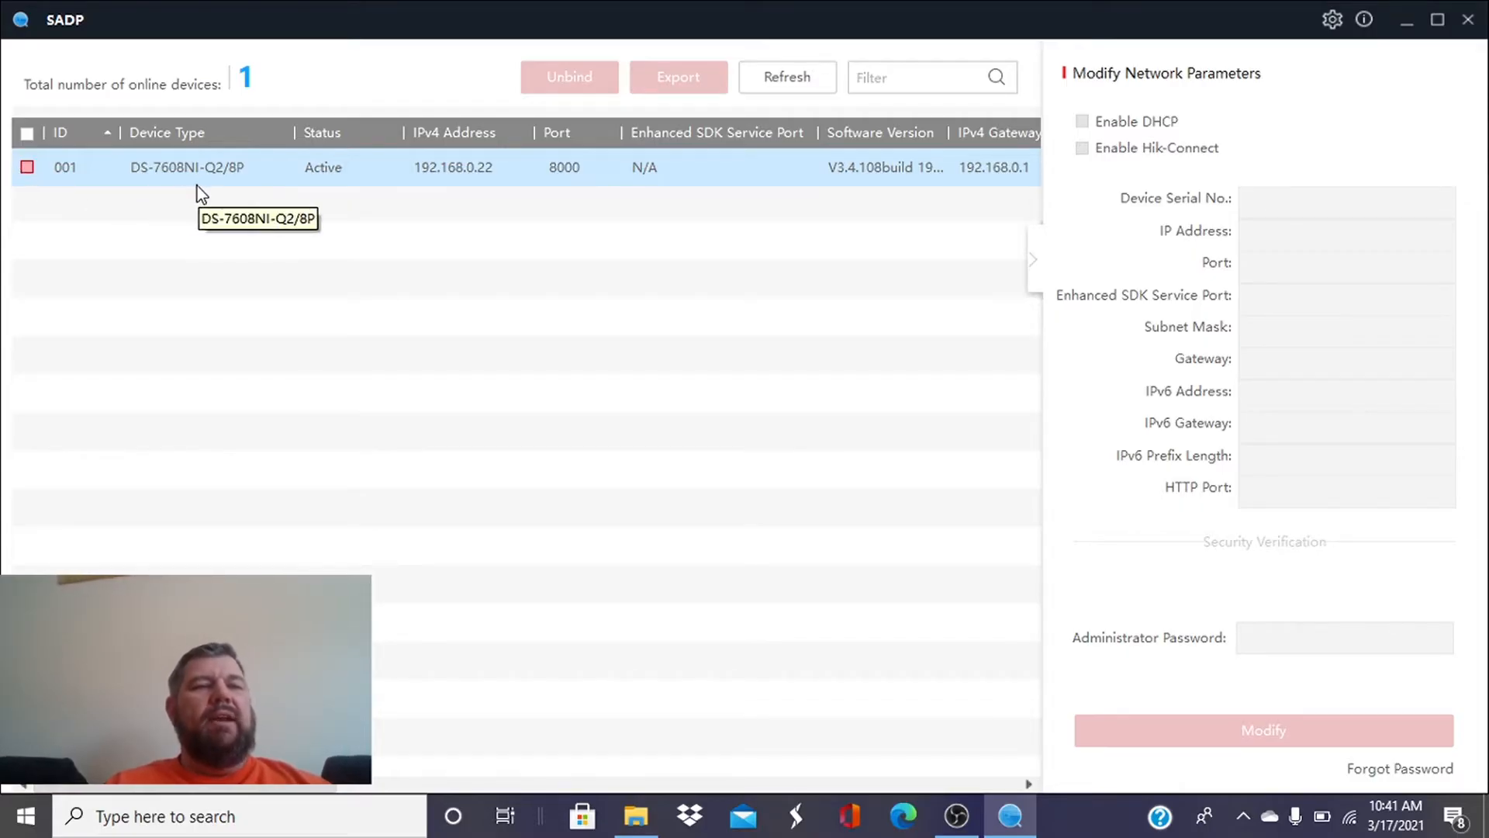
mouse_move(236, 189)
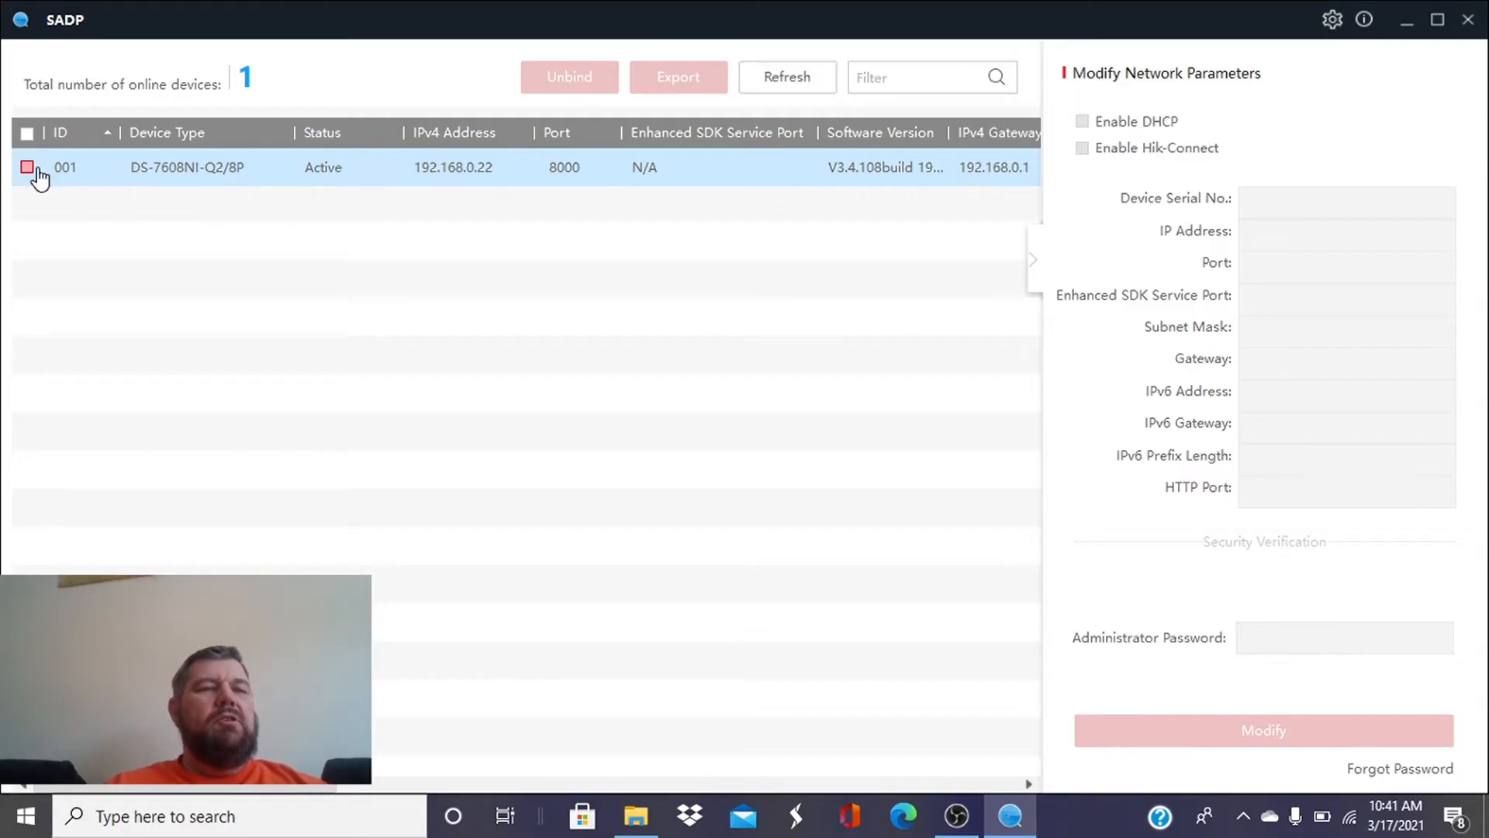
left_click(27, 168)
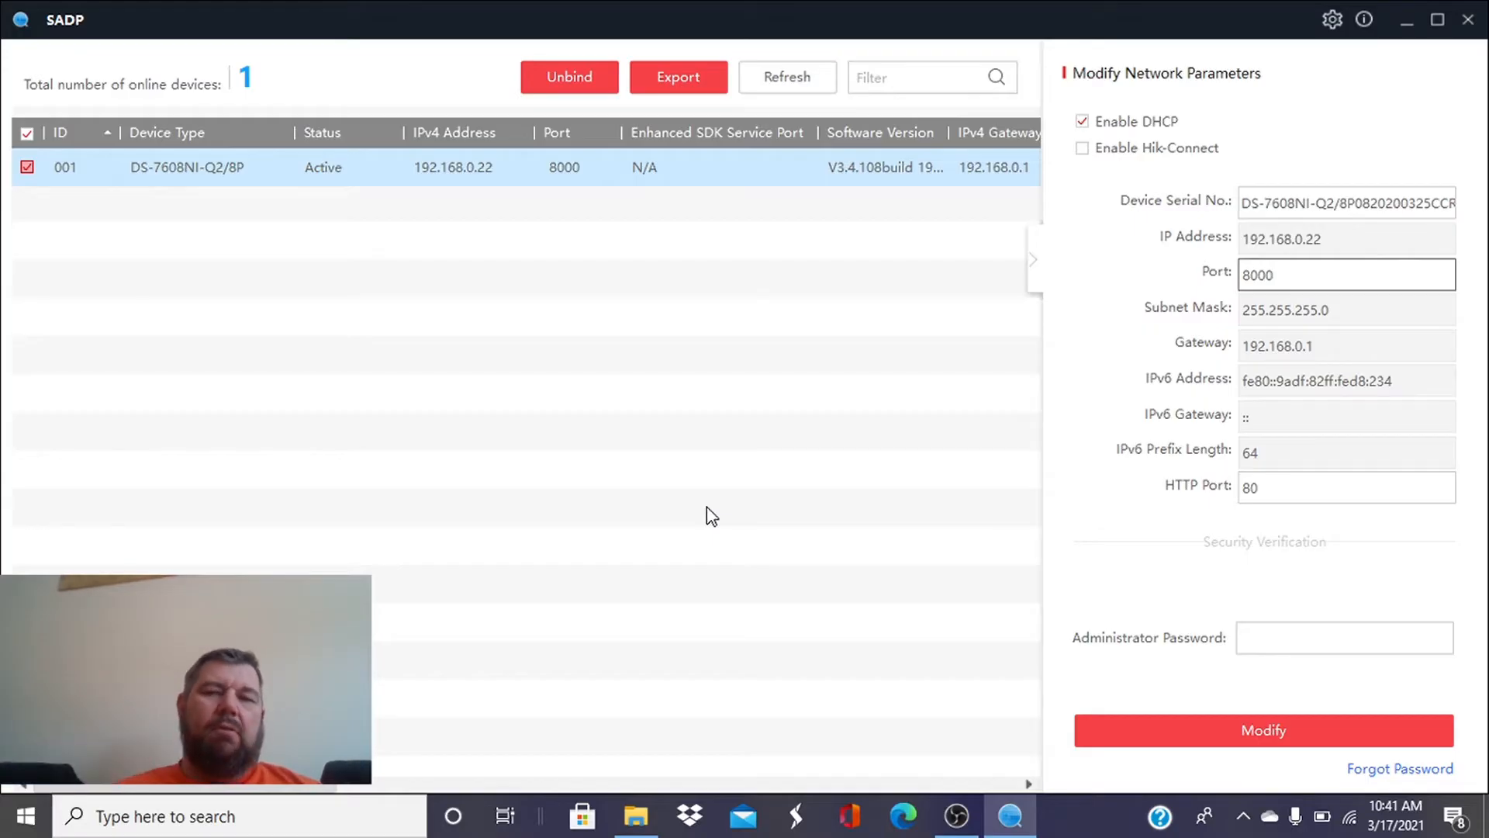
mouse_move(1094, 658)
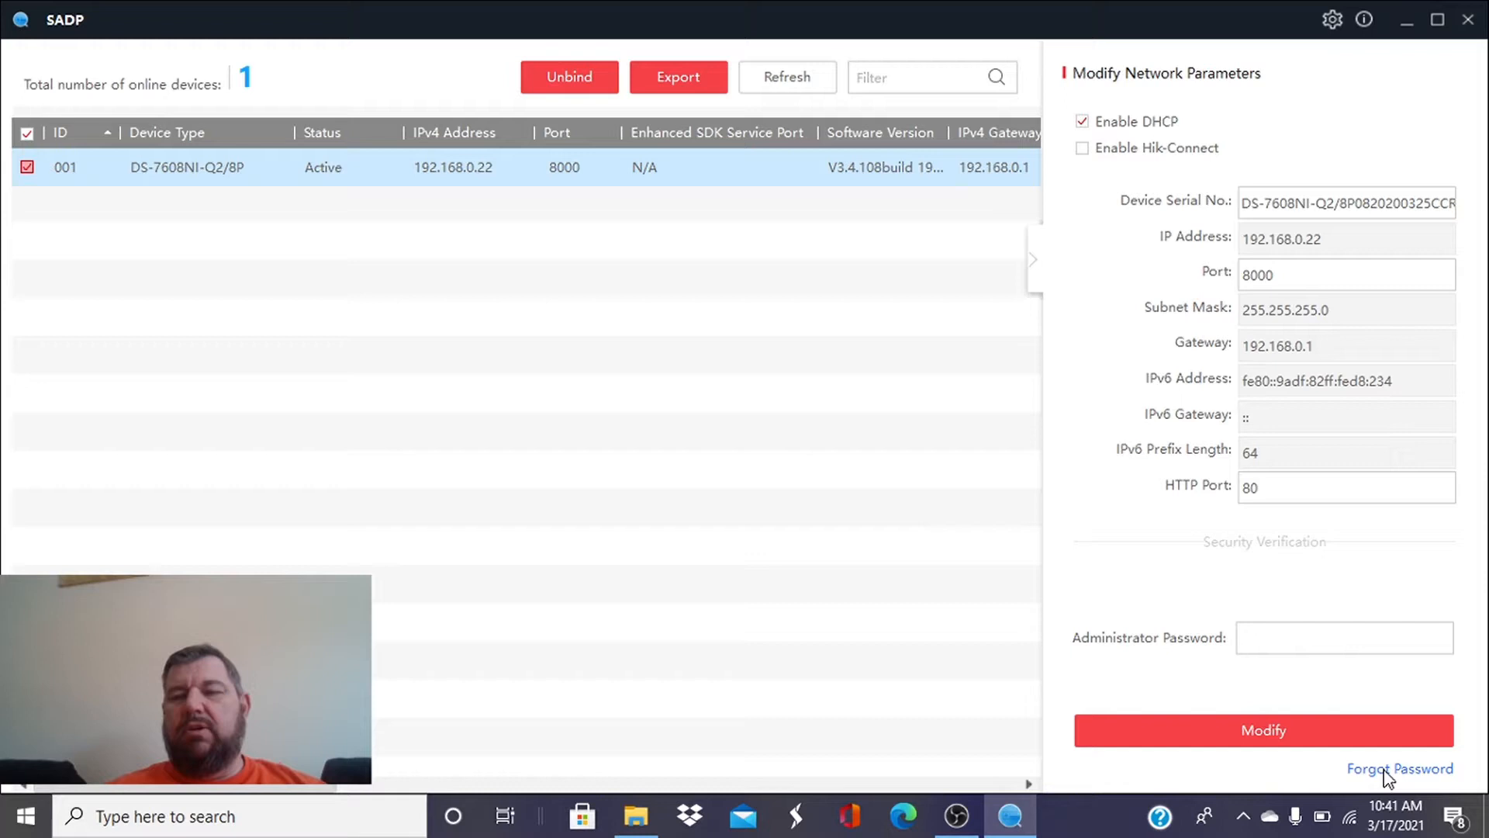
Use Forgot Password to export the recorder's key request file to the Desktop
left_click(1399, 768)
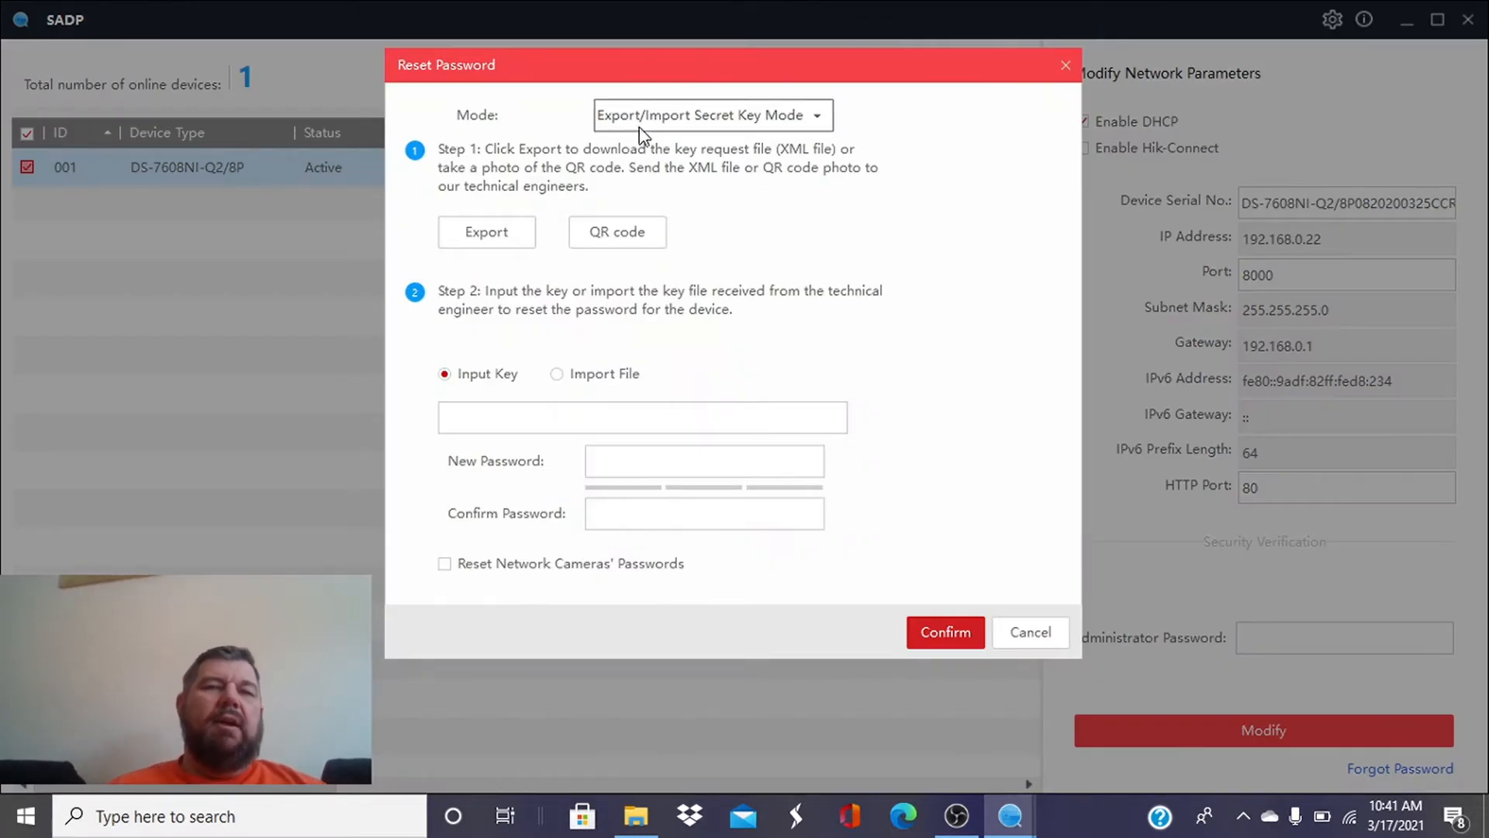
mouse_move(511, 163)
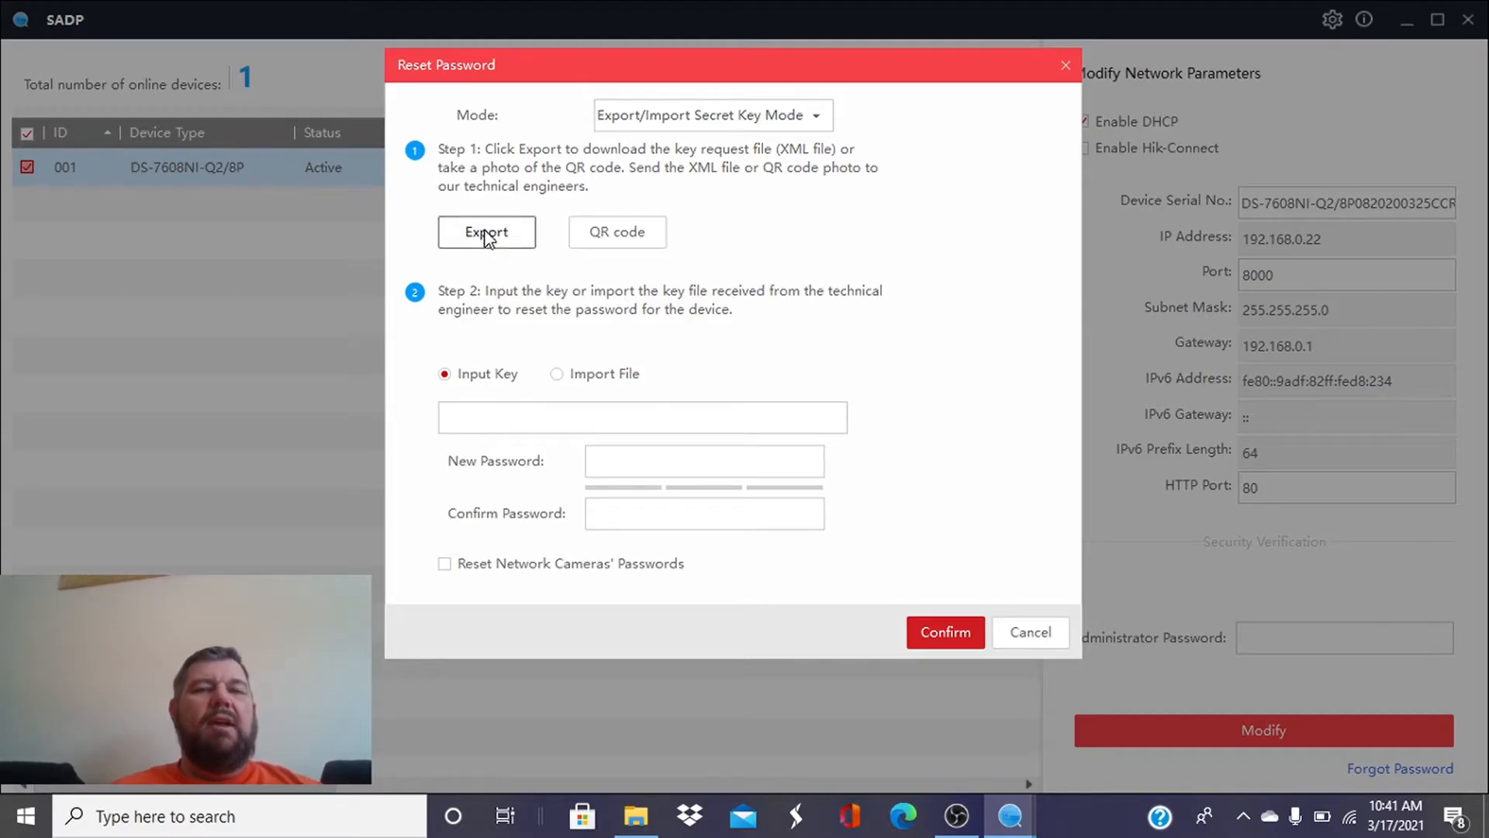
left_click(486, 231)
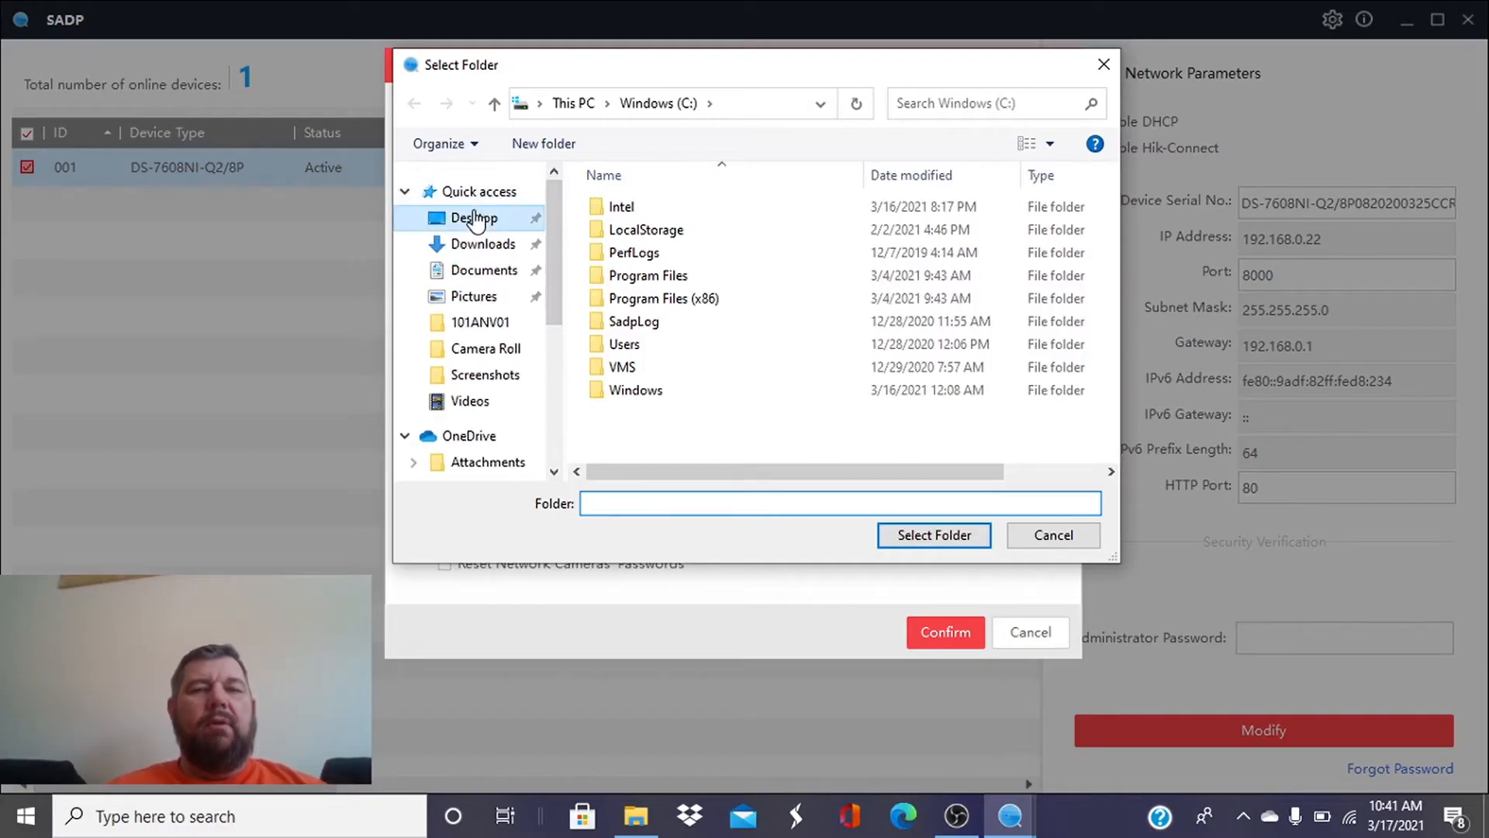
left_click(475, 218)
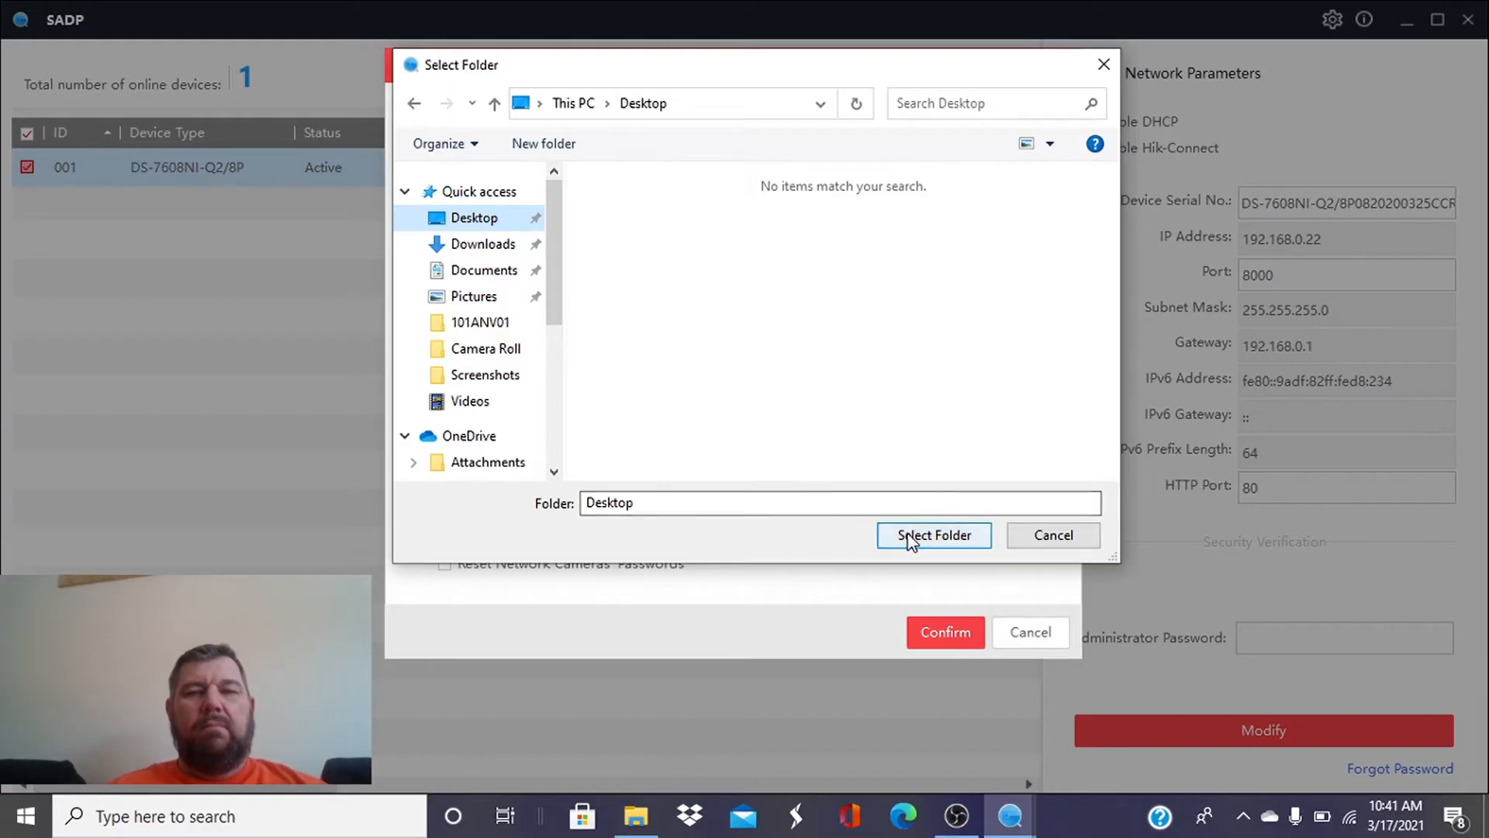
left_click(933, 536)
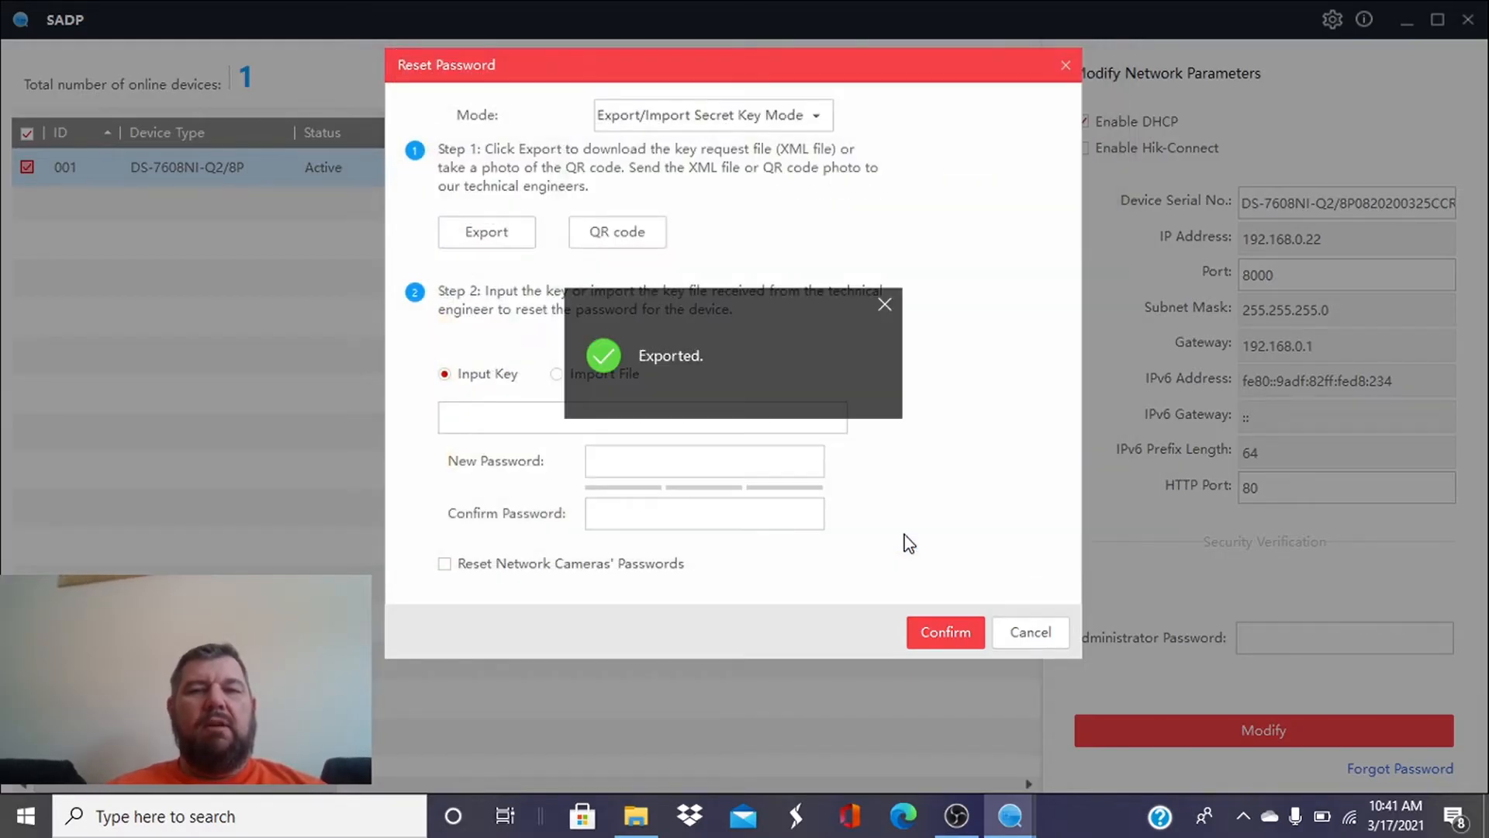
mouse_move(836, 335)
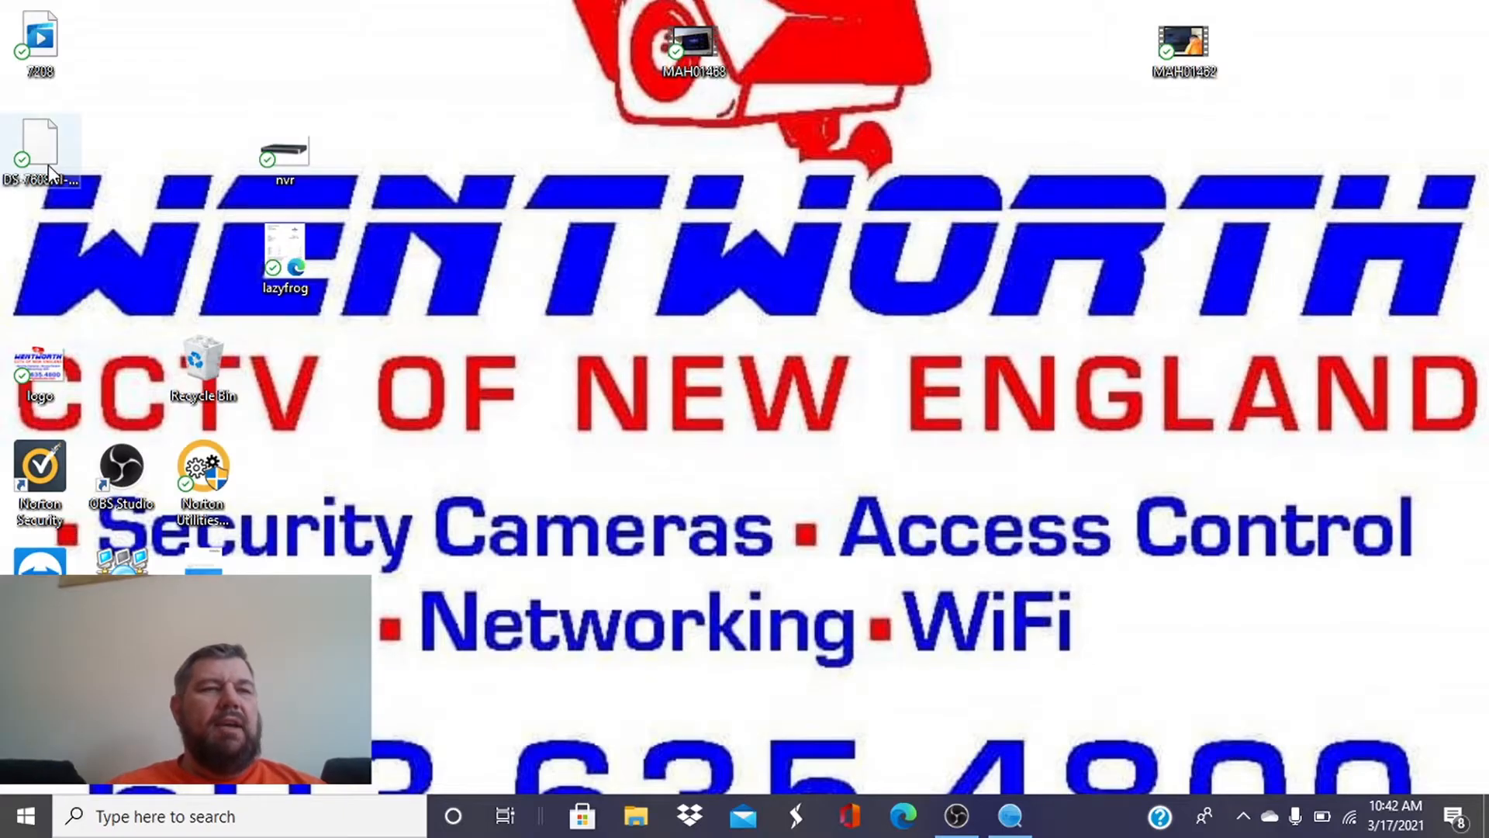
Drag the exported DS-7608NI request XML from the top-left corner to the desktop centre
left_click_drag(41, 152, 772, 200)
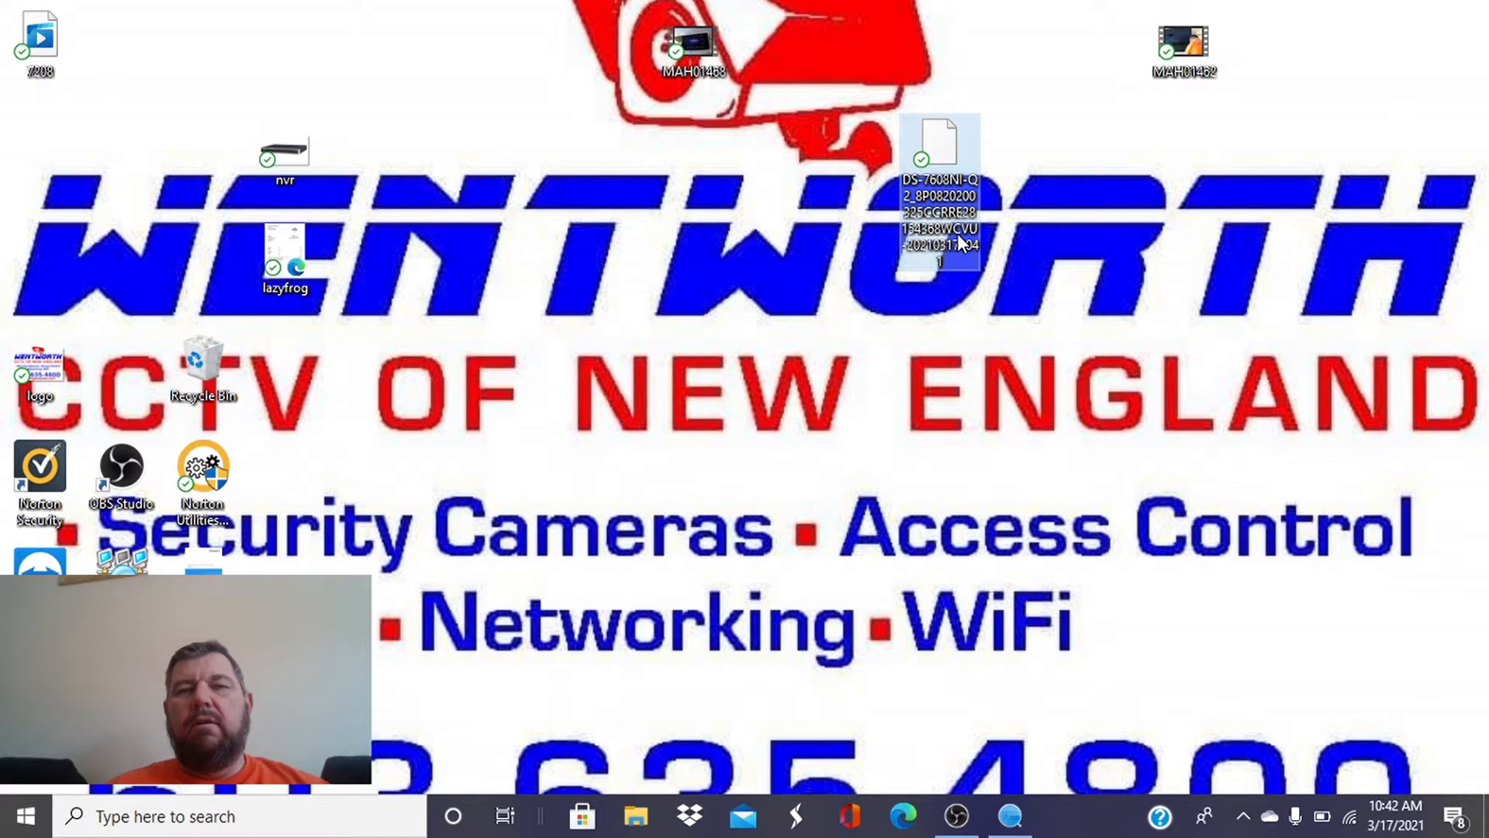
mouse_move(940, 219)
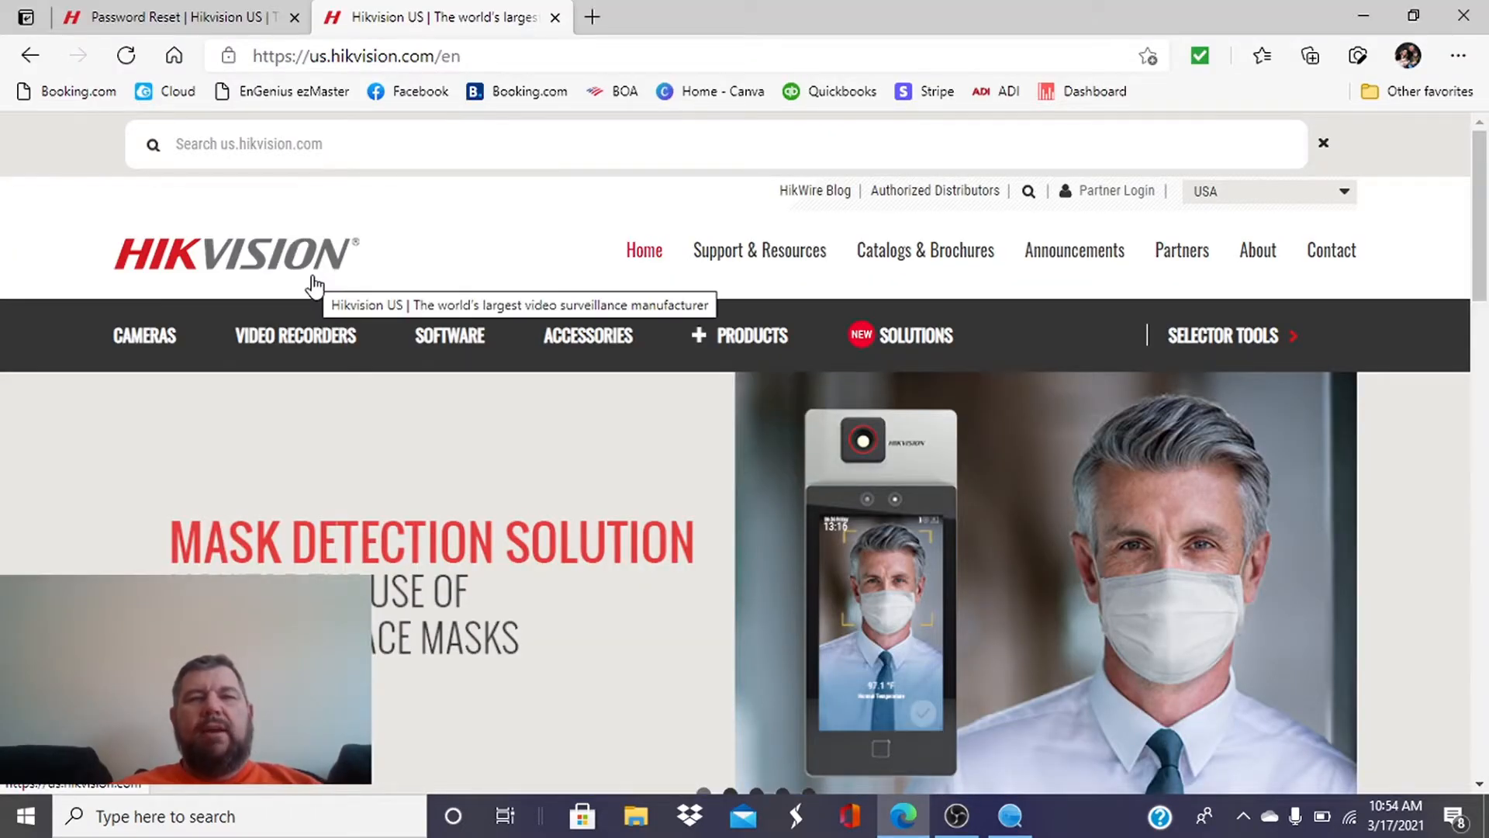
mouse_move(397, 265)
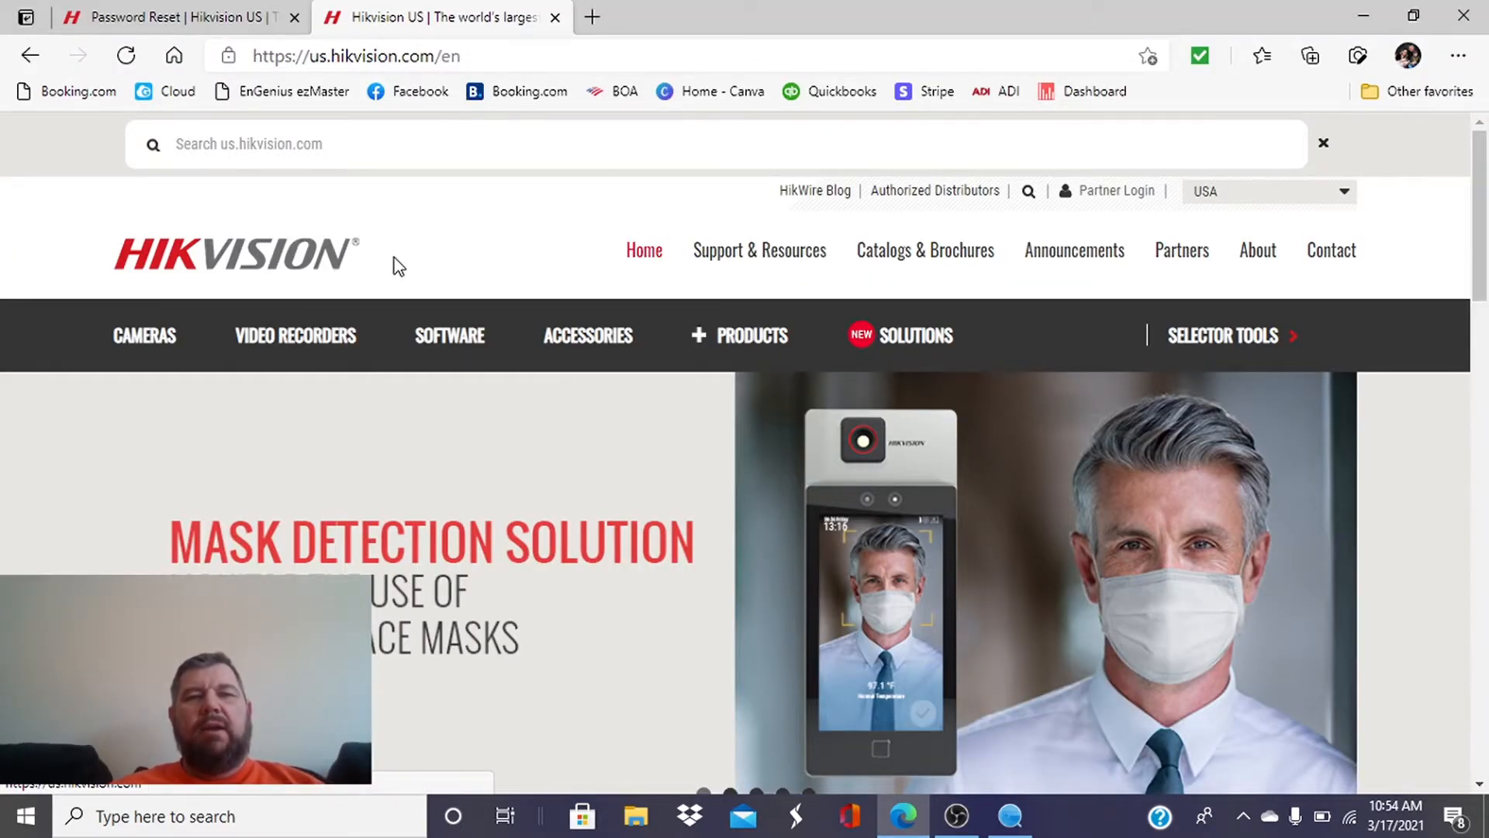
Navigate to the Password Reset page via Support & Resources > Technical Support
left_click(759, 250)
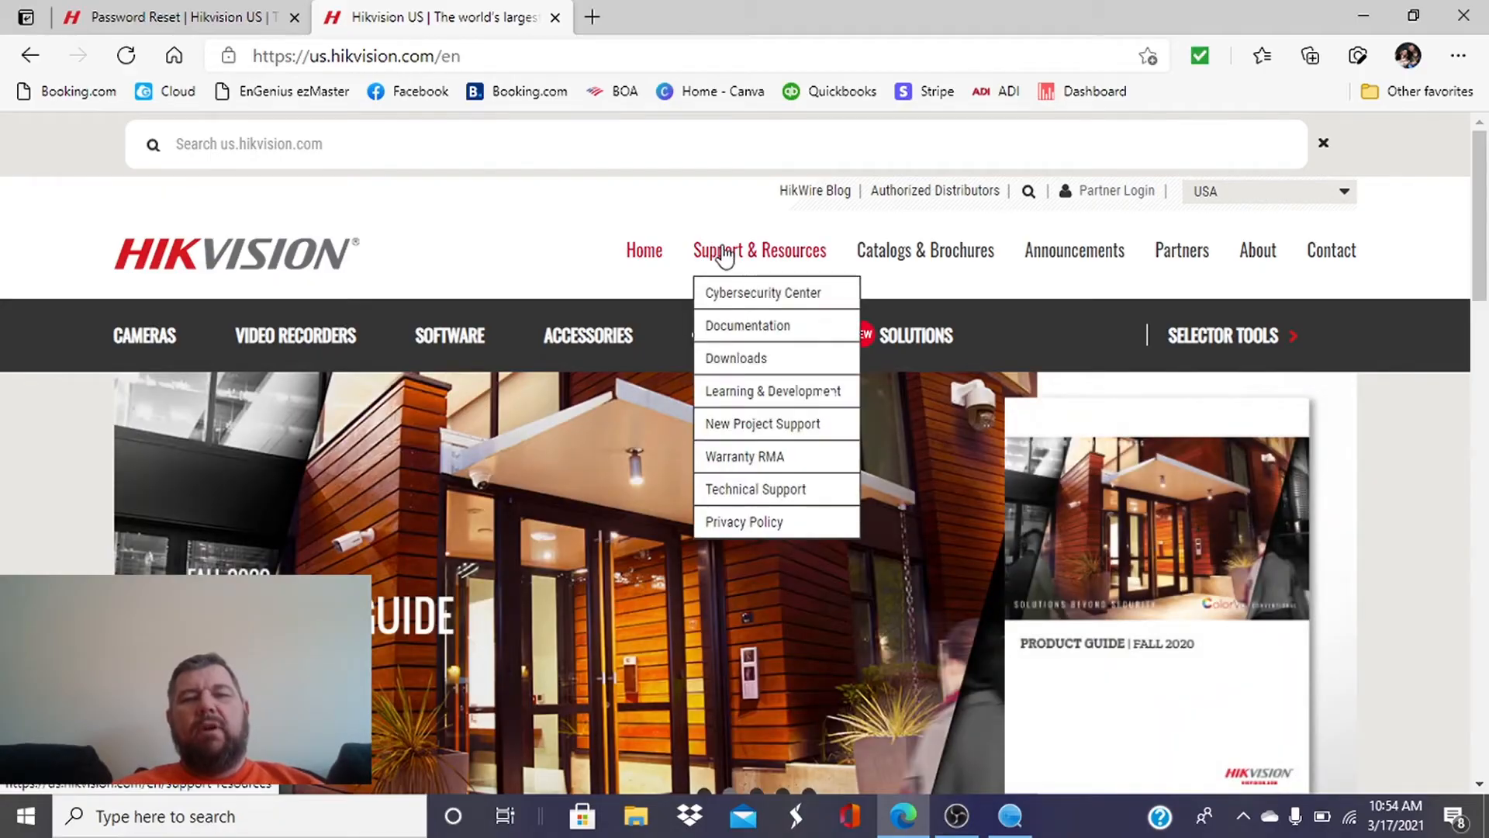
mouse_move(755, 489)
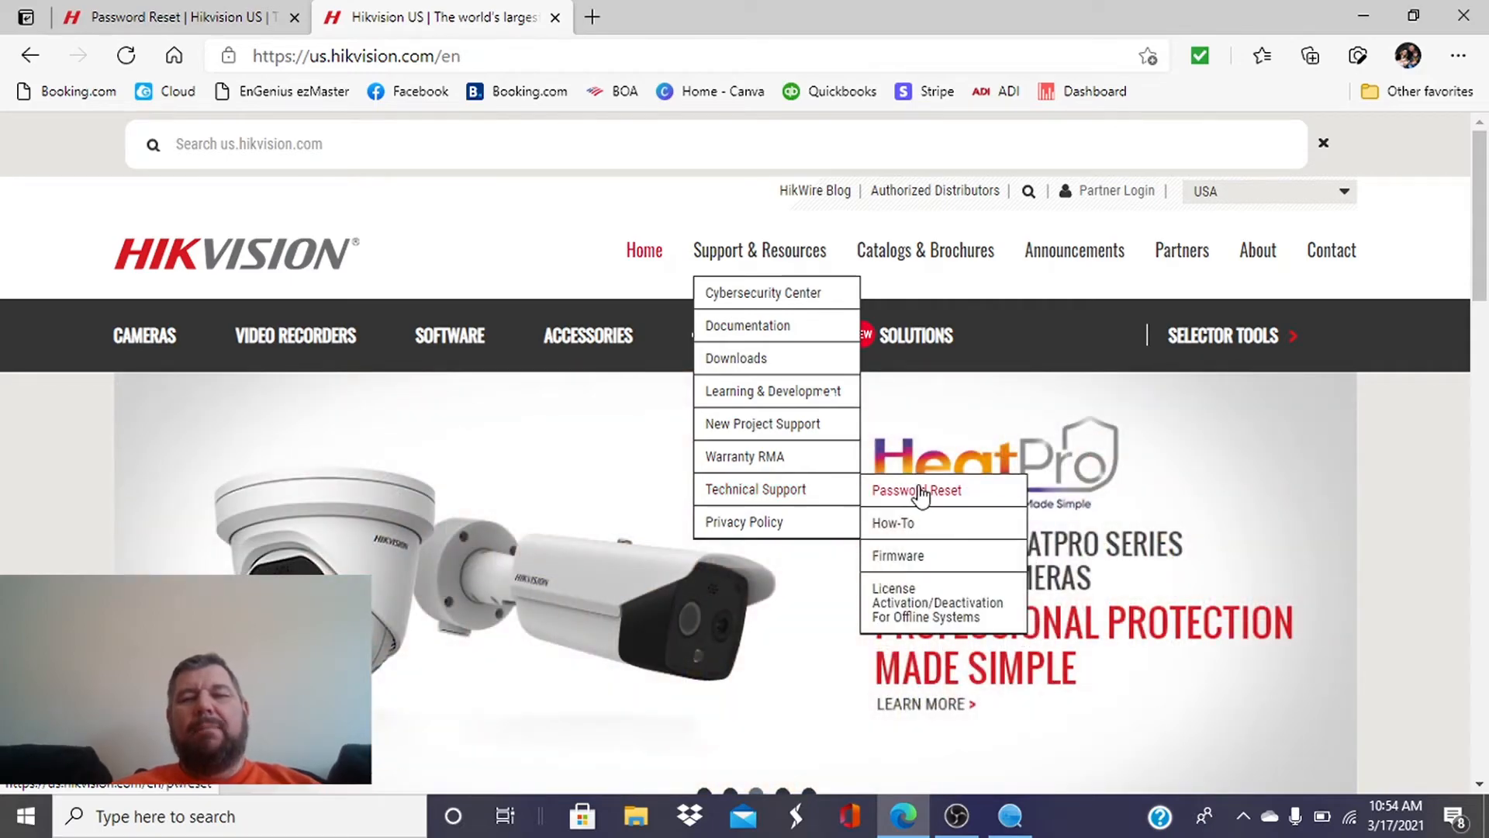
left_click(915, 490)
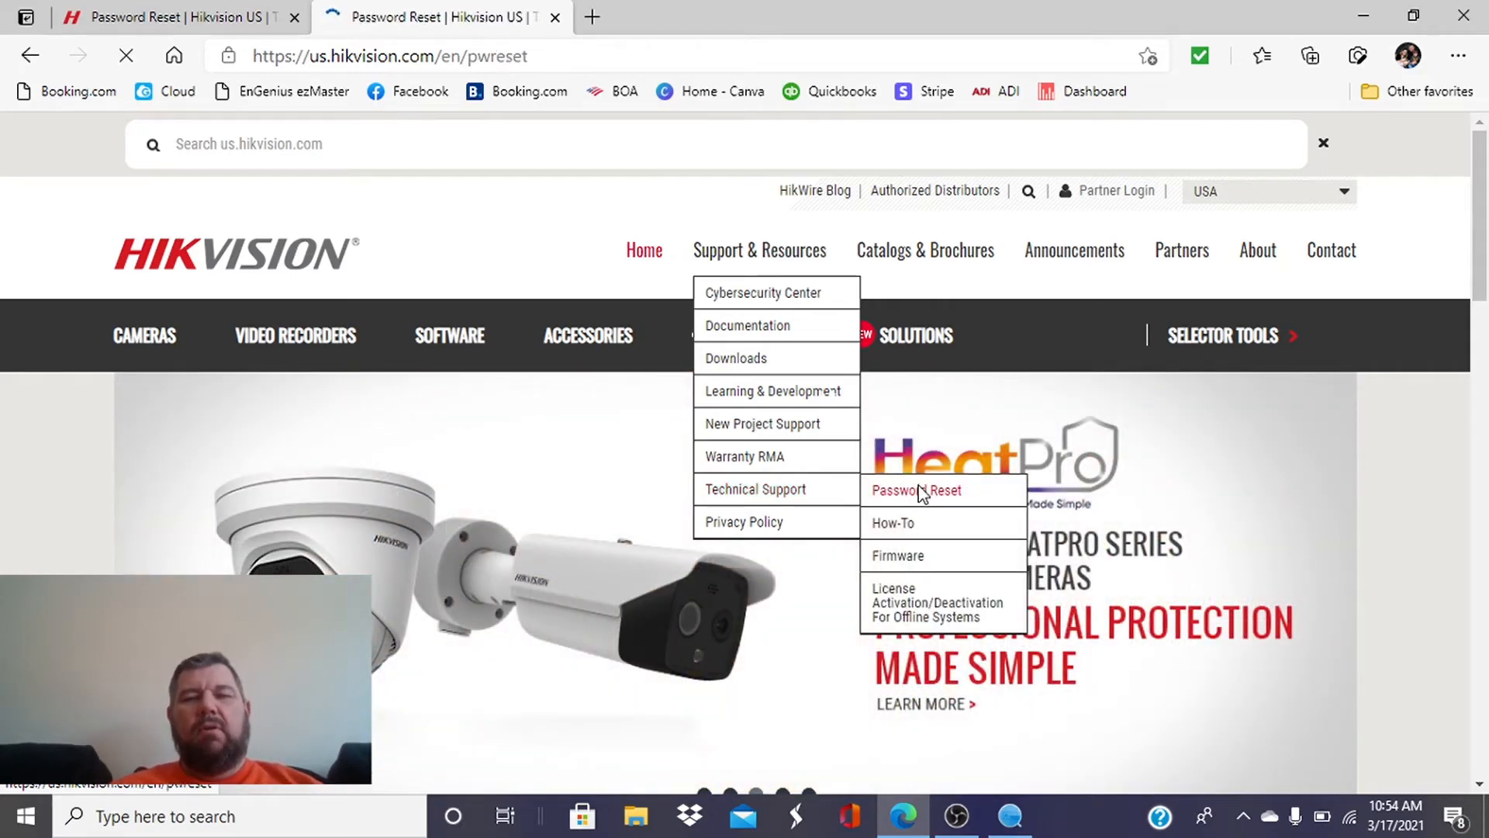
left_click(915, 490)
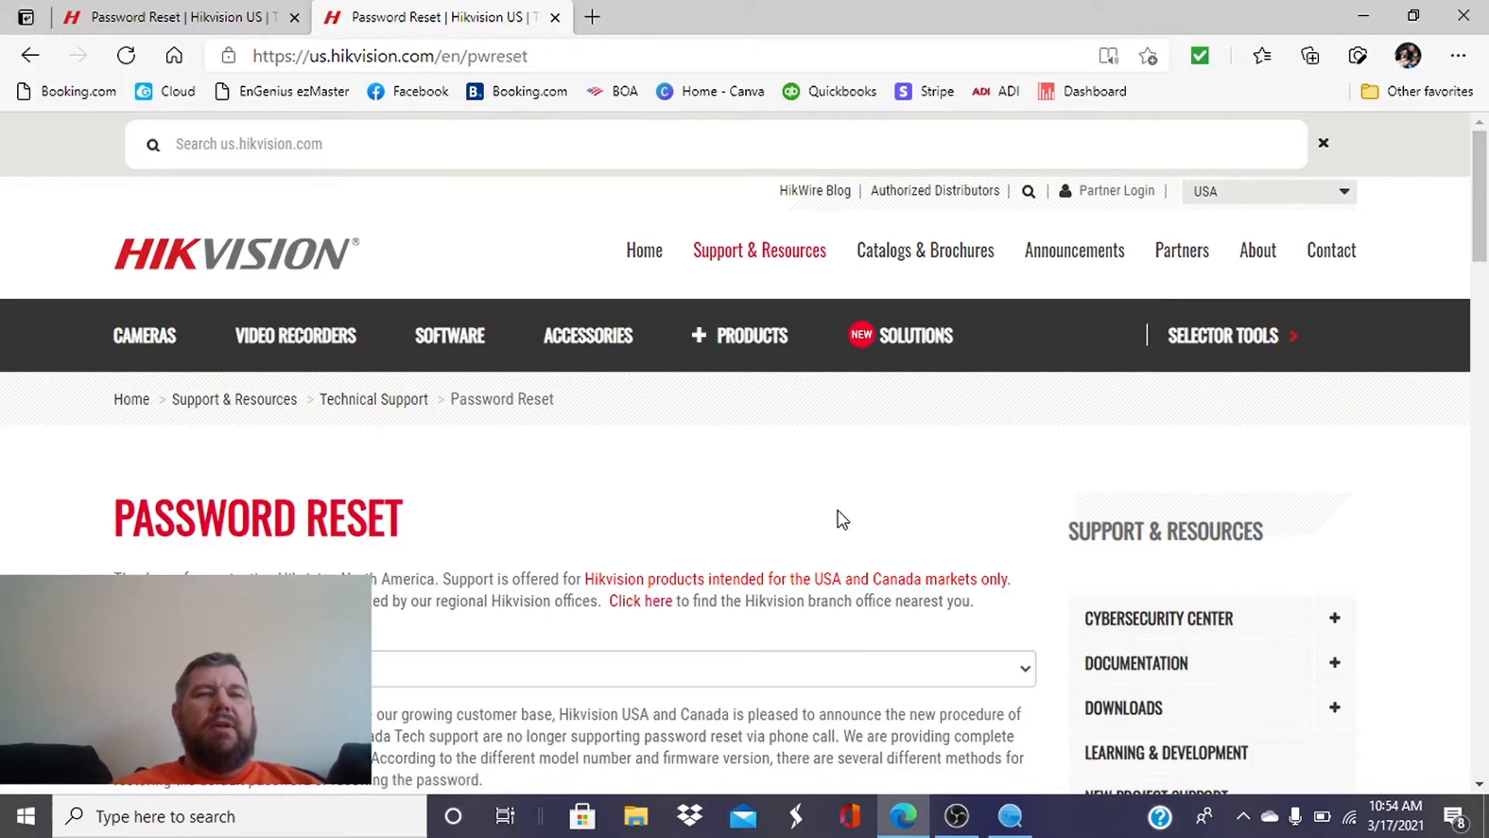
Scroll through the reset form to the serial number and key file fields, then bring SADP back
scroll("down", 3)
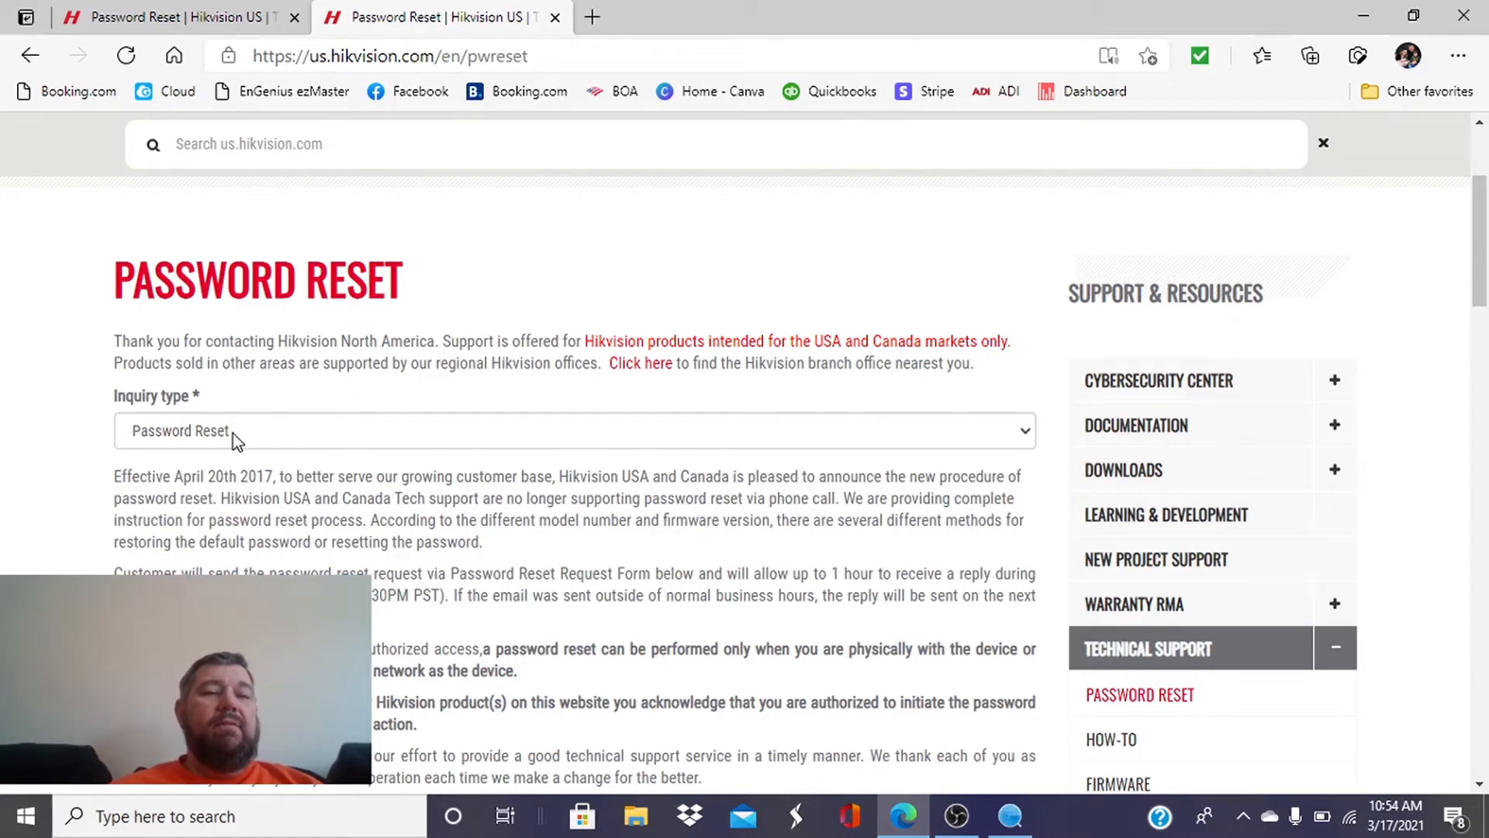
scroll("down", 3)
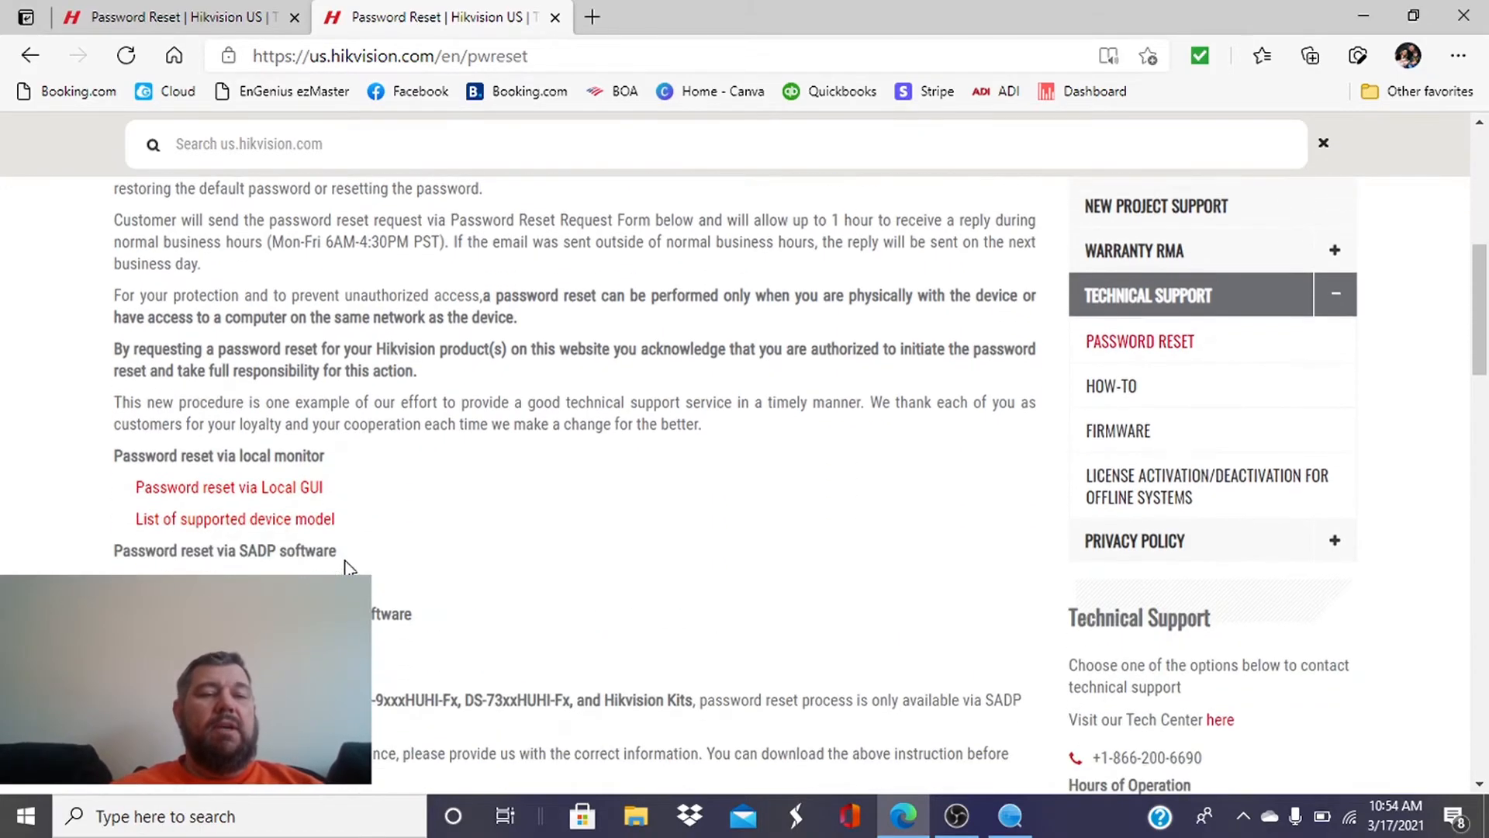
scroll("down", 3)
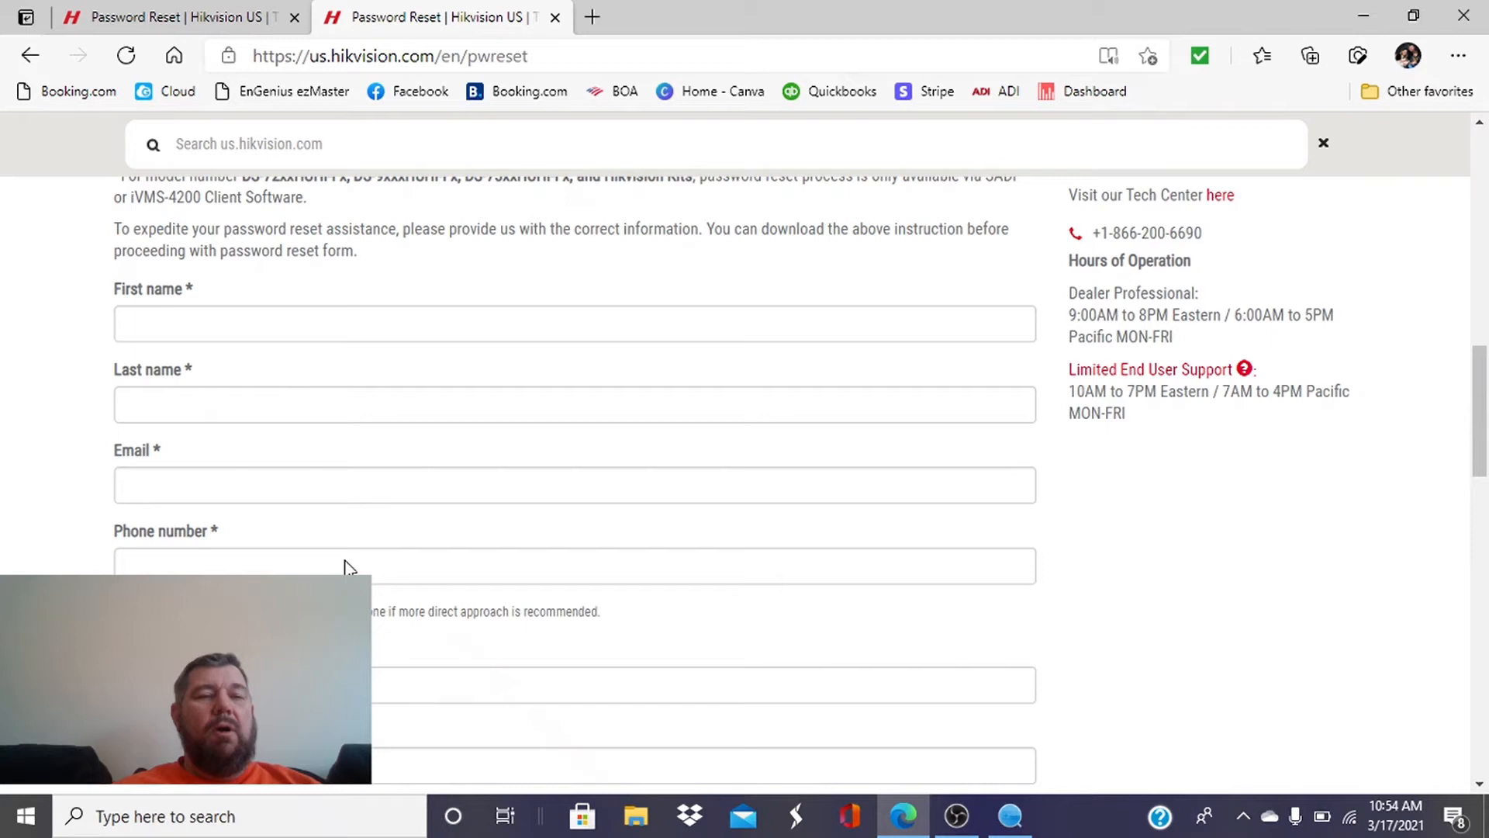
scroll("down", 3)
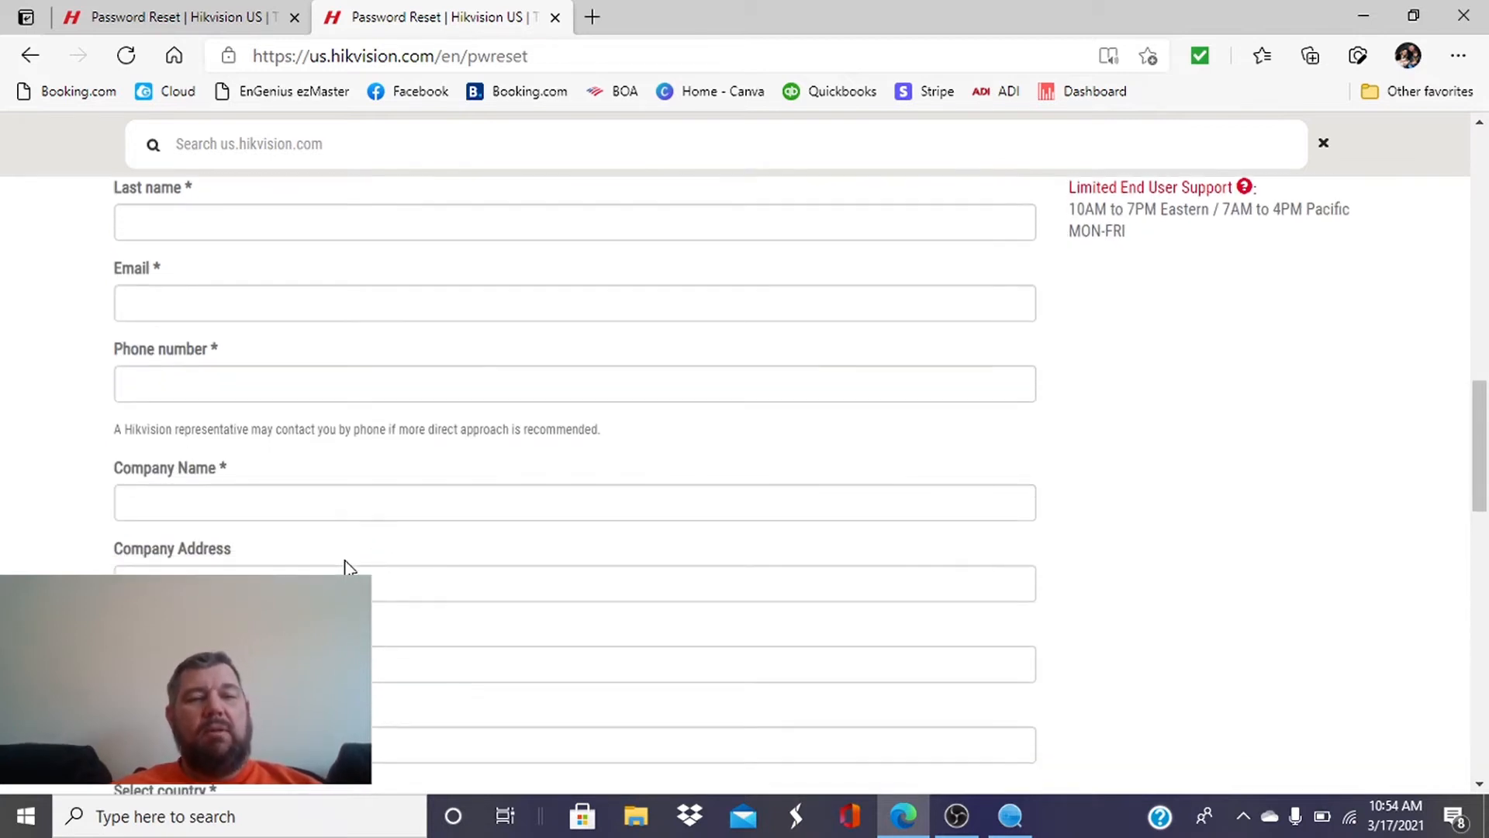
scroll("down", 3)
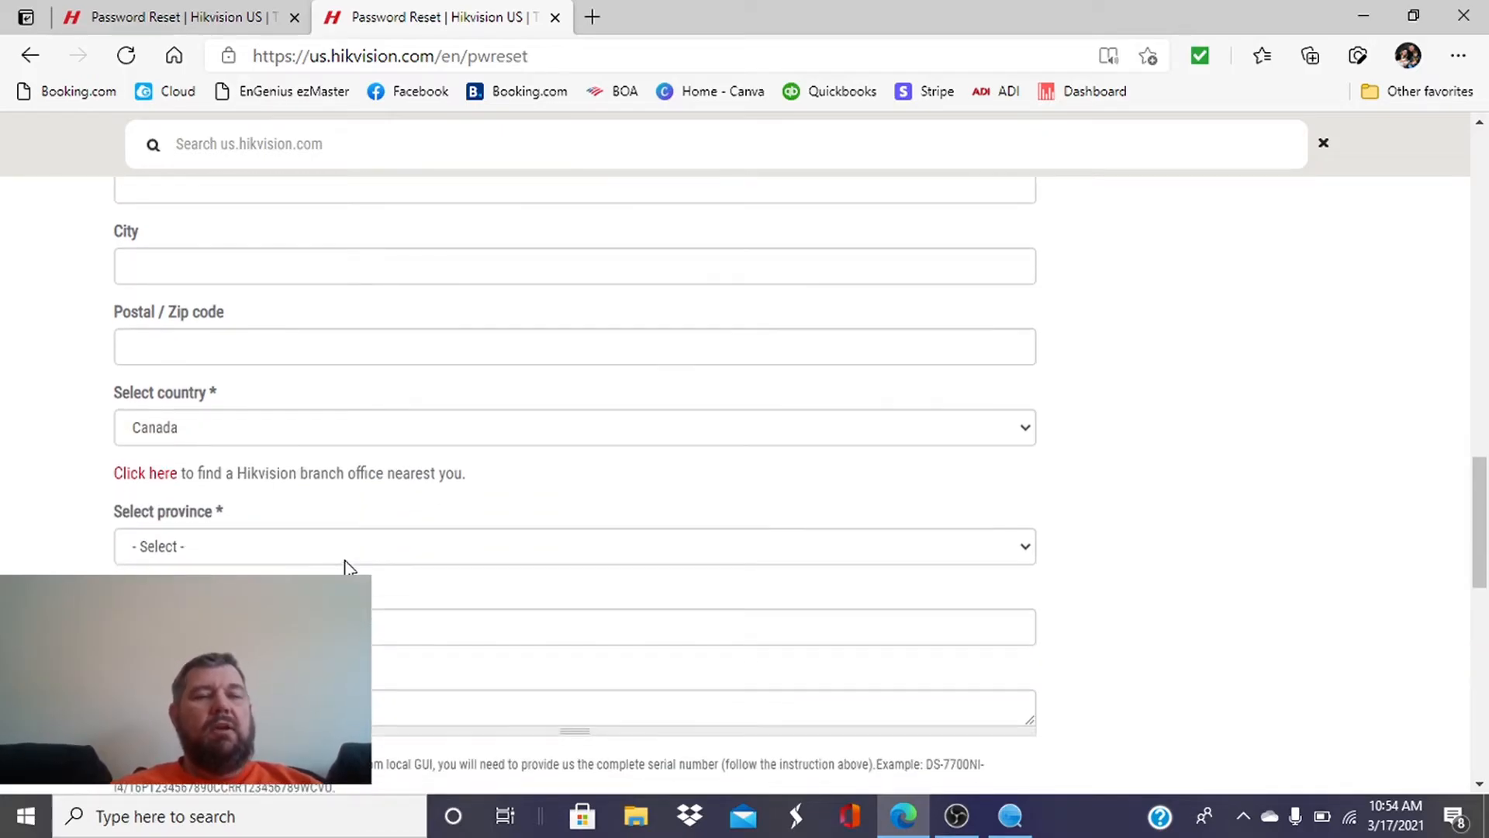
scroll("down", 3)
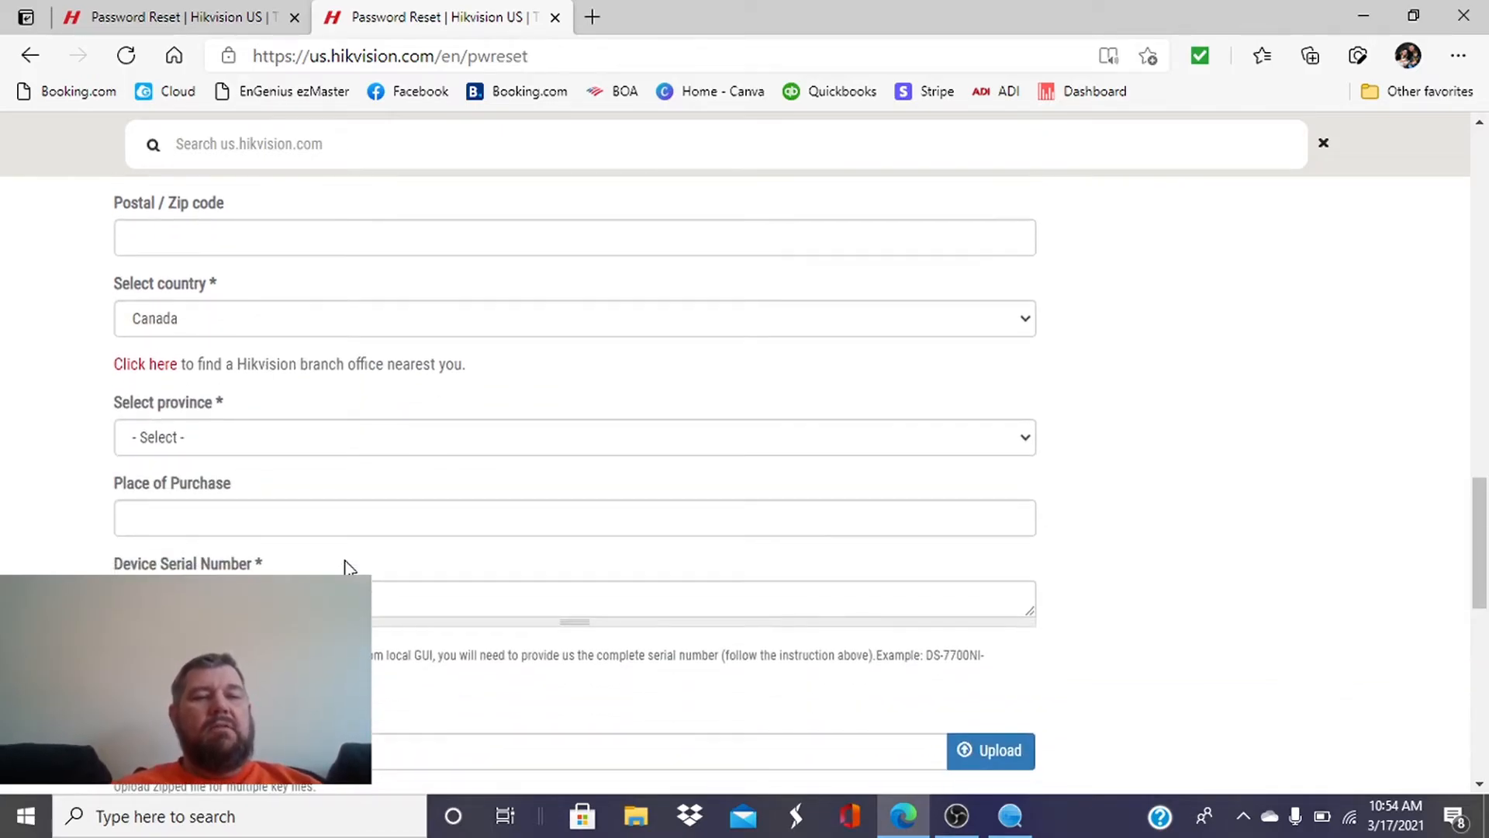
left_click(574, 518)
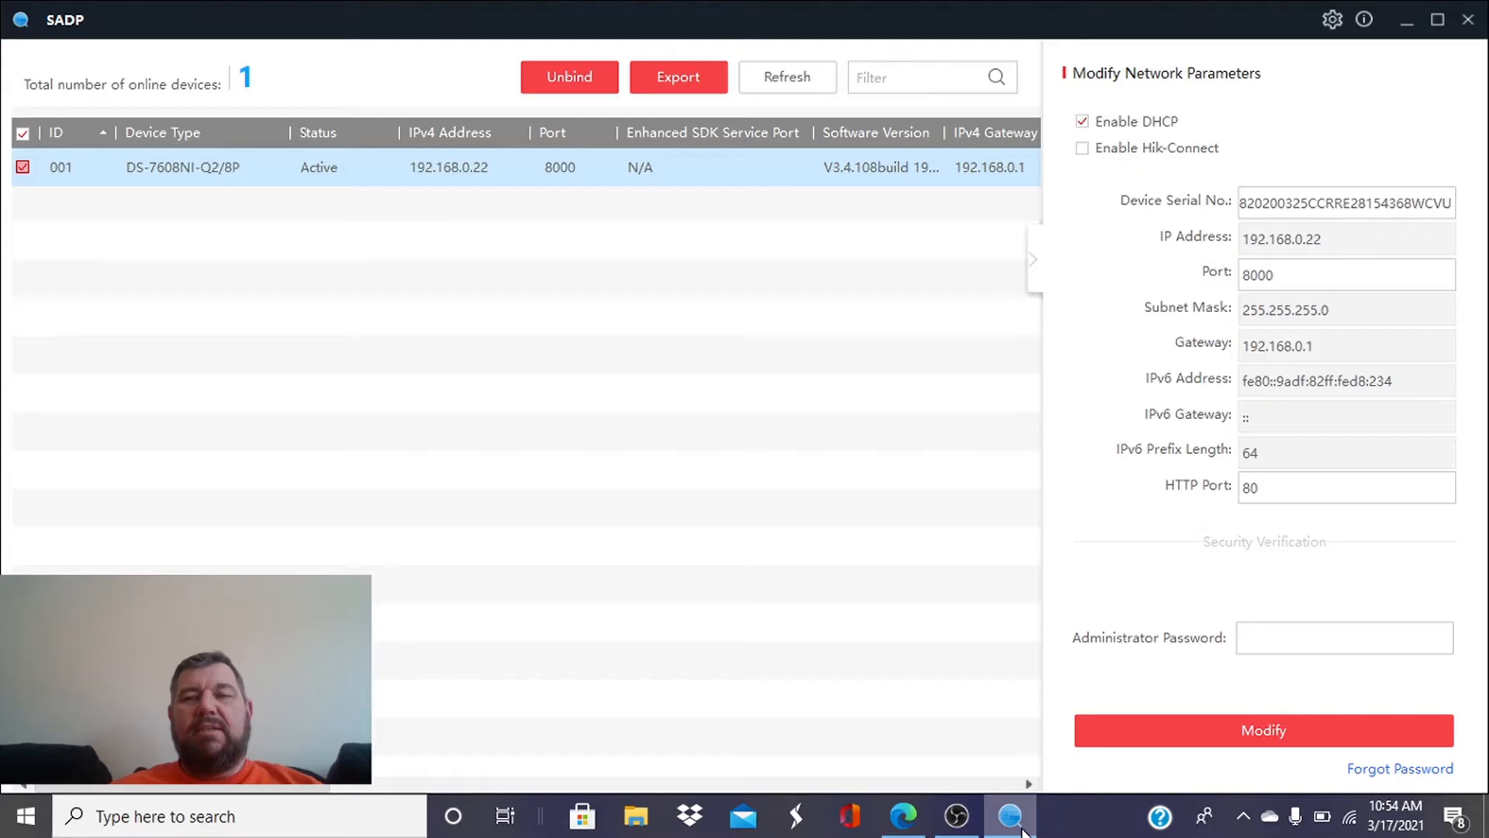
mouse_move(155, 239)
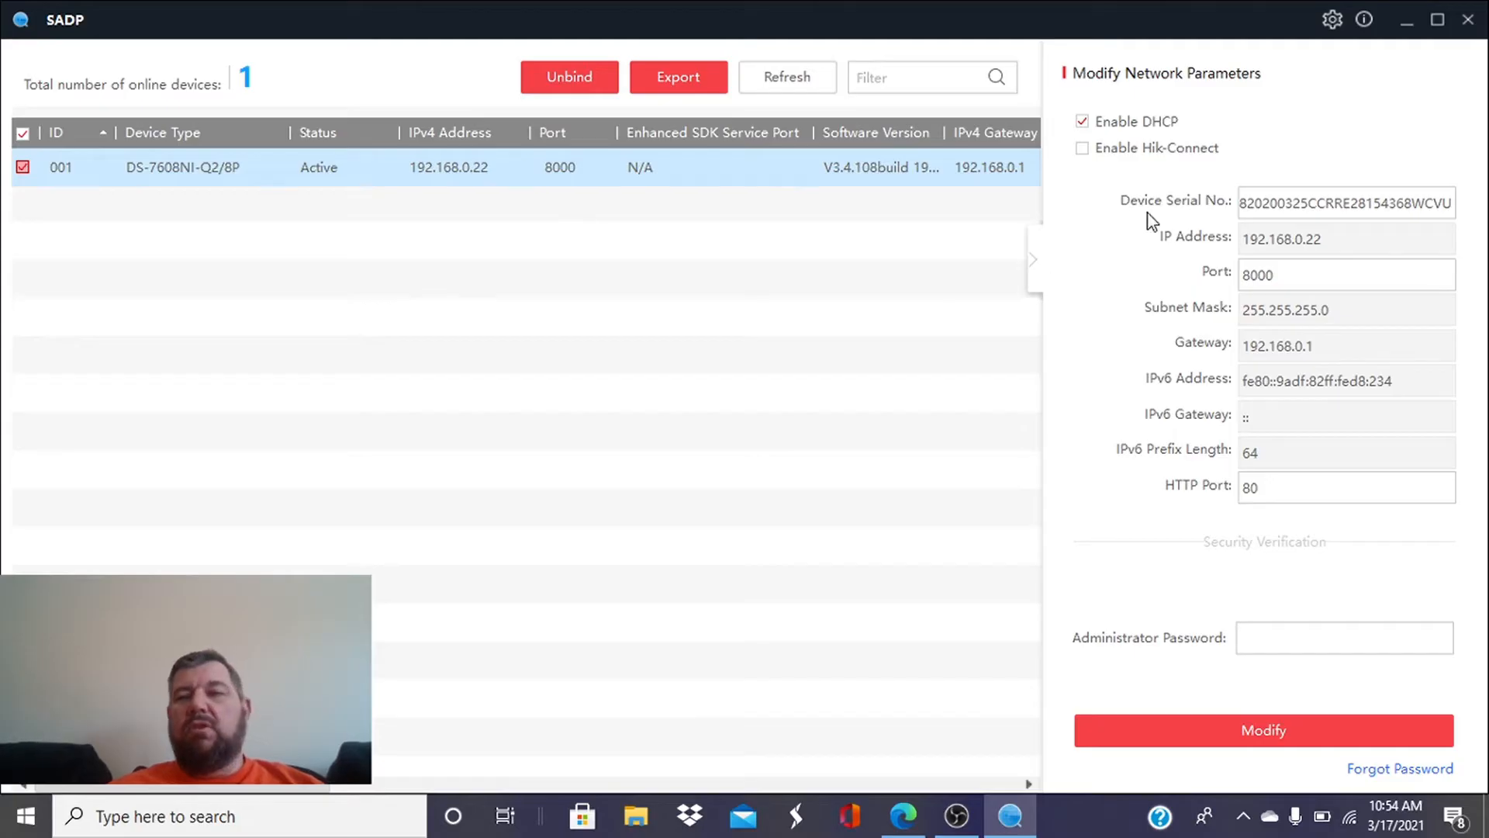
Select the Device Serial No. in SADP's Modify Network Parameters panel for copying
left_click(1343, 201)
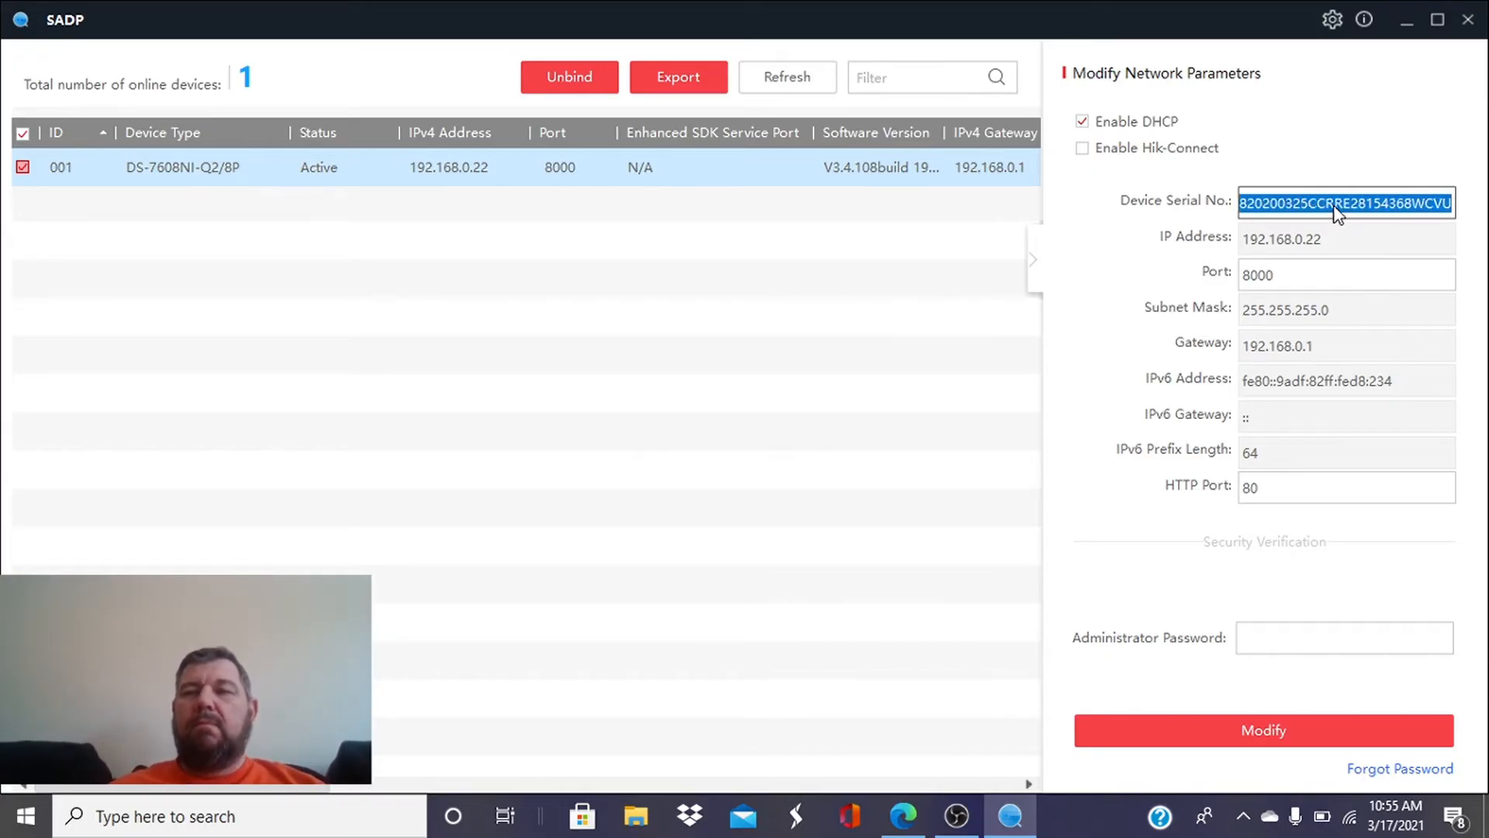
mouse_move(1087, 557)
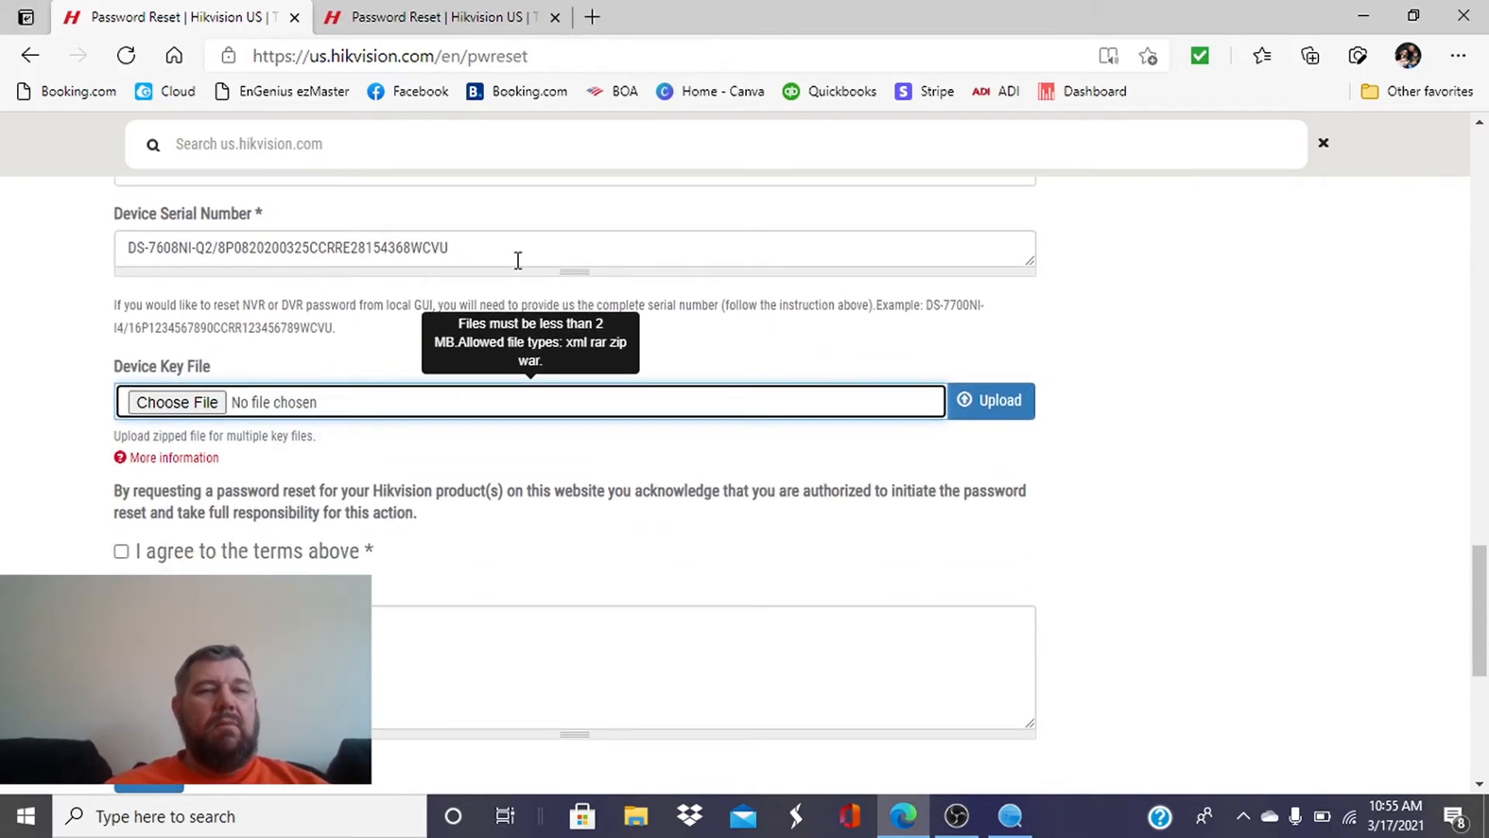
Attach and upload the exported device key XML file to the reset form
left_click(177, 401)
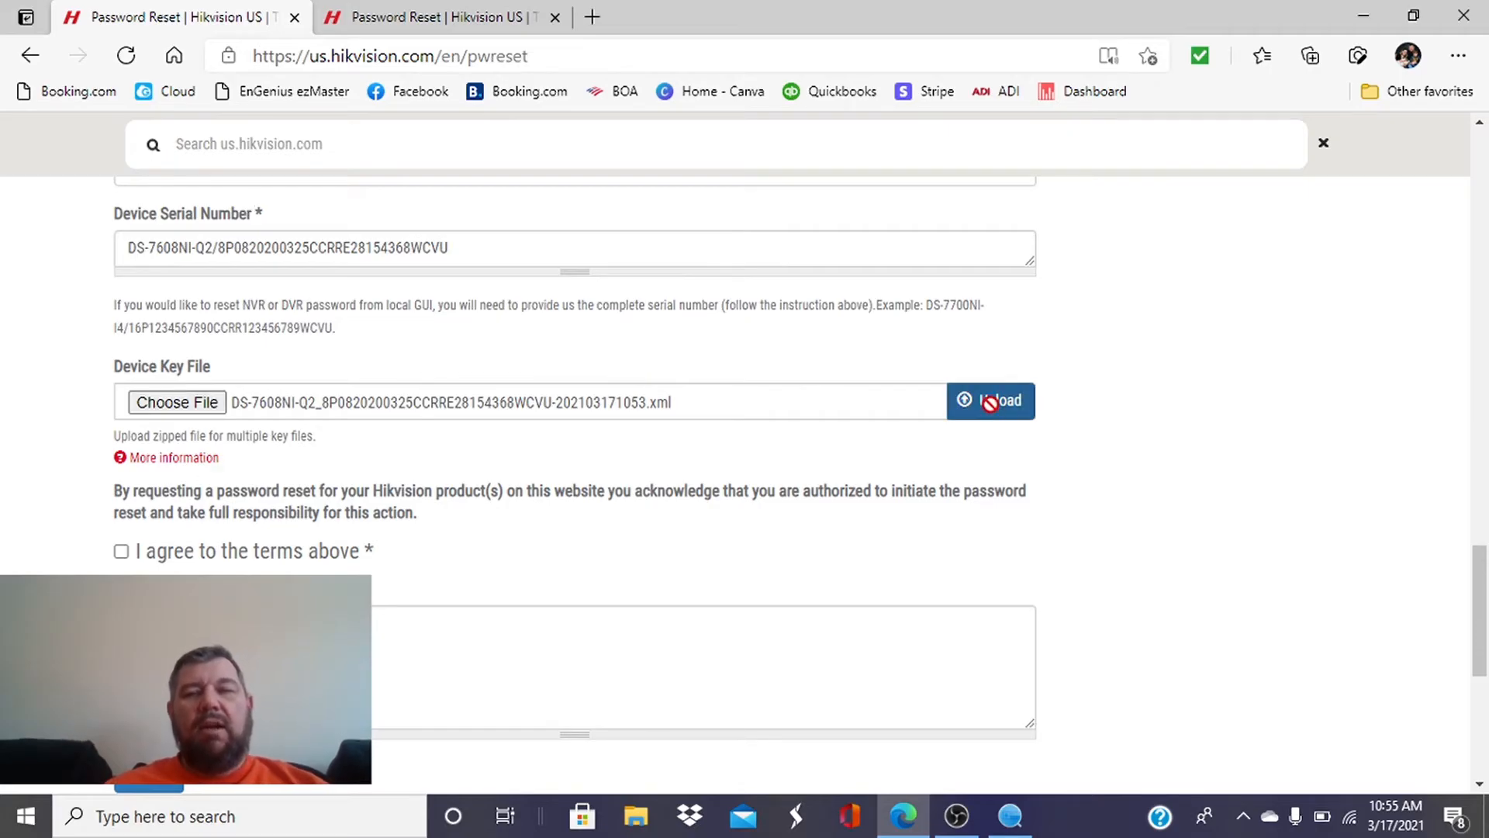
left_click(992, 402)
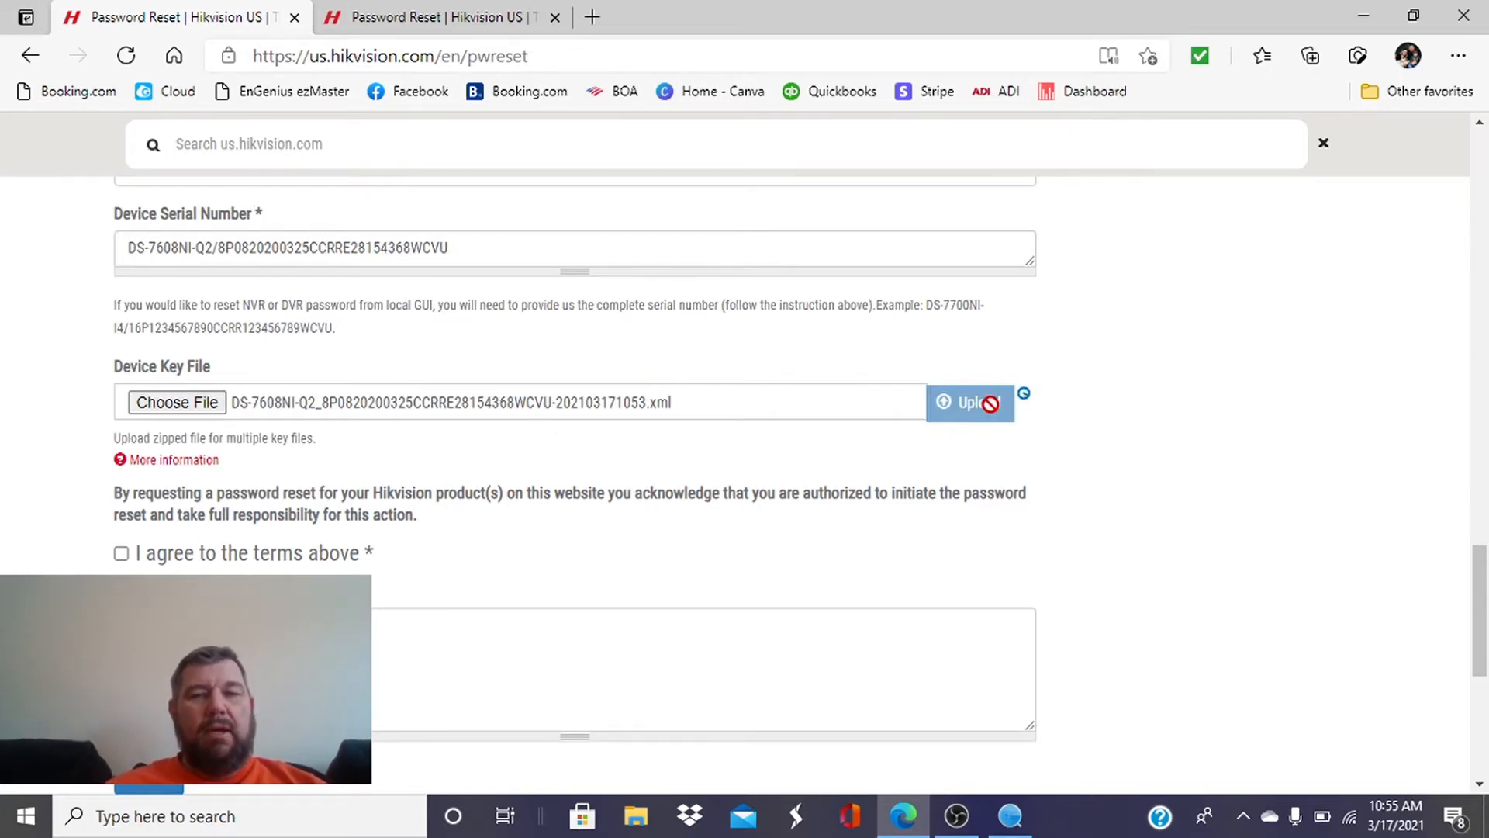
left_click(968, 401)
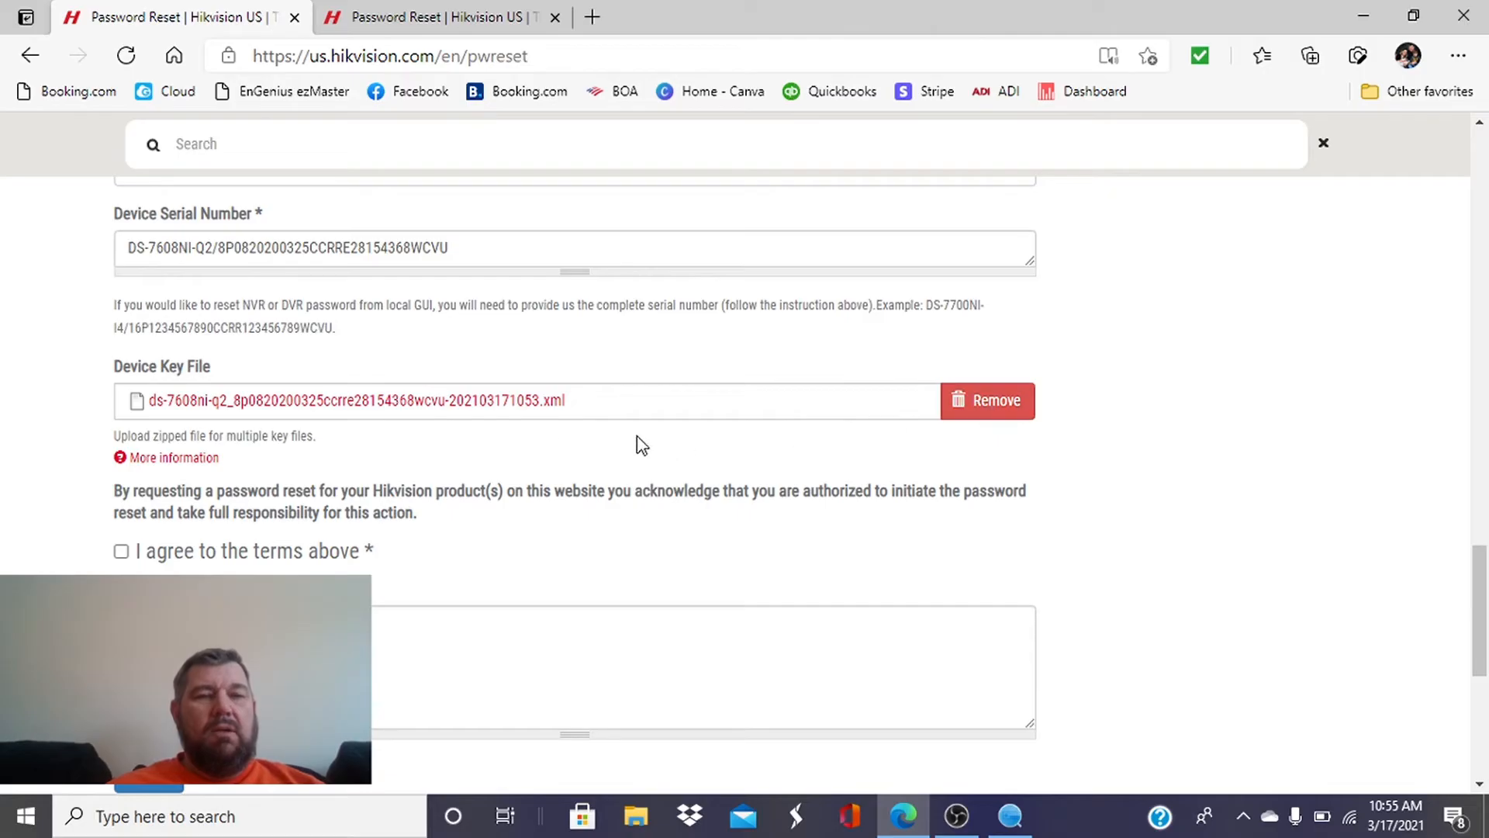
mouse_move(670, 446)
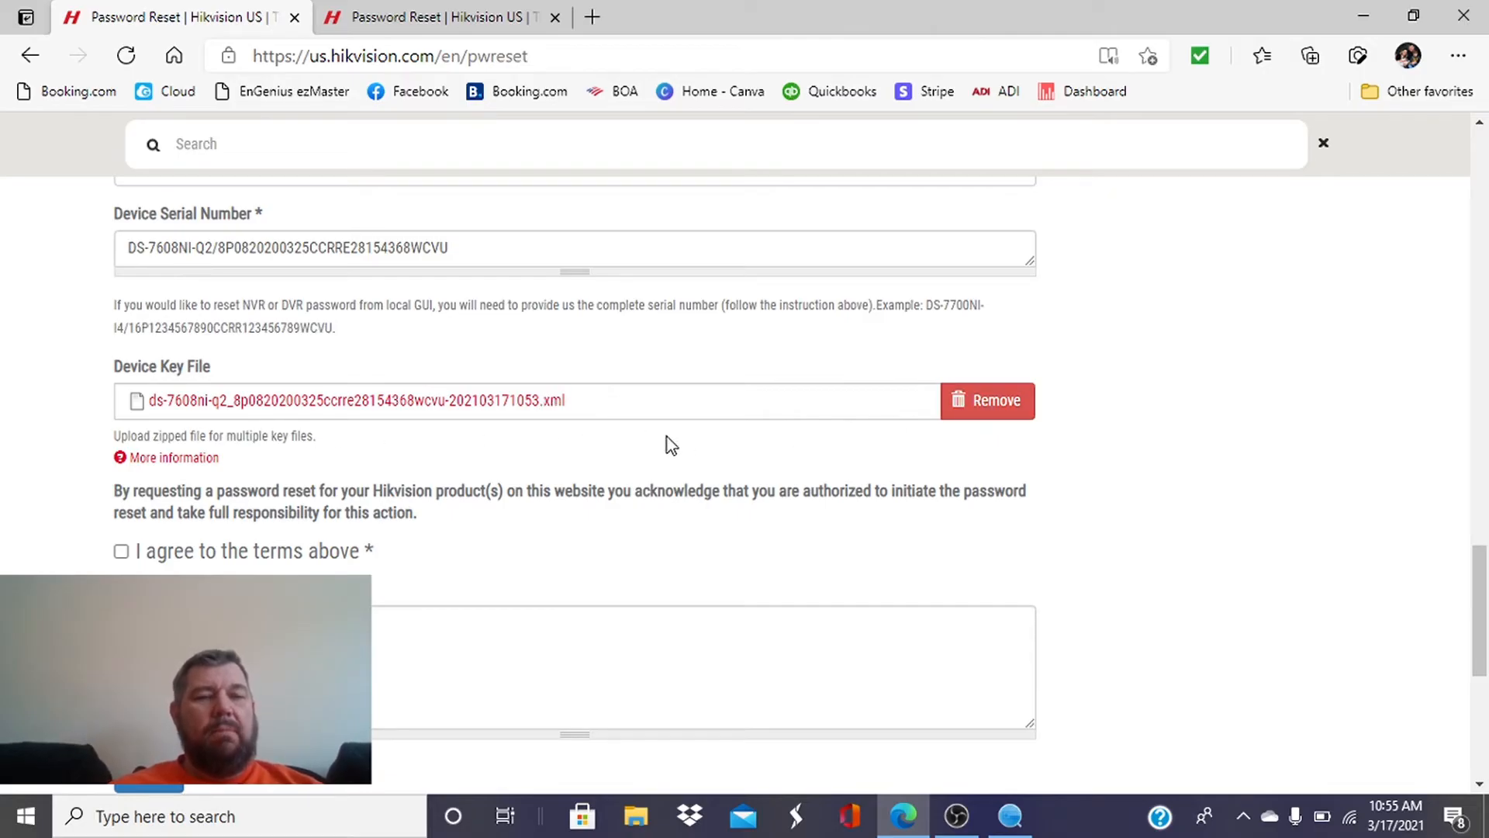
Agree to the terms, add the comment 'forgot password' and submit the reset request
scroll("down", 3)
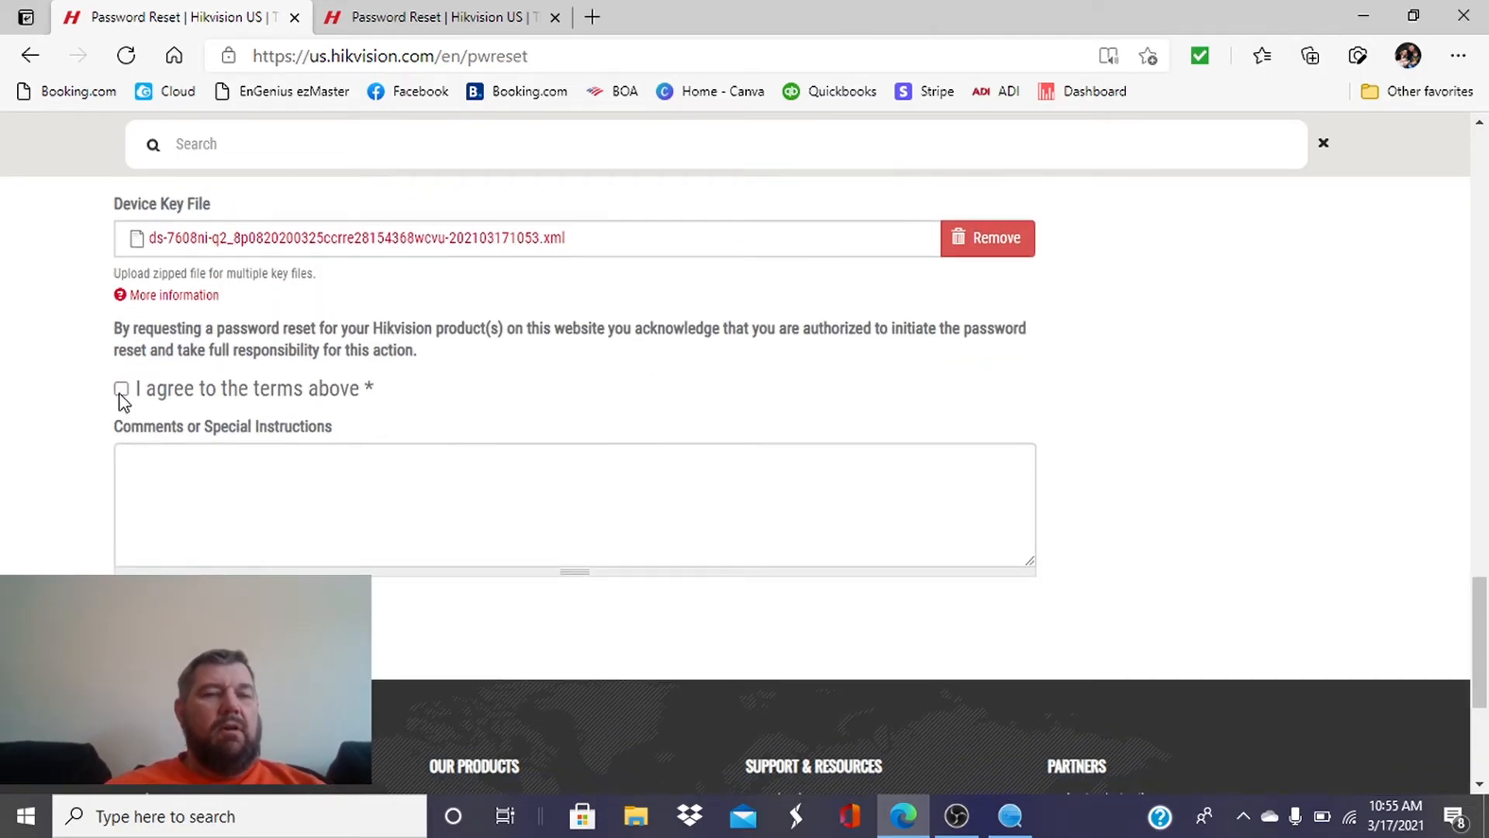
left_click(121, 388)
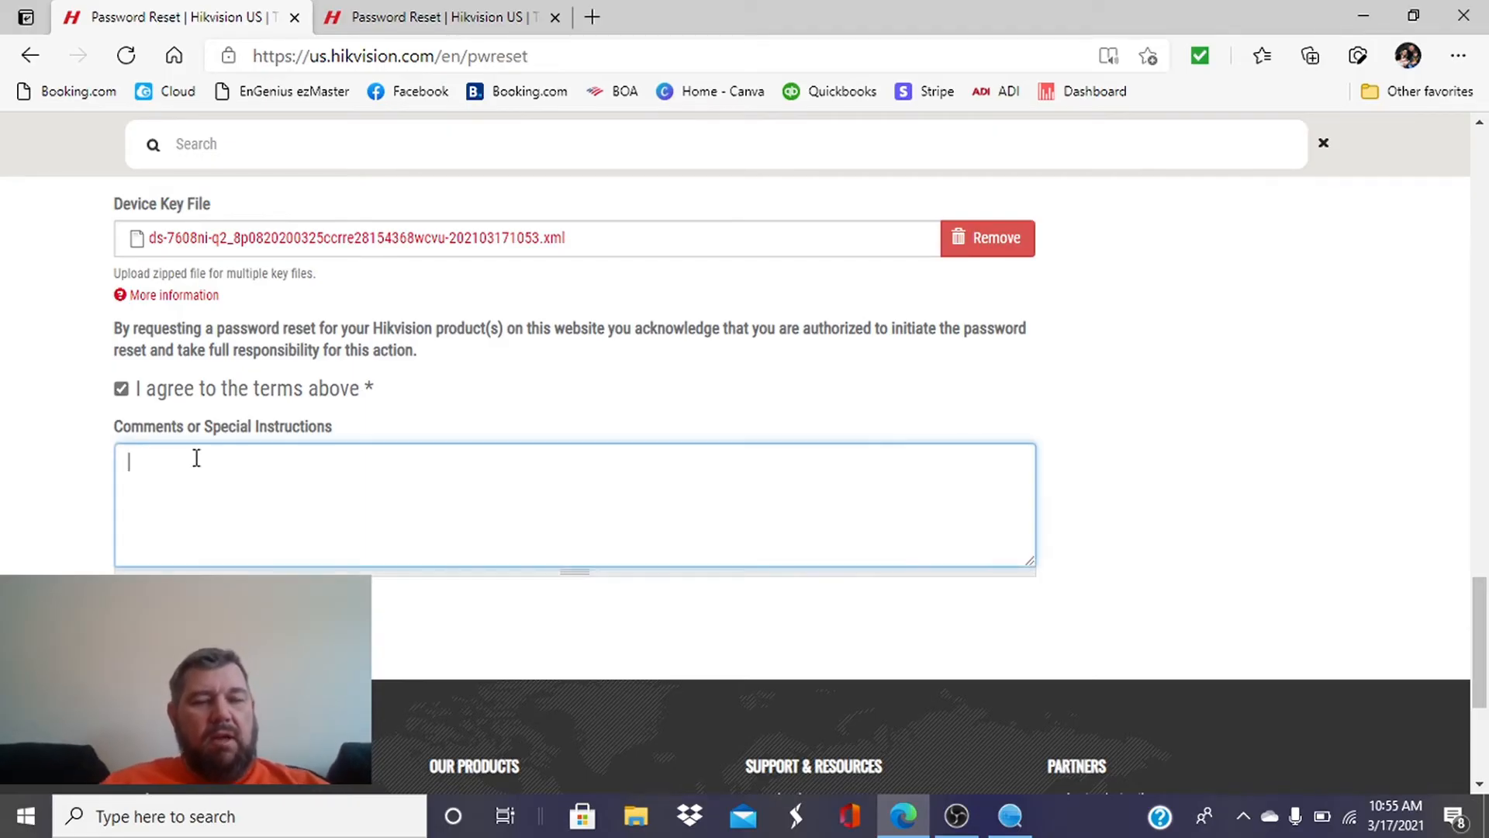
type("f0")
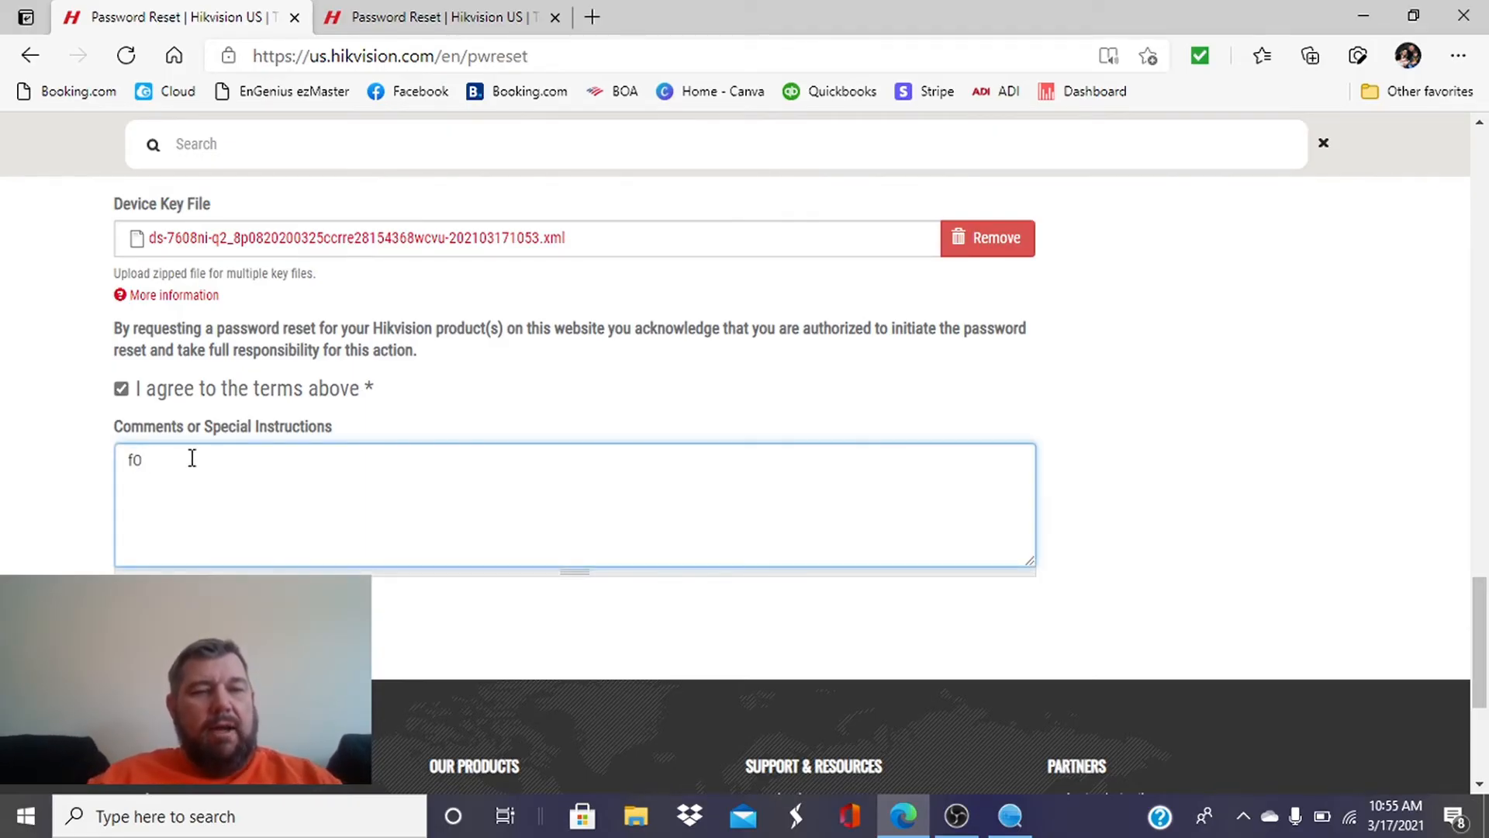
type("forgot")
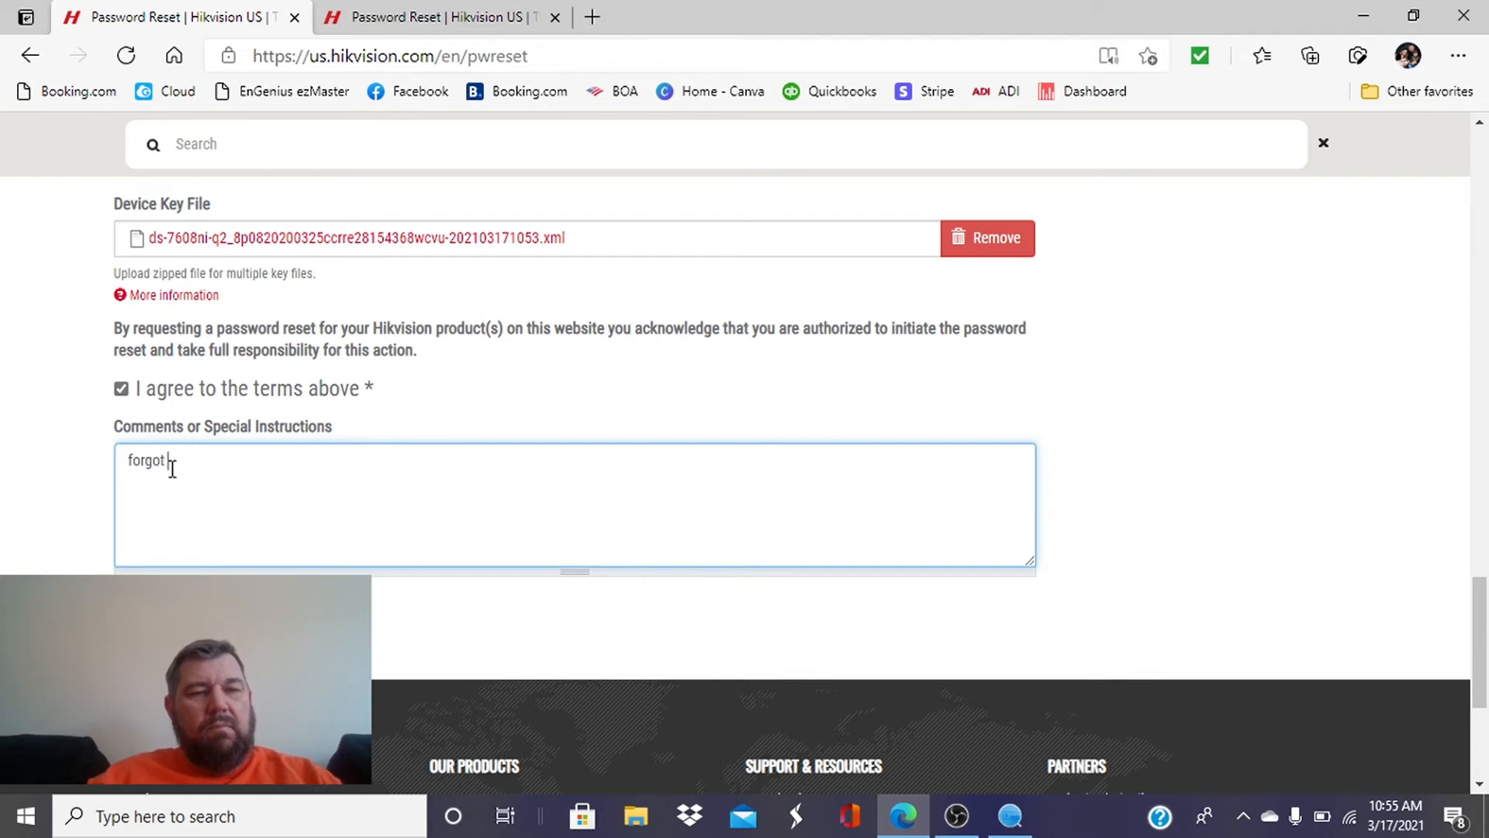
type("password")
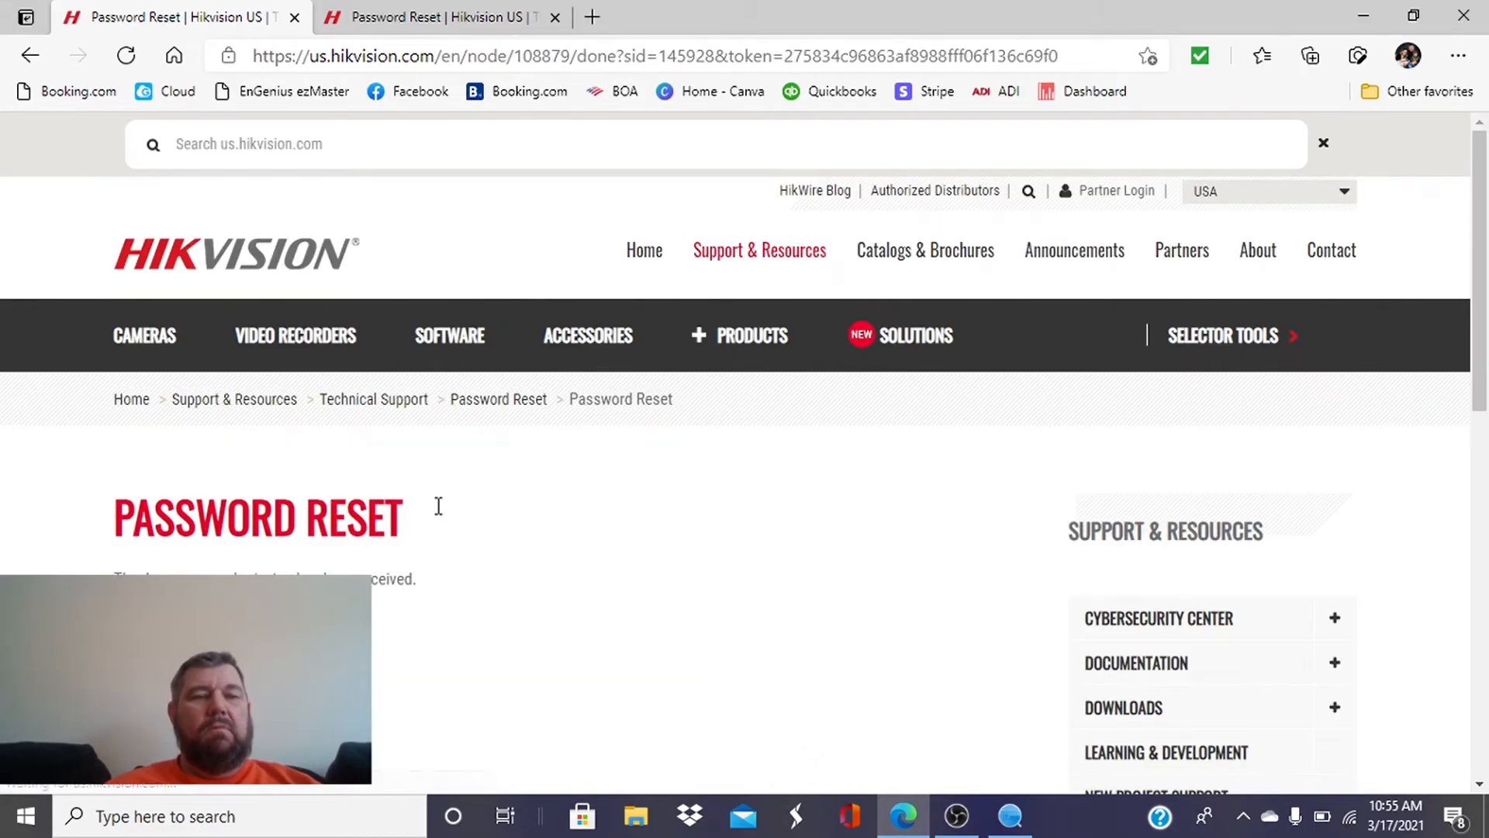
scroll("down", 3)
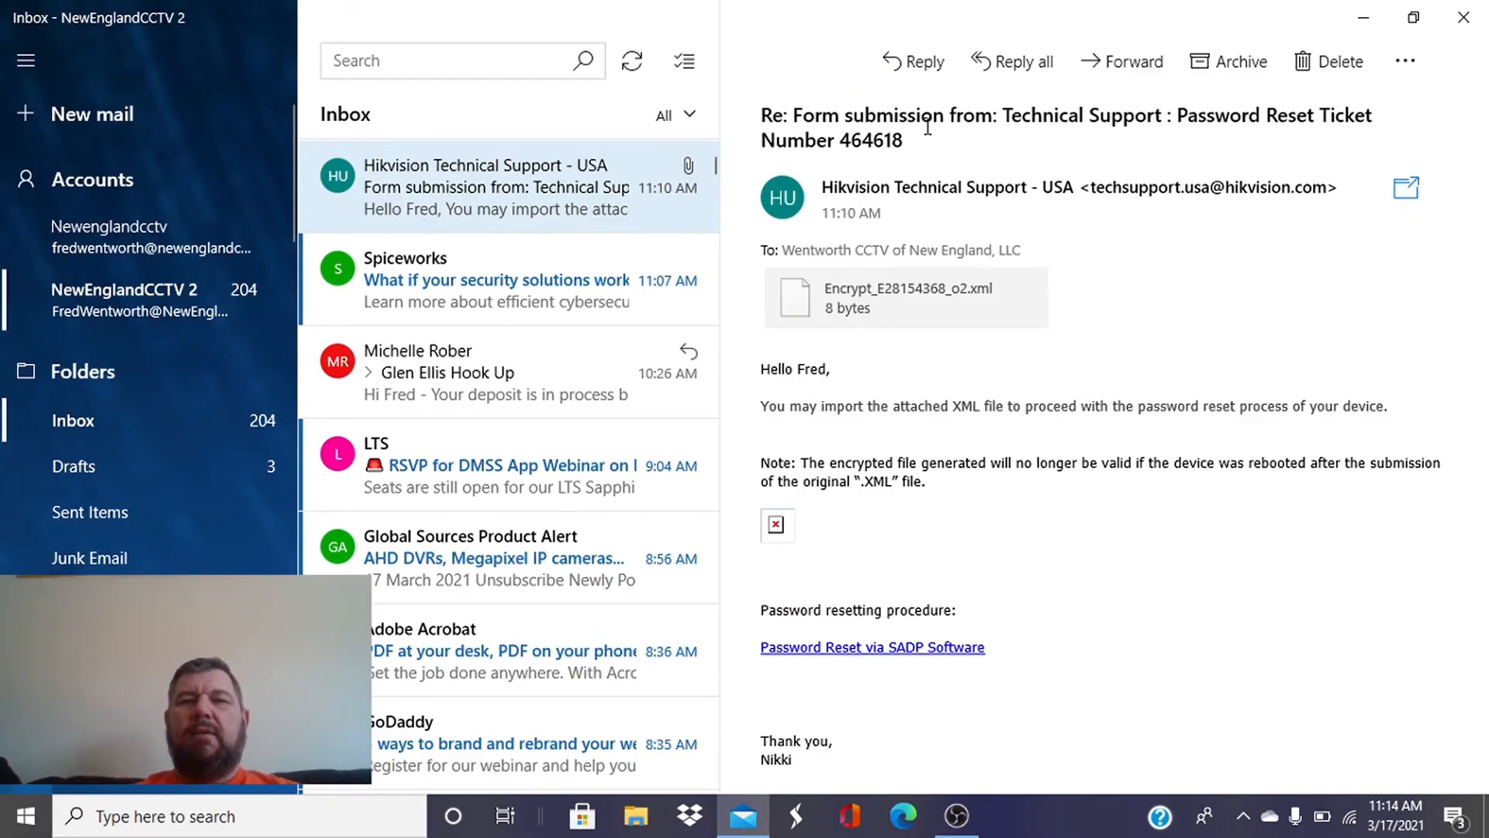
Save the Encrypt_E28154368_o2 XML attachment from the support reply to the Desktop
left_click(904, 298)
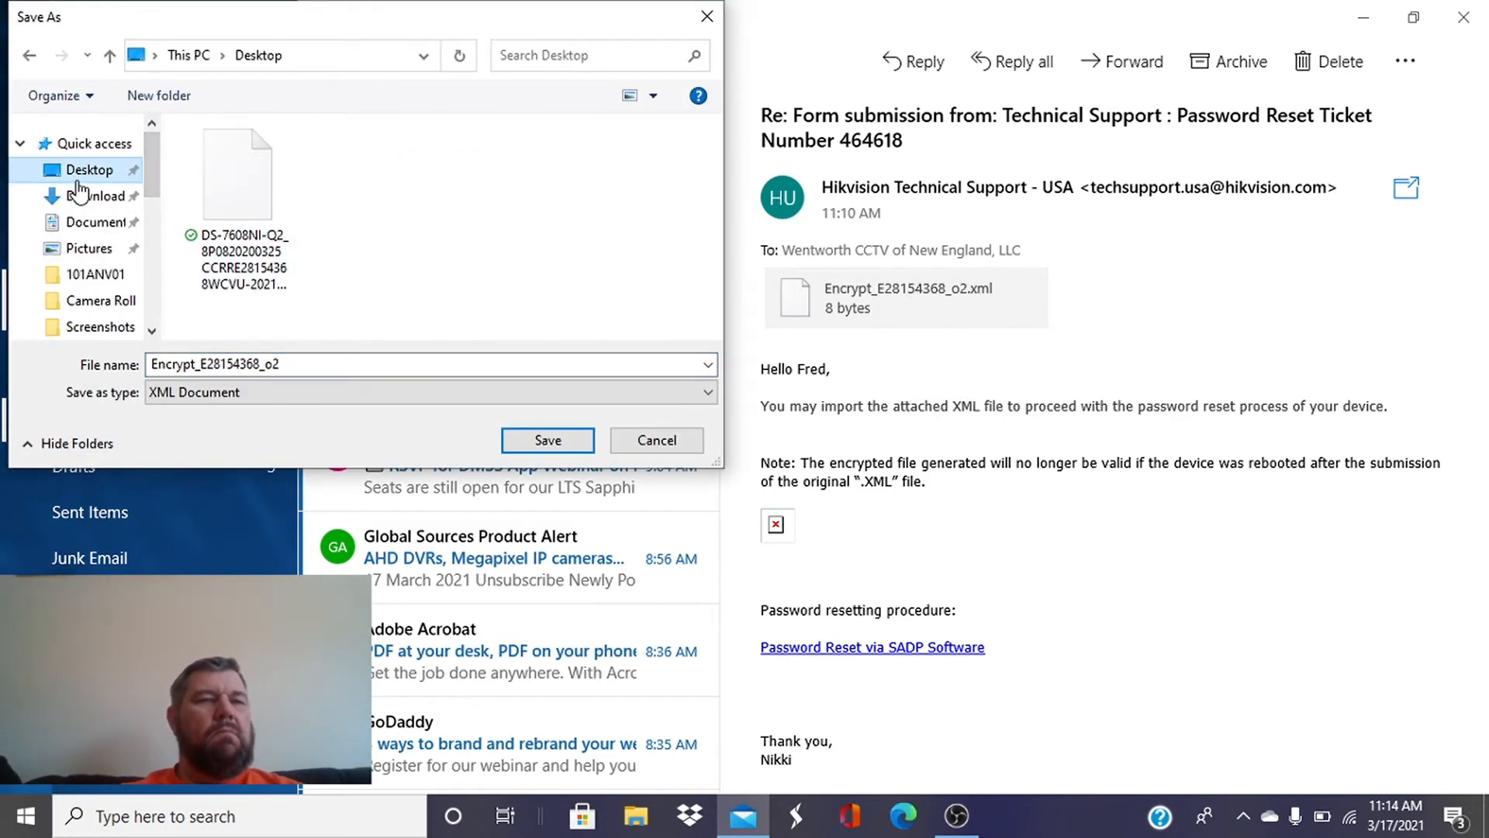
left_click(547, 439)
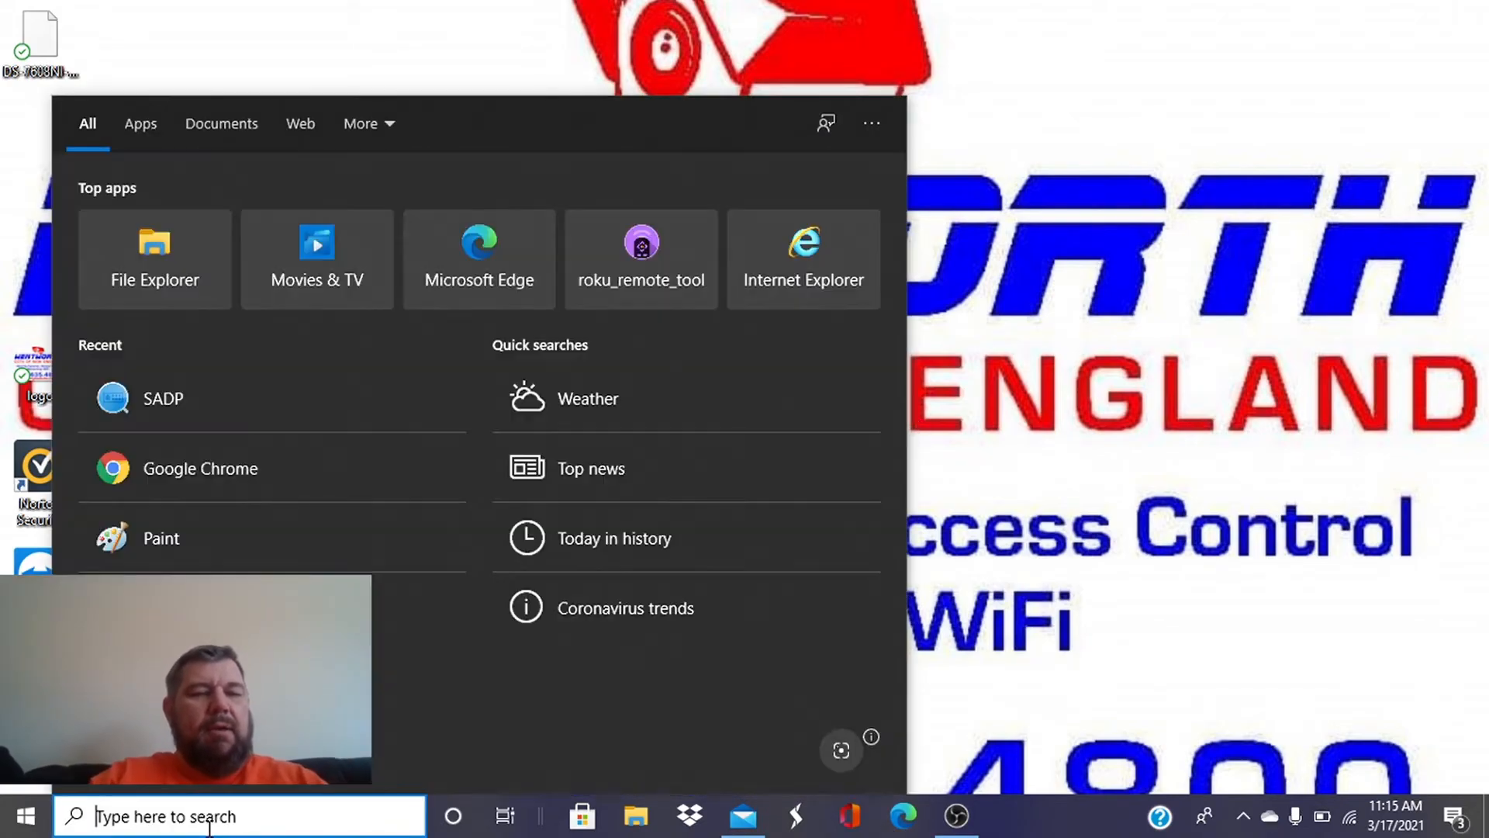
Relaunch SADP, dismiss the upgrade offer, check the DS-7608NI-Q2/8P recorder and start Forgot Password
left_click(163, 398)
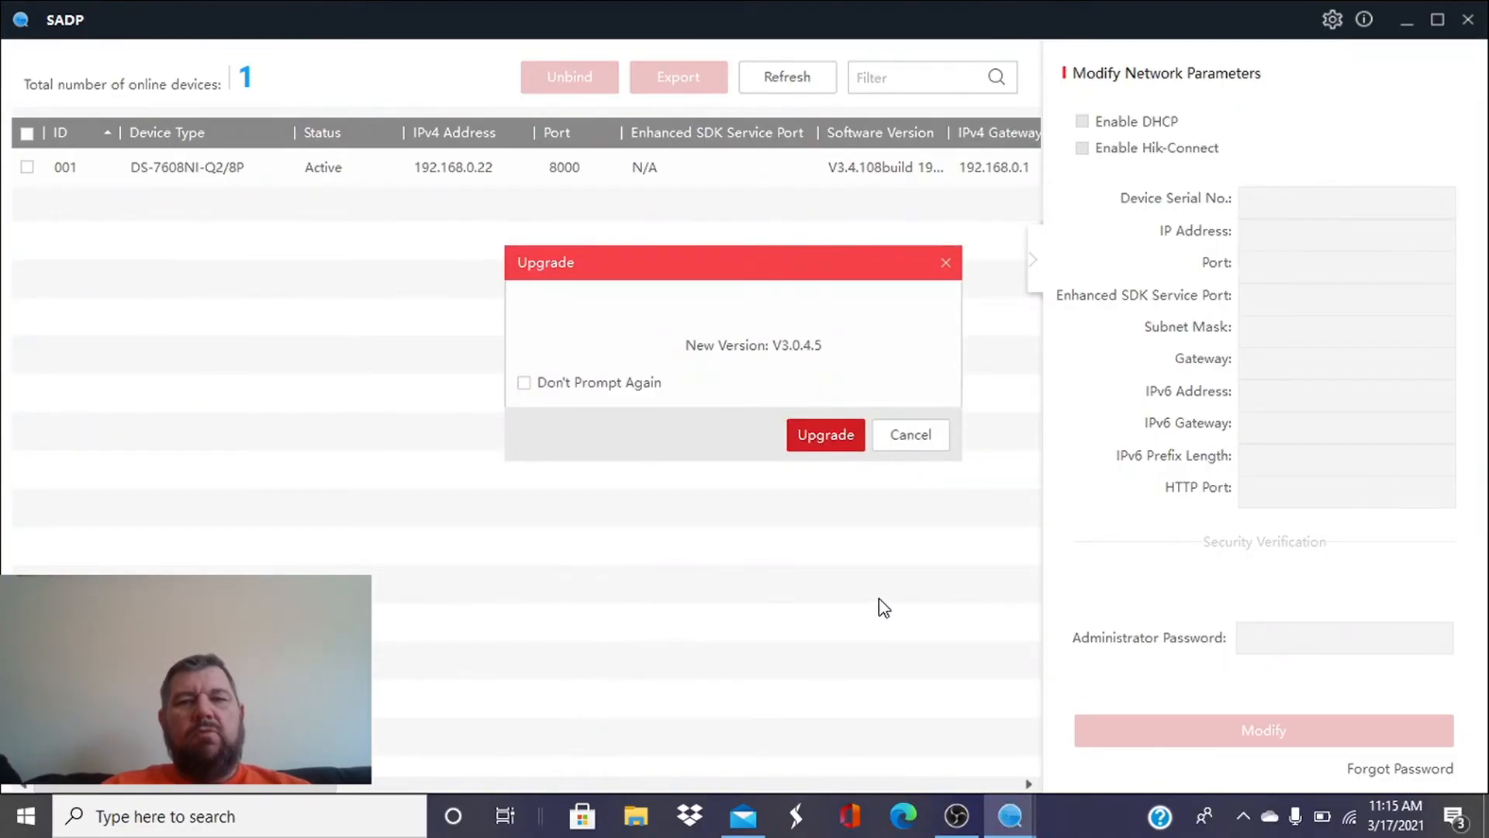
left_click(909, 434)
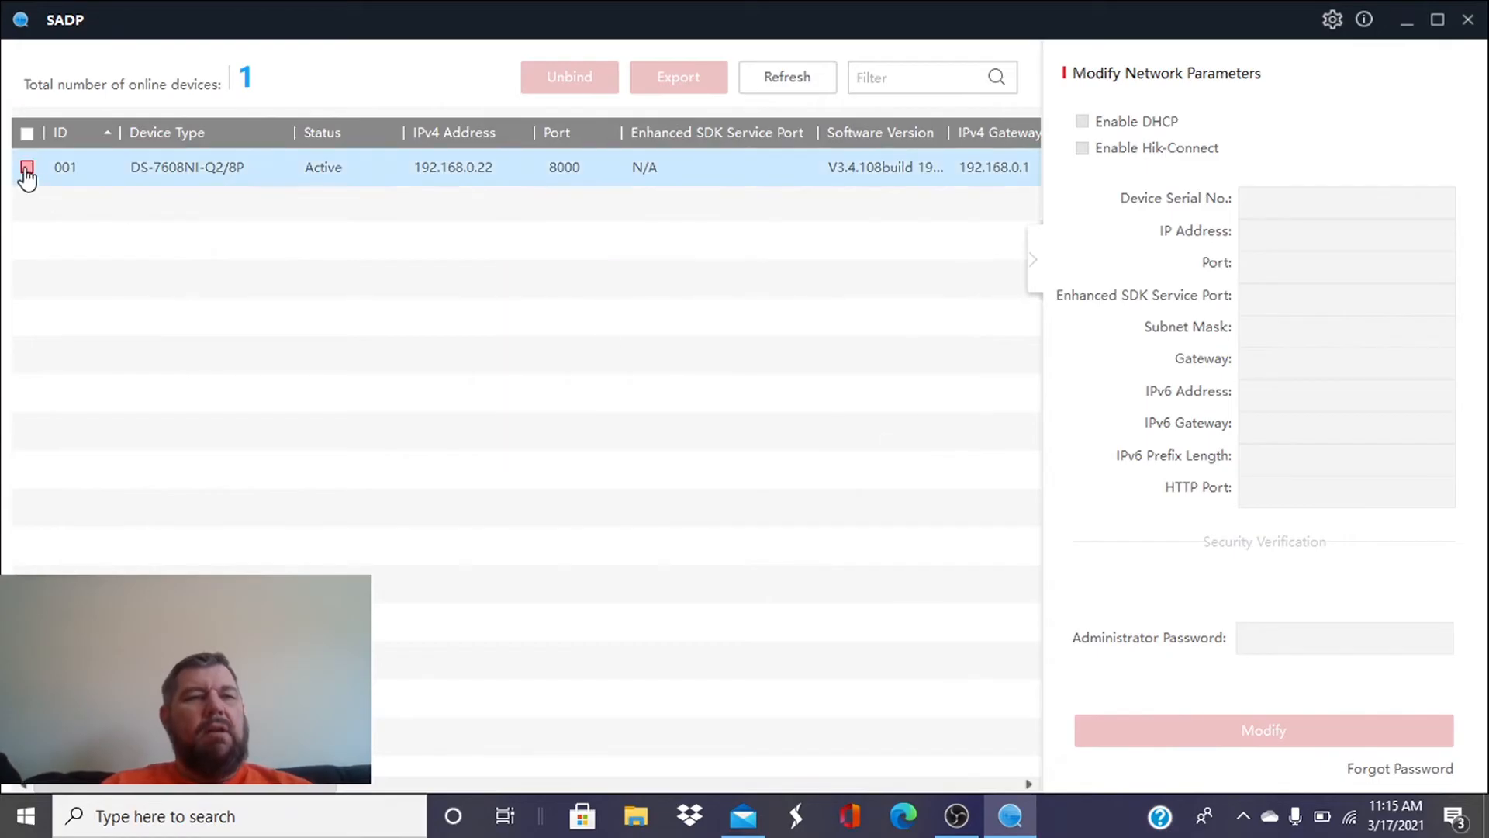
left_click(26, 167)
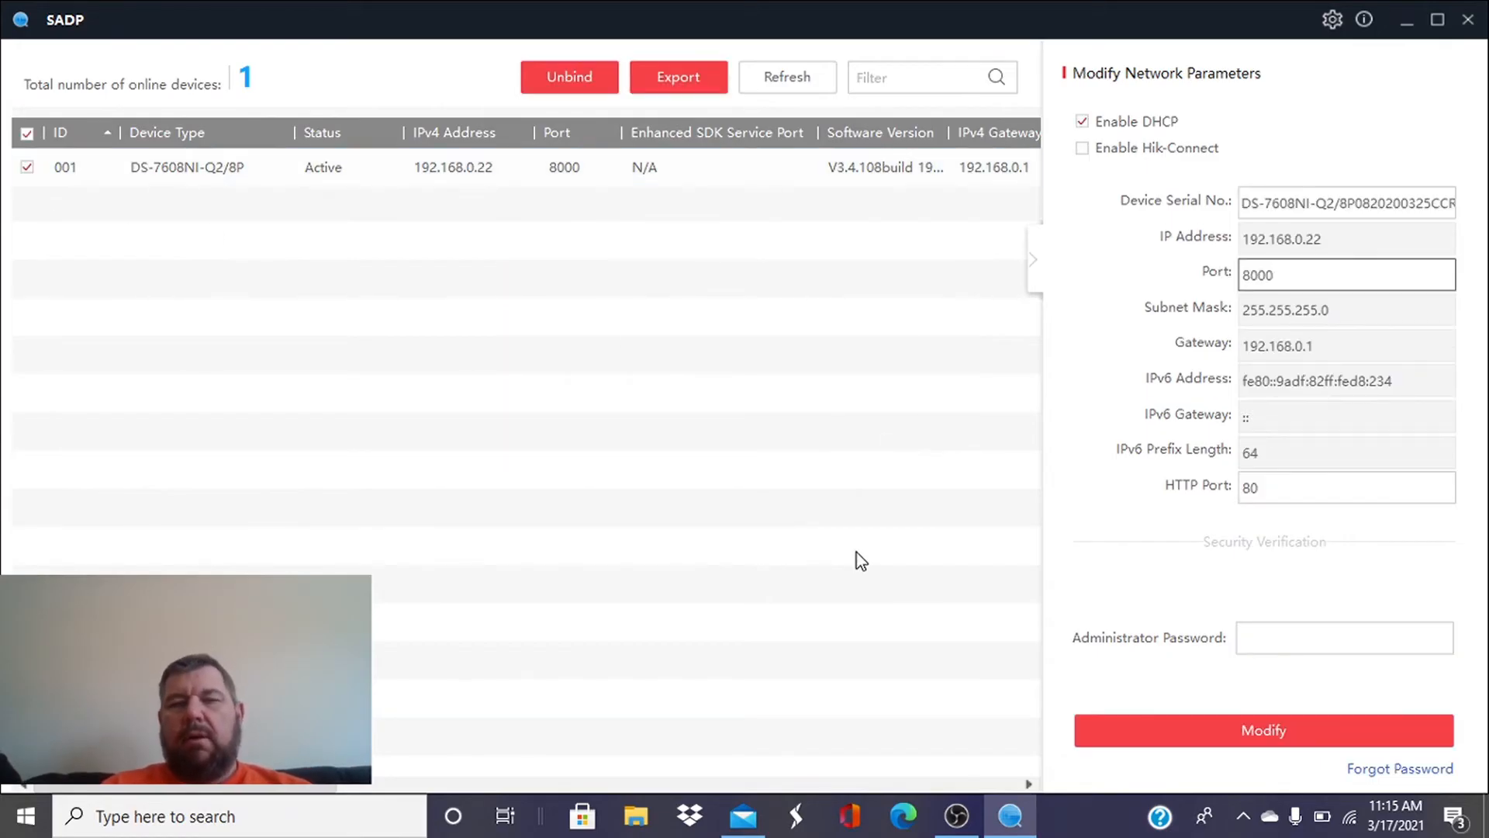
left_click(1399, 768)
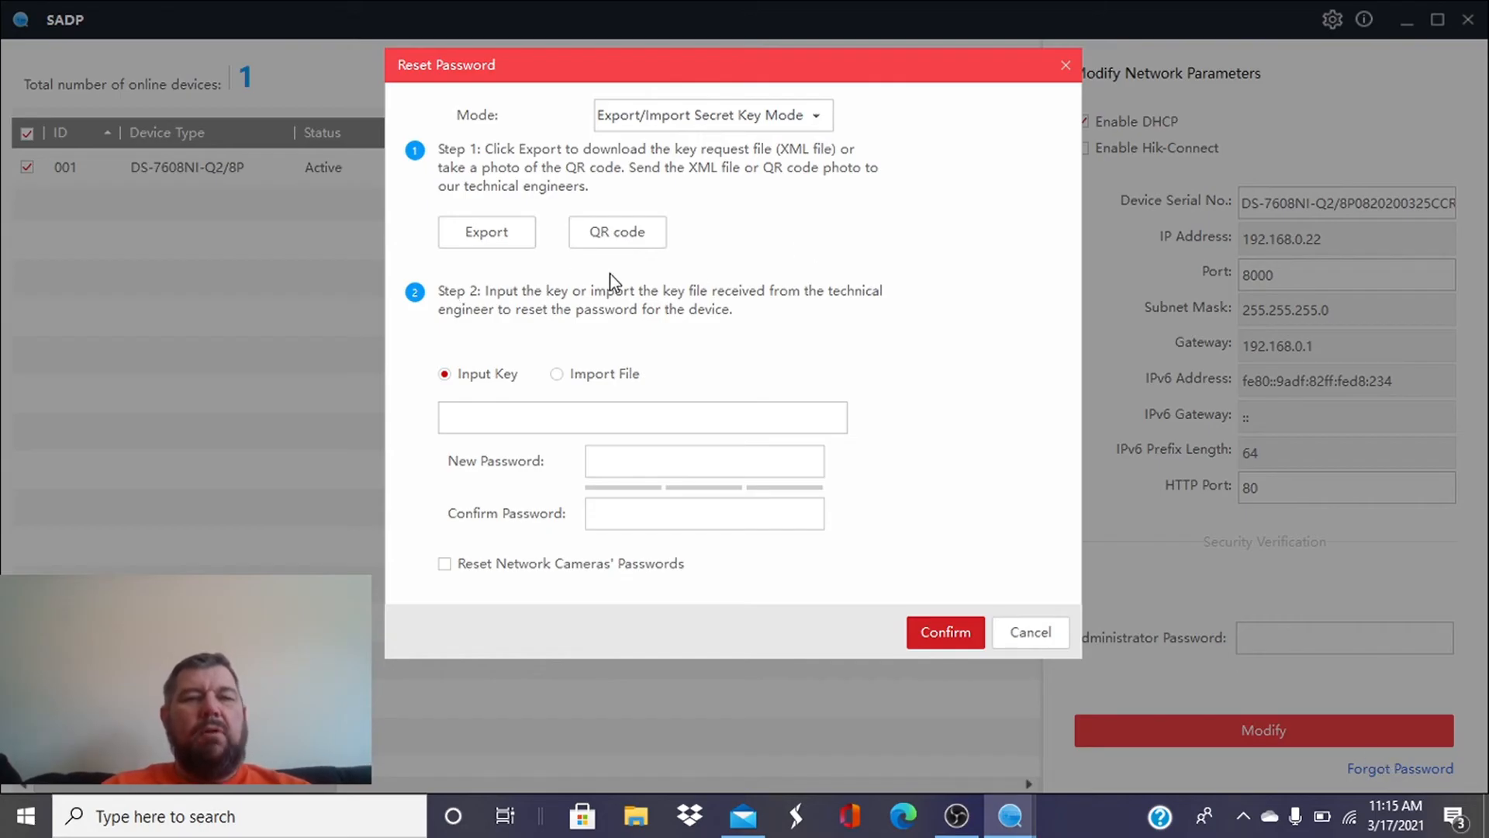
Import the Encrypt XML key file from the Desktop, enter and confirm the new password, and confirm the reset
left_click(557, 374)
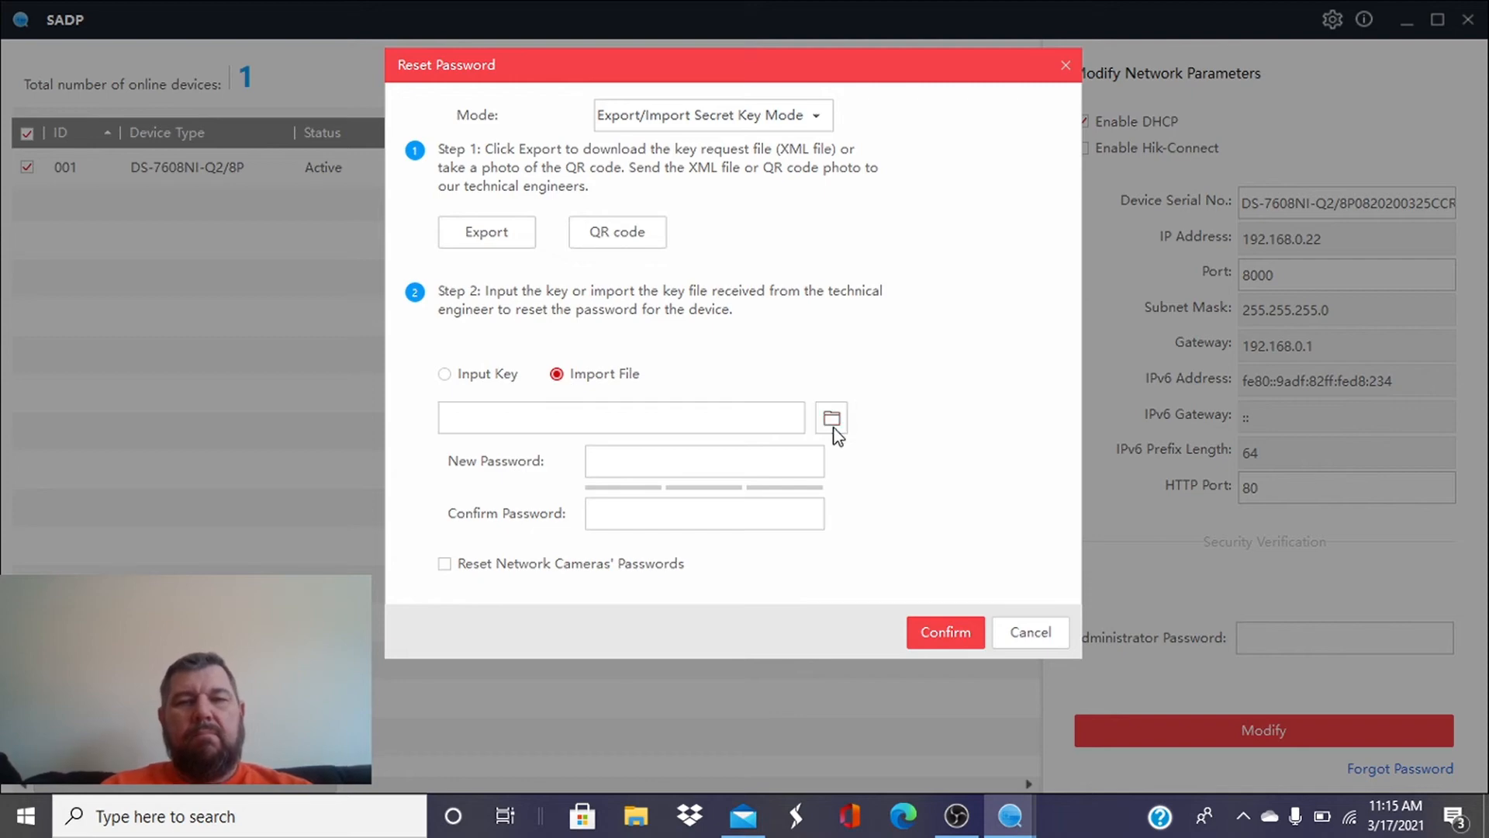
left_click(832, 418)
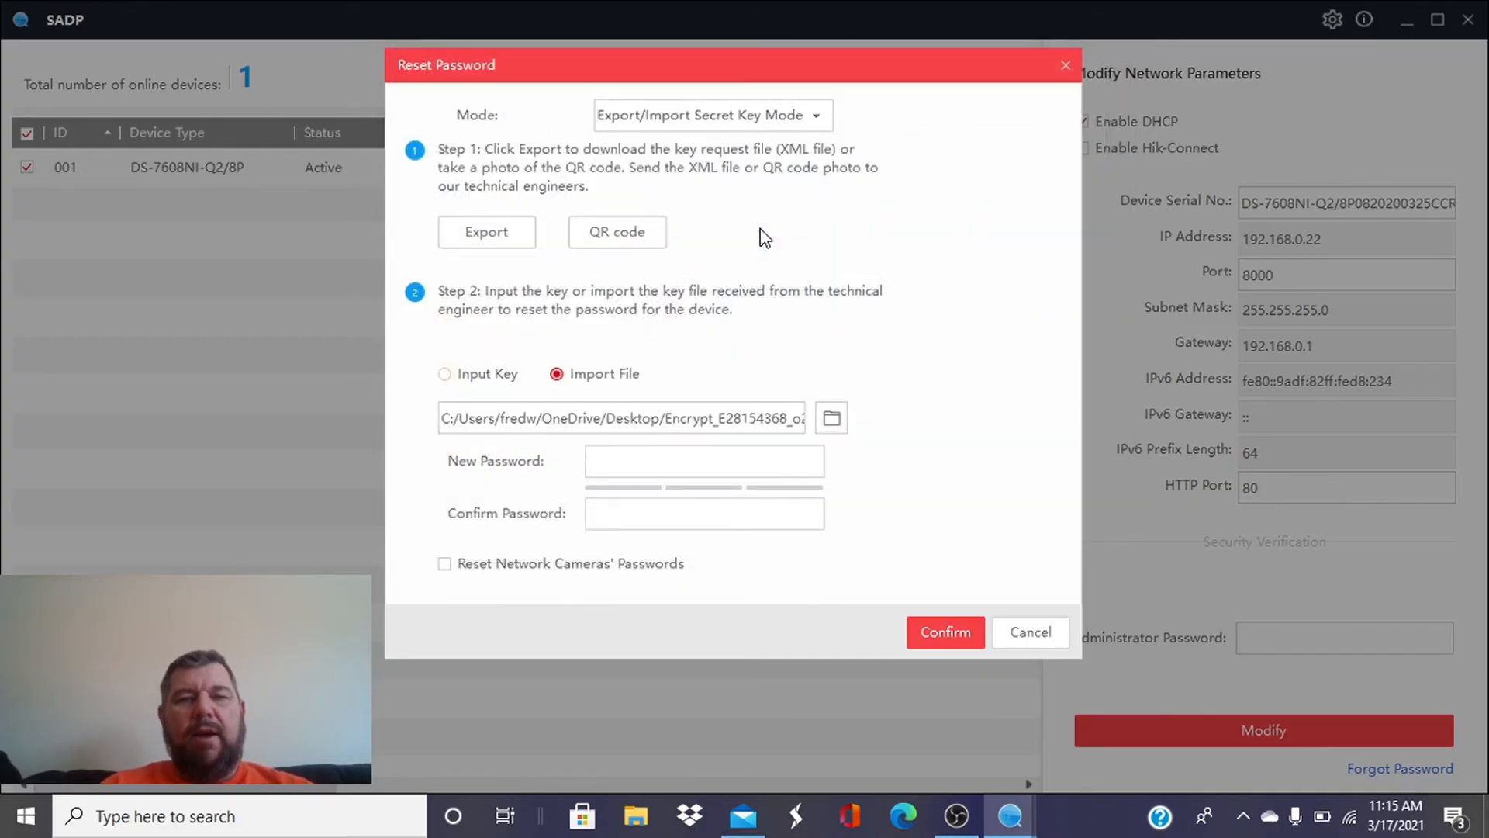
left_click(704, 460)
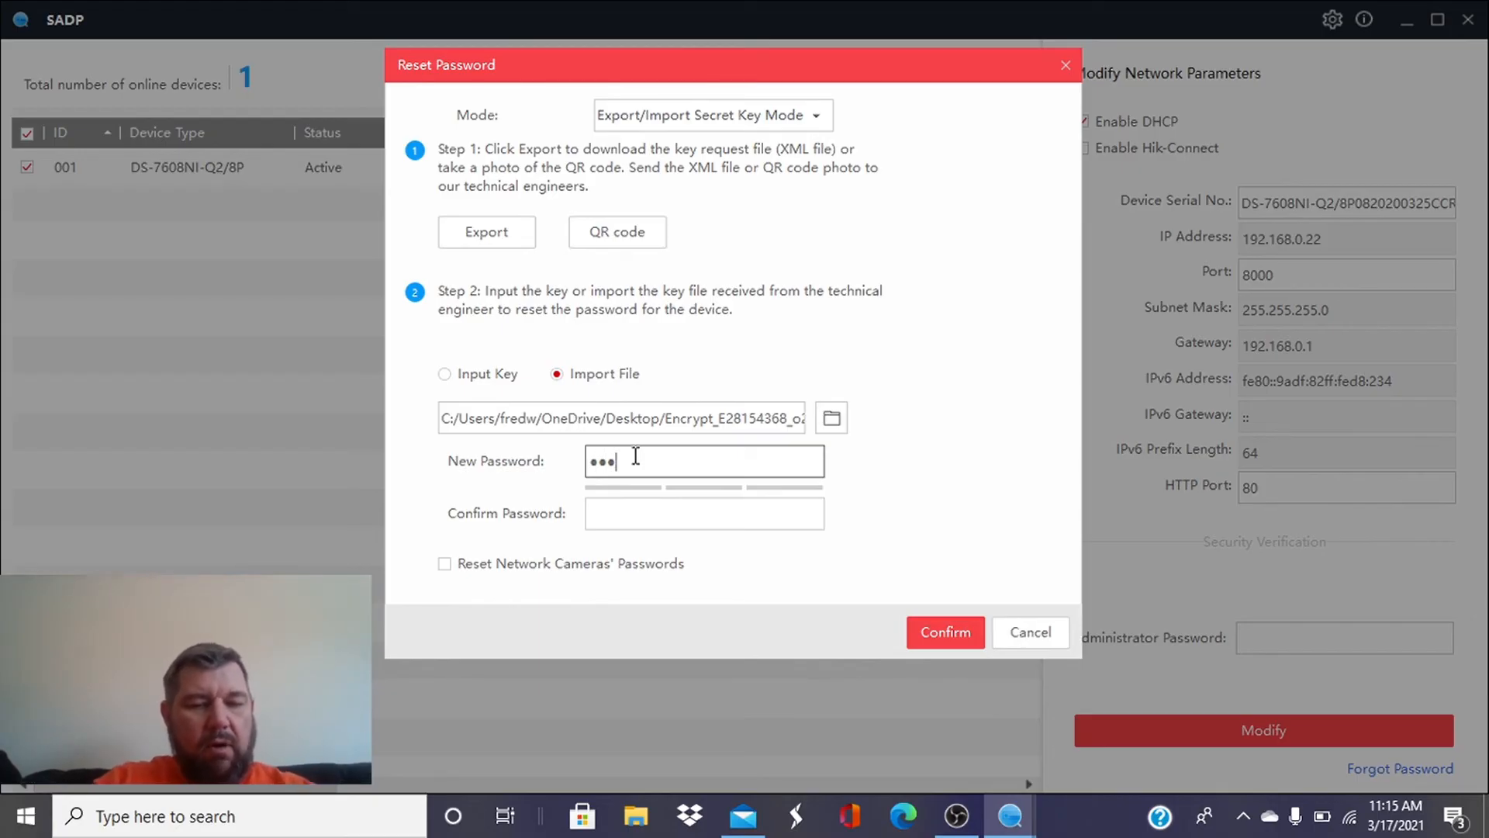
type("password")
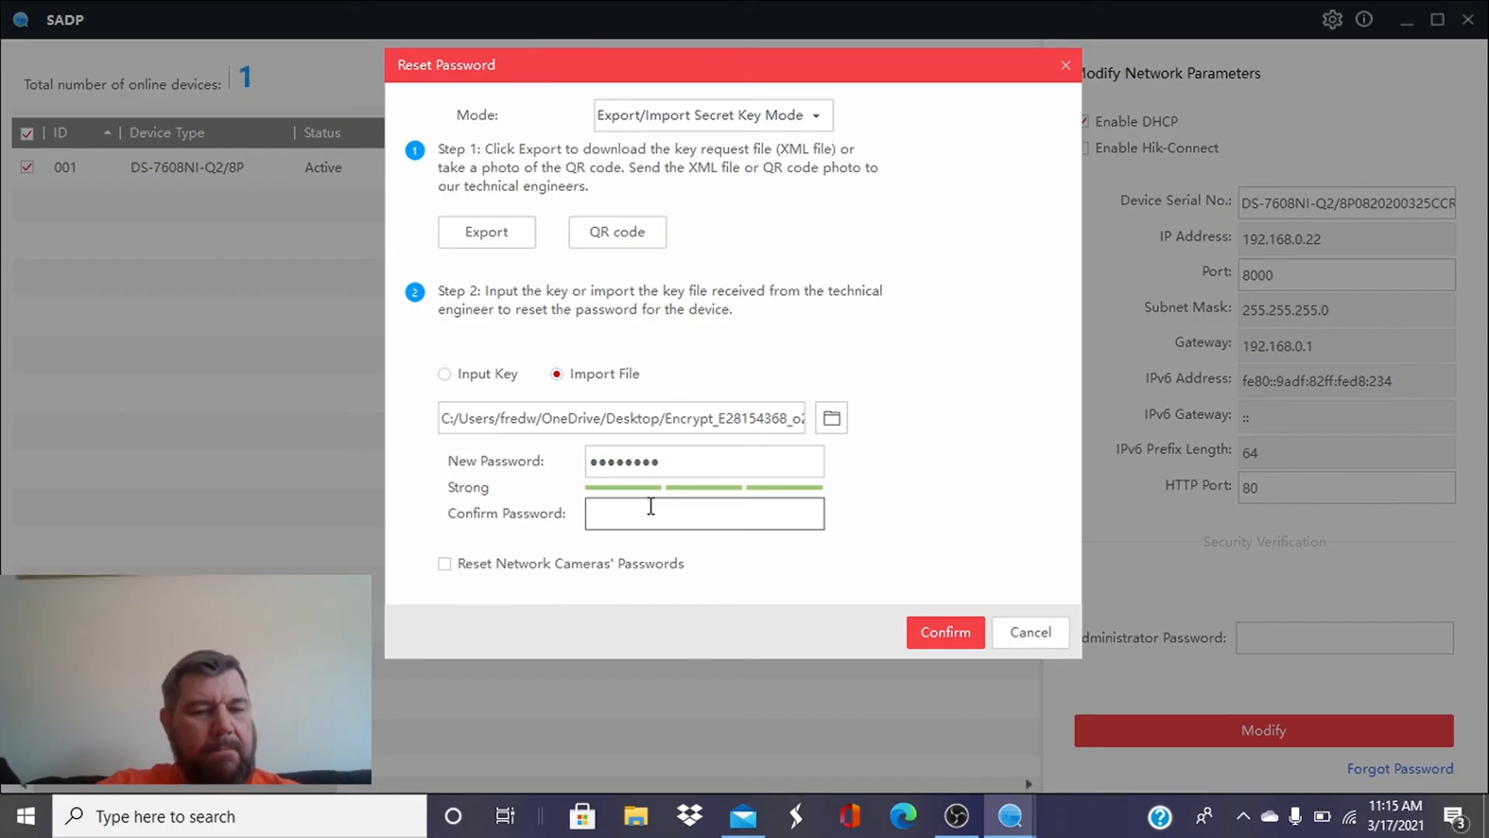
type("••••")
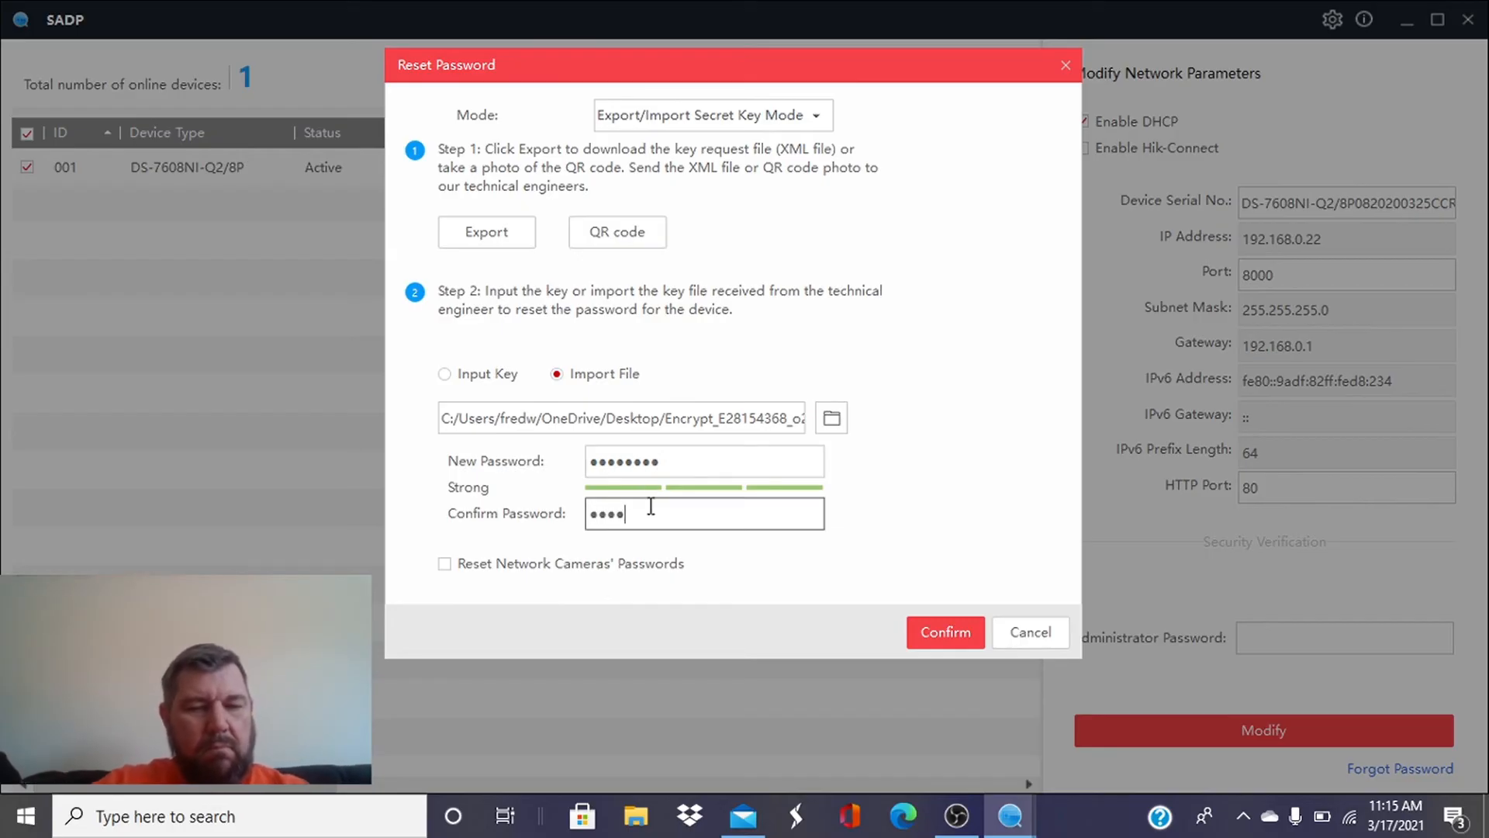
type("•••")
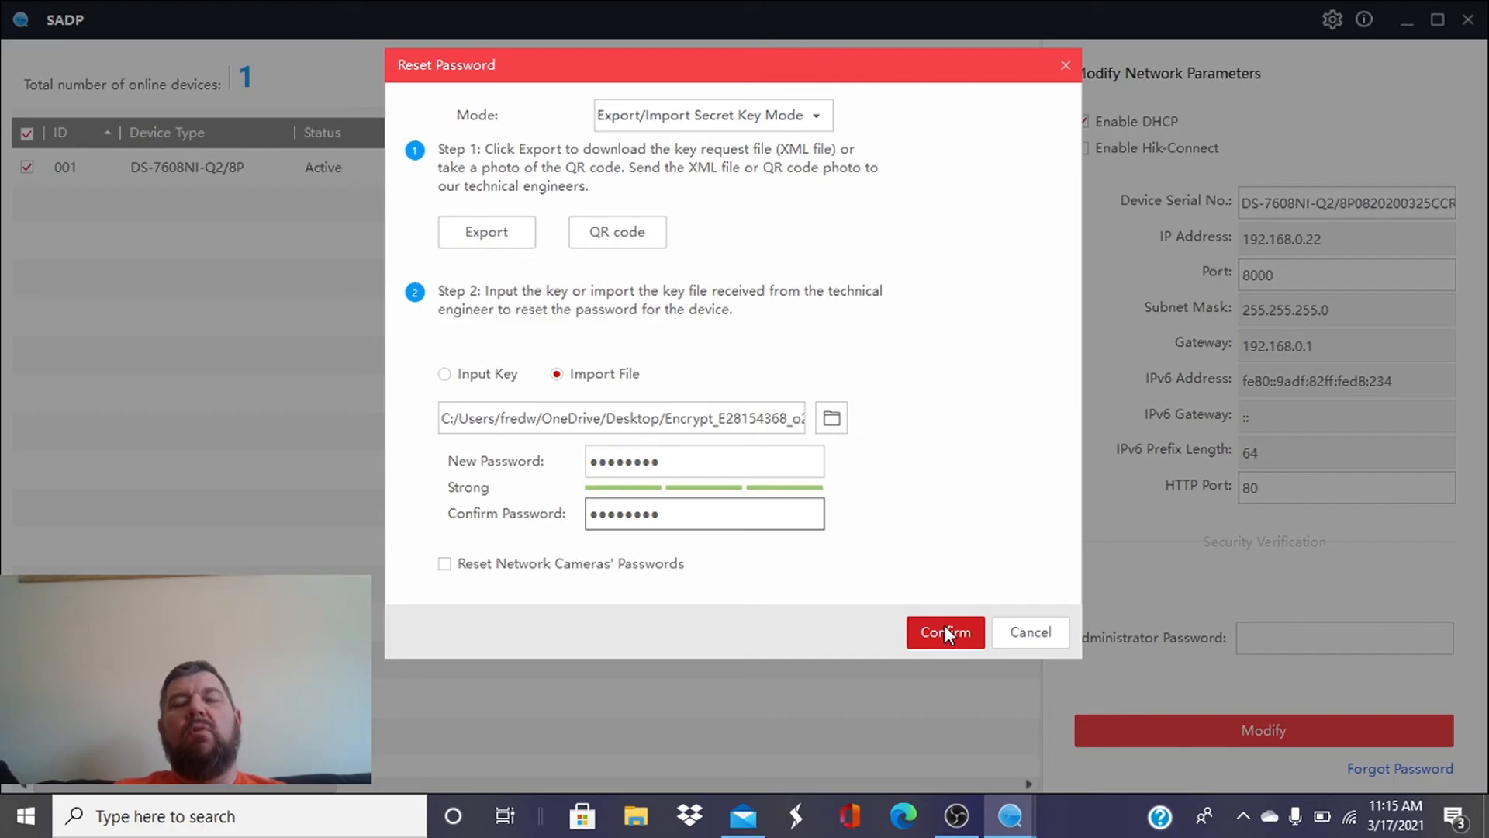
mouse_move(874, 584)
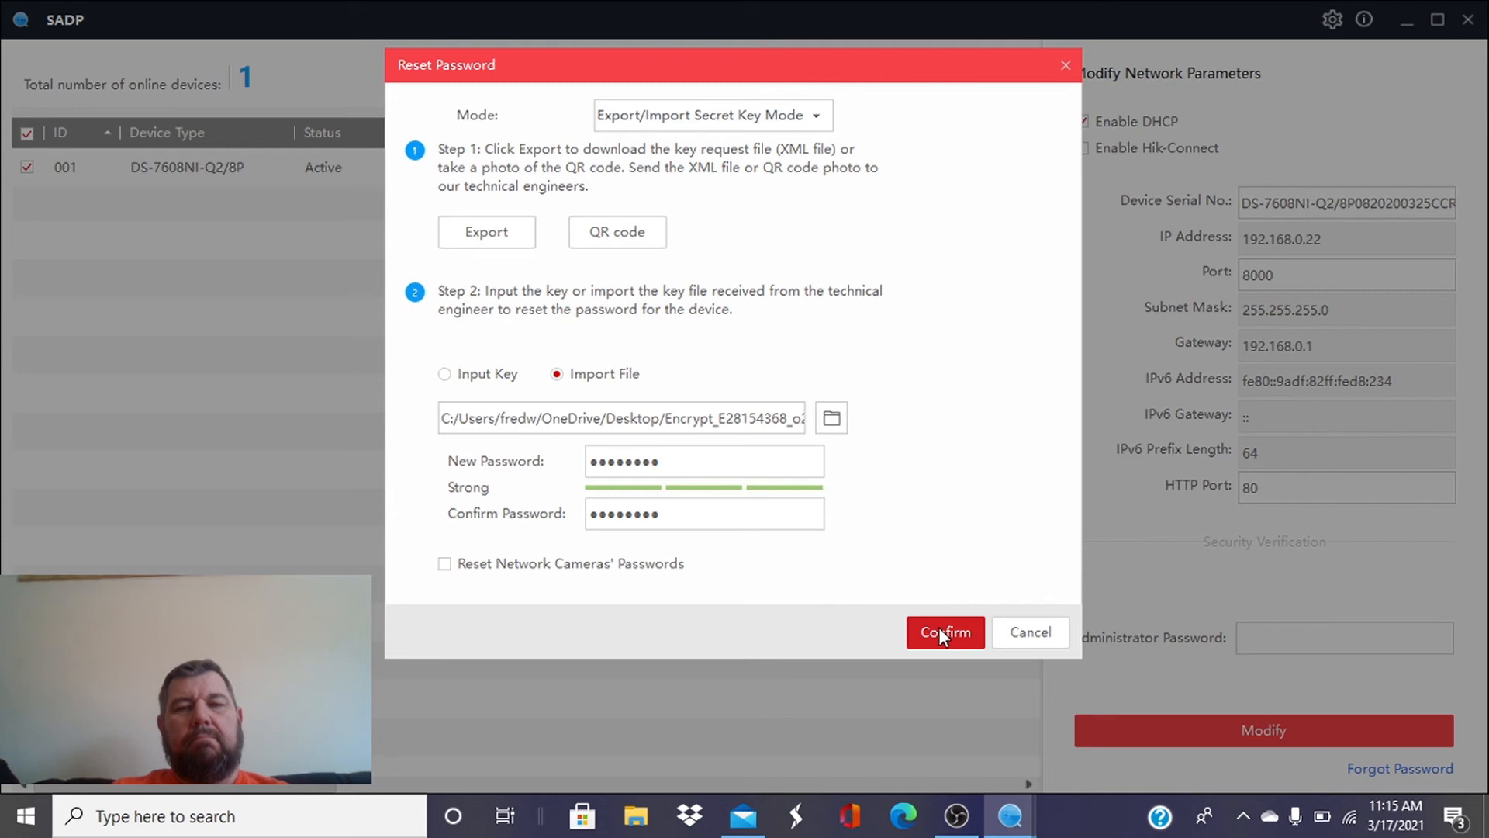
left_click(945, 631)
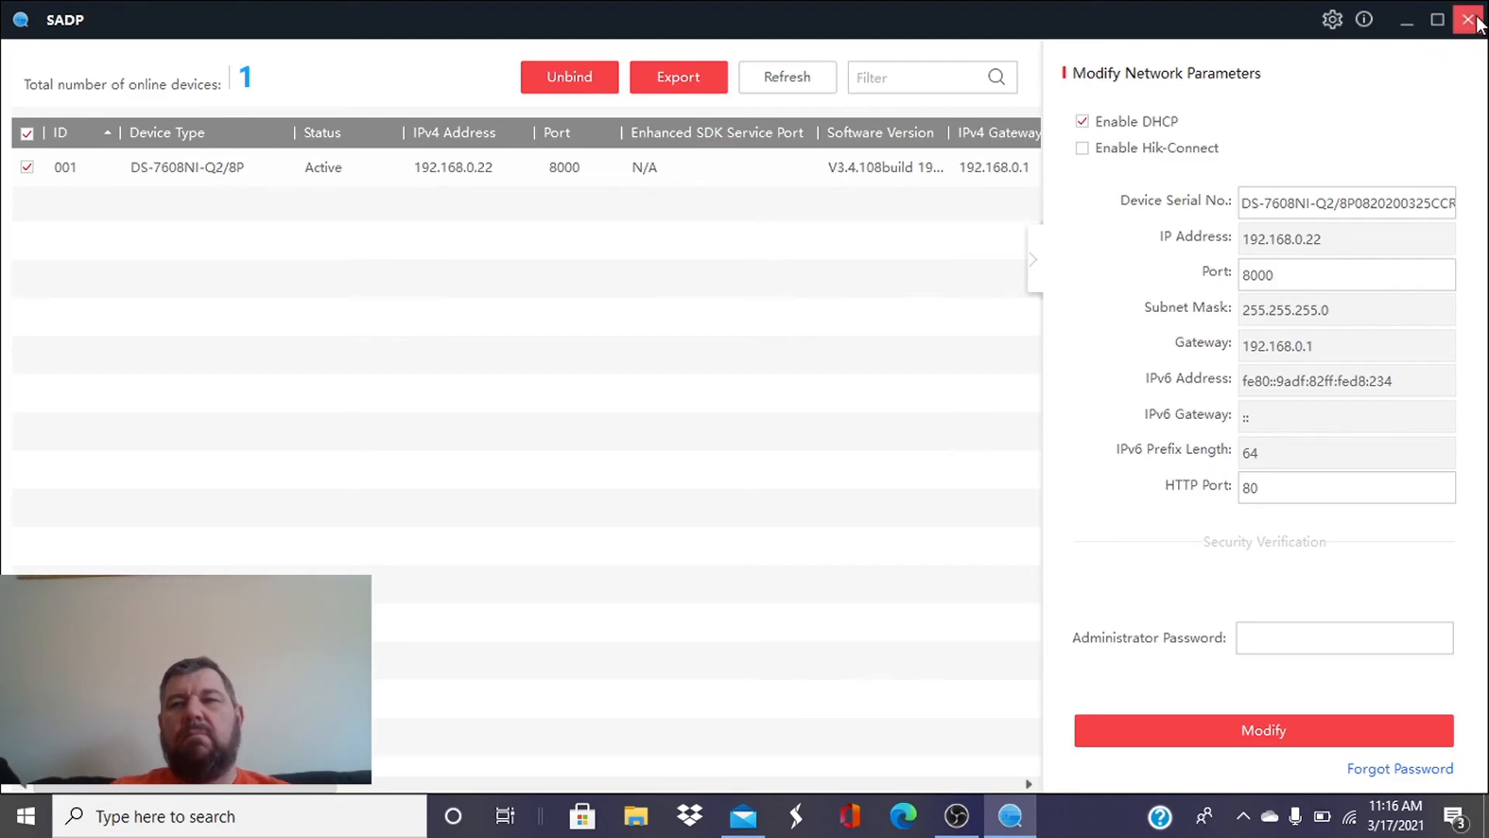
mouse_move(239, 295)
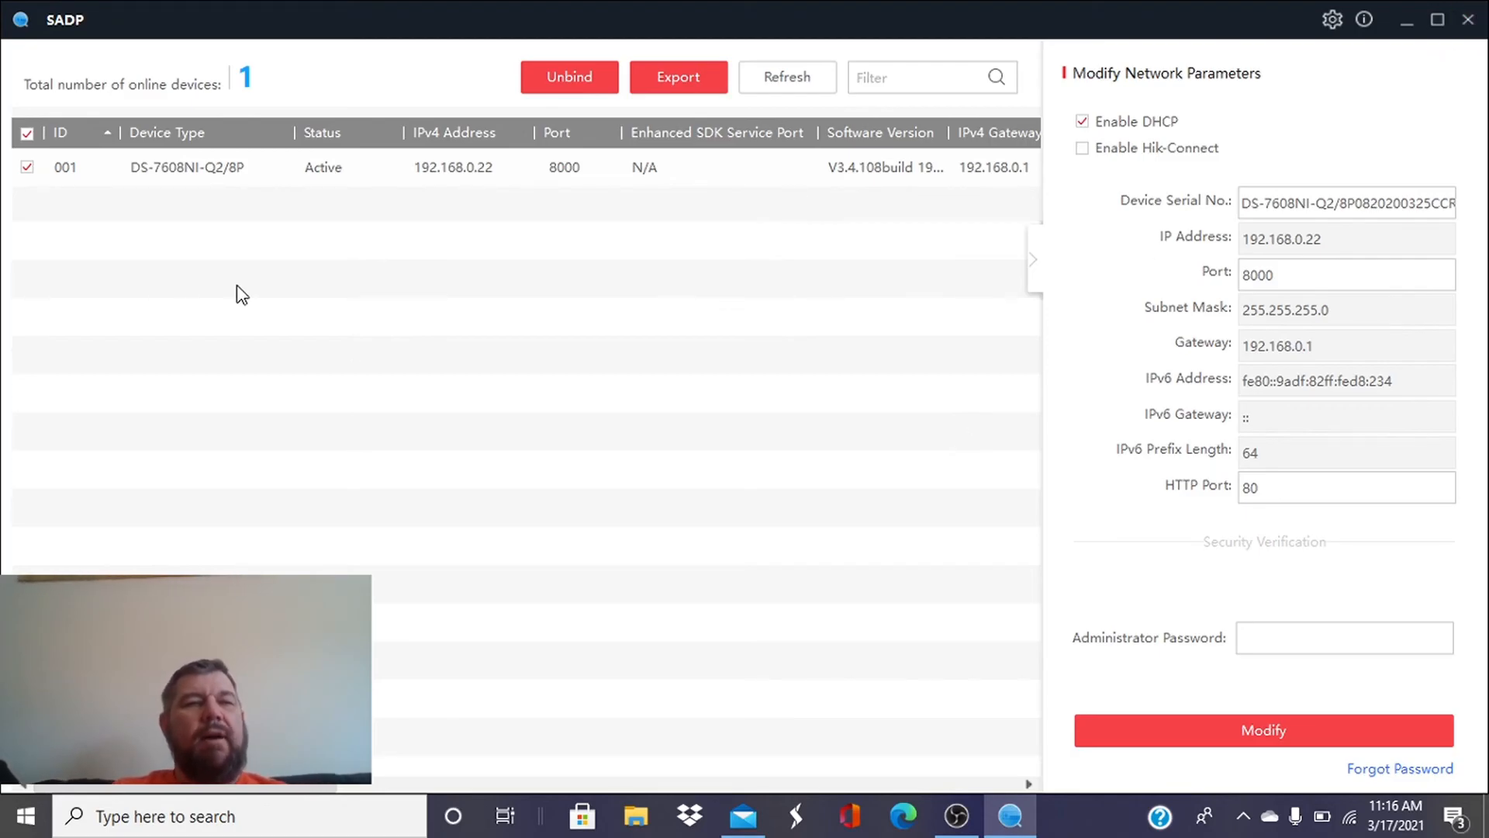
mouse_move(501, 223)
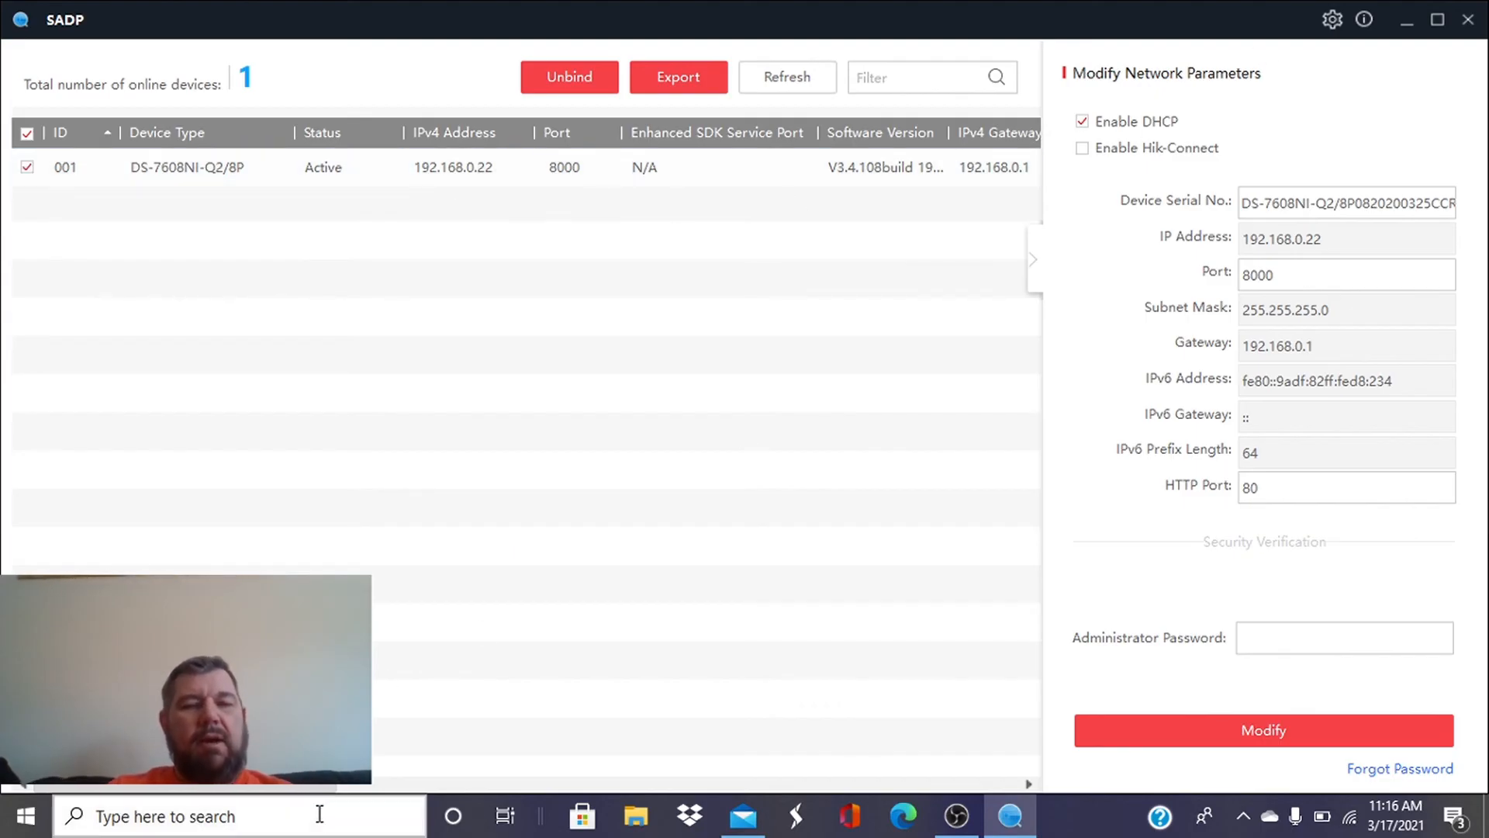
Launch Microsoft Edge from the taskbar search to reach the recorder
type("exp")
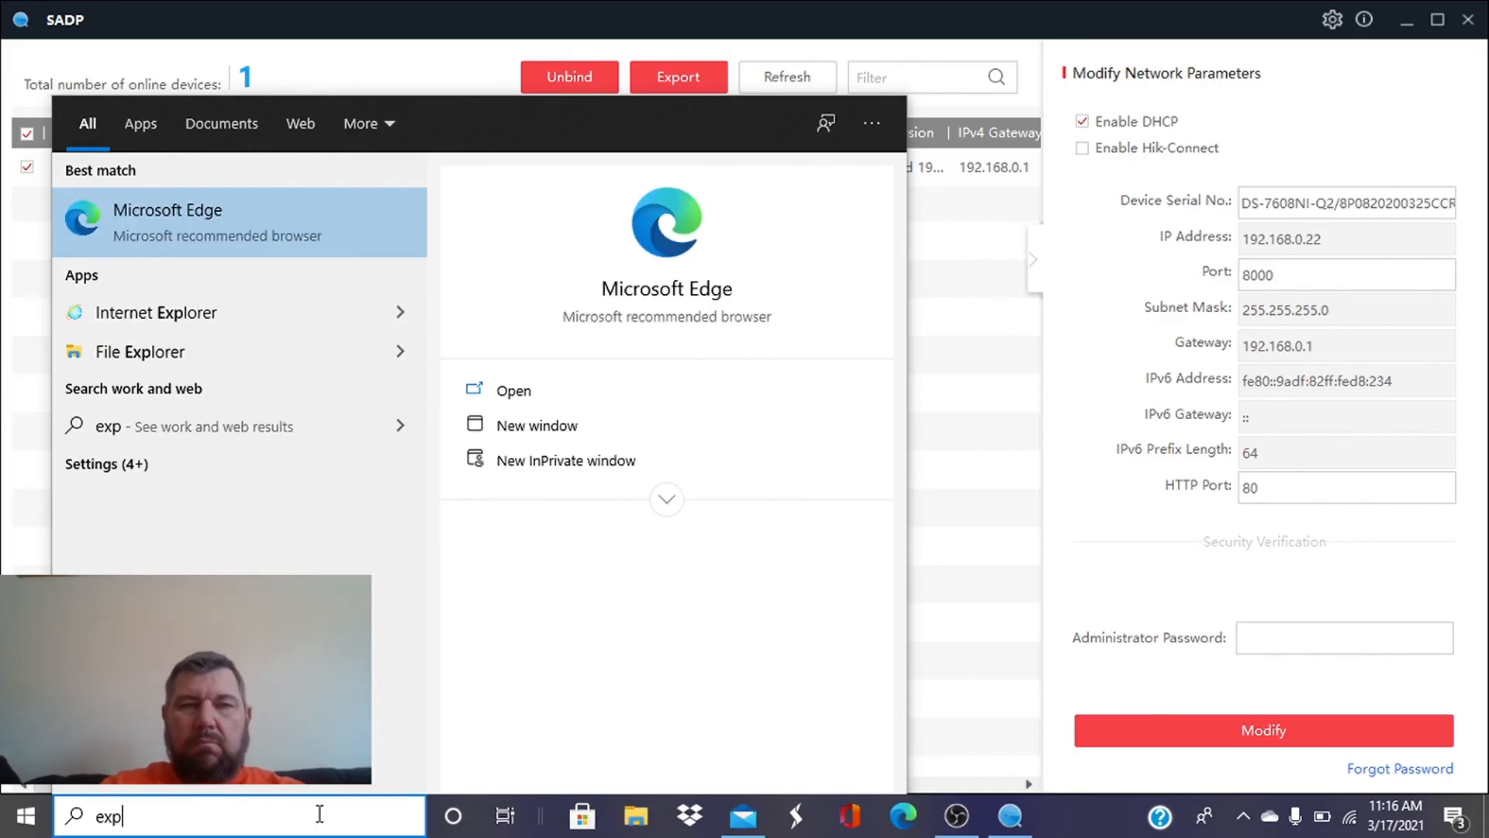
left_click(167, 209)
type("192.168.0.2")
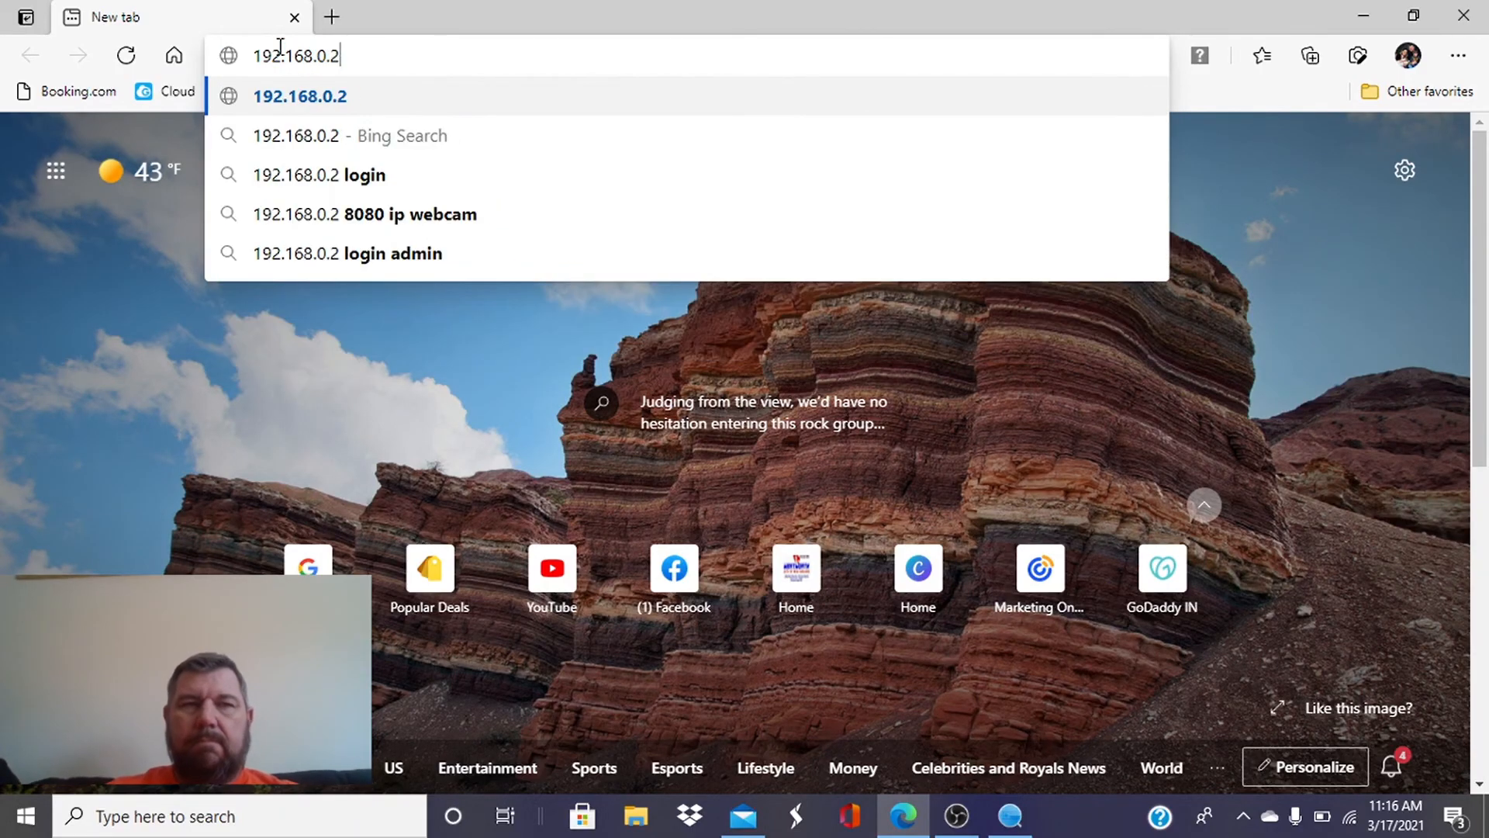
Log into the recorder's web interface at 192.168.0.22 as admin, declining to save the password, reaching Live View
key("Enter")
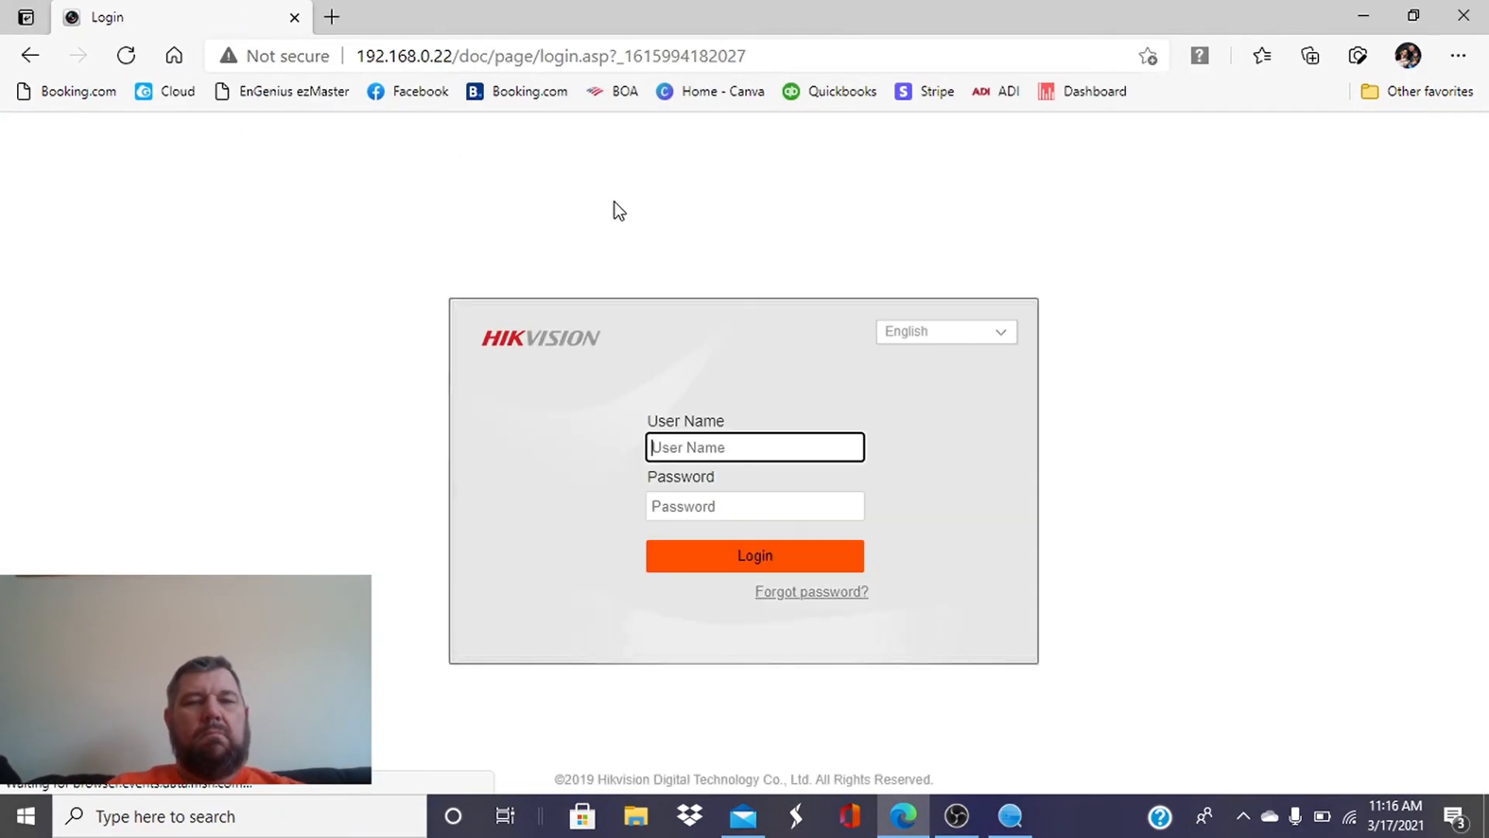
type("admin")
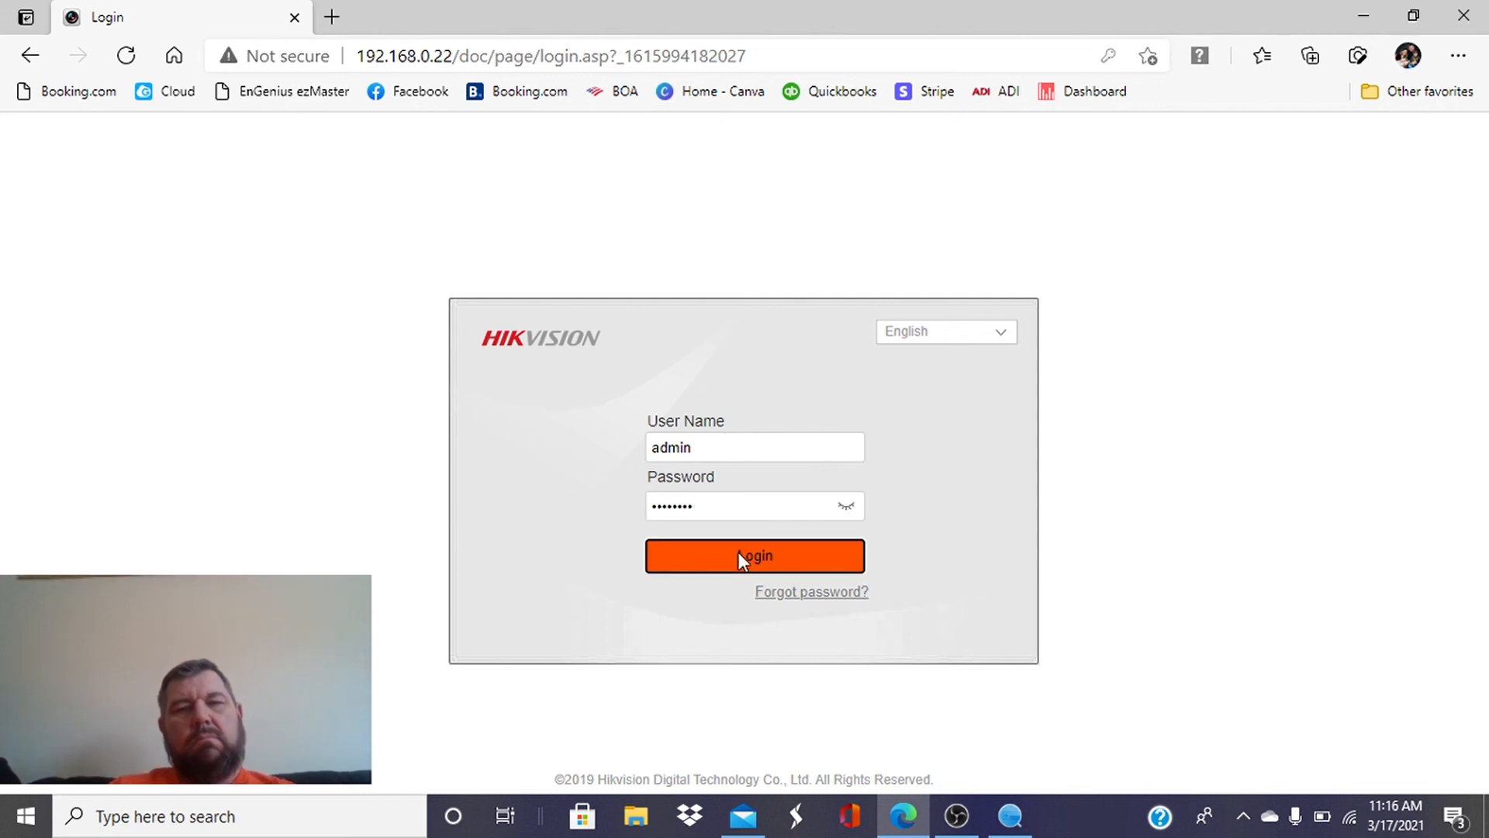
left_click(754, 556)
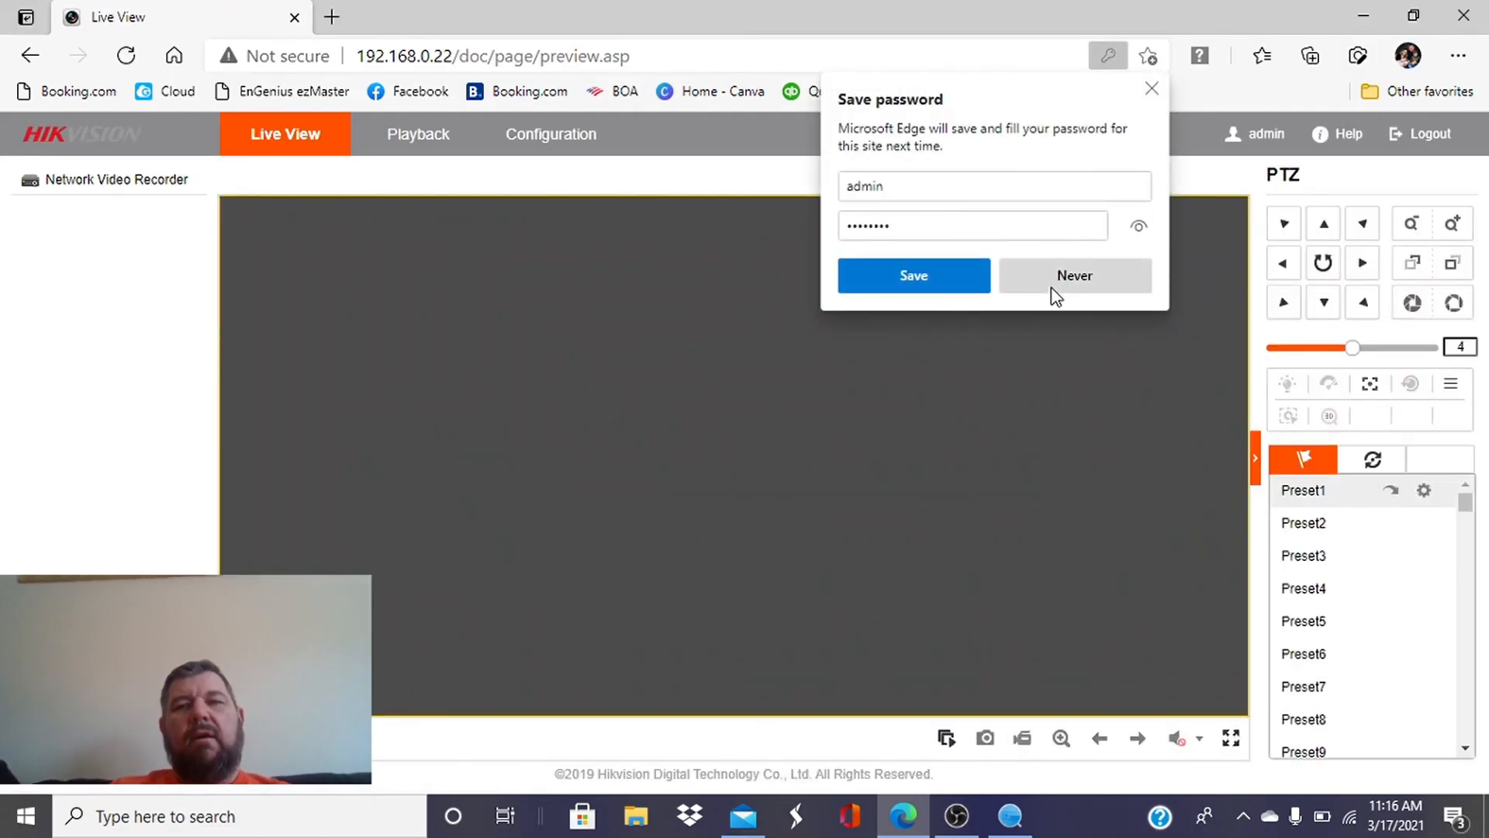
left_click(1073, 276)
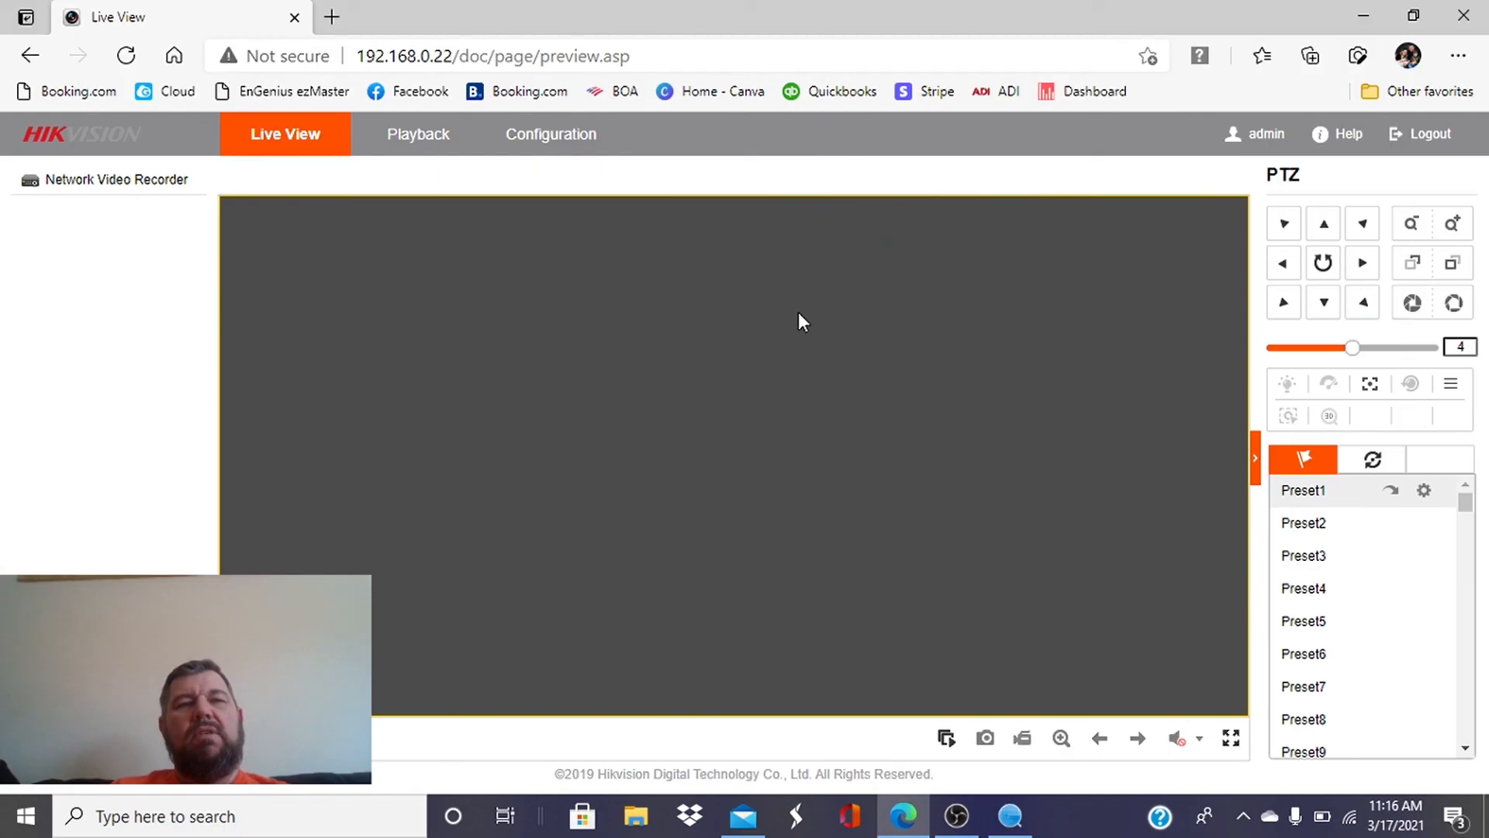